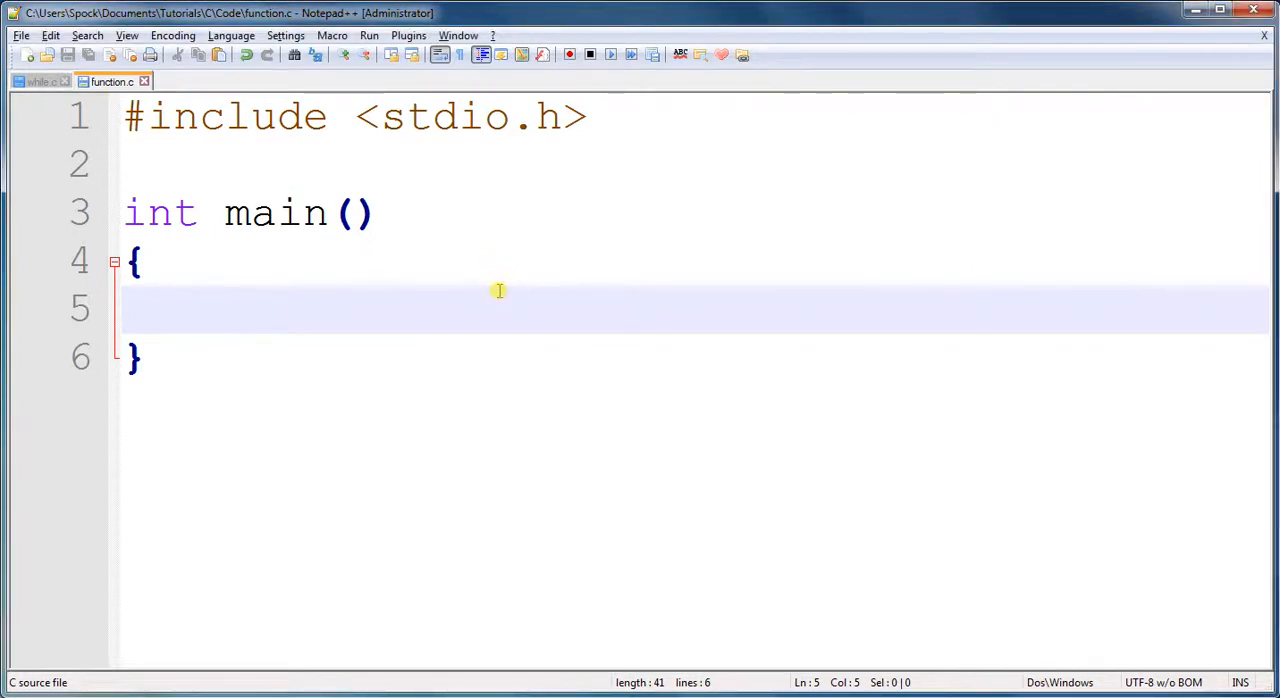
- Write the expression 5 * 4 * 3 * 2 * 1 in main's body and select it
{"action": "type", "text": "5 * 4 *"}
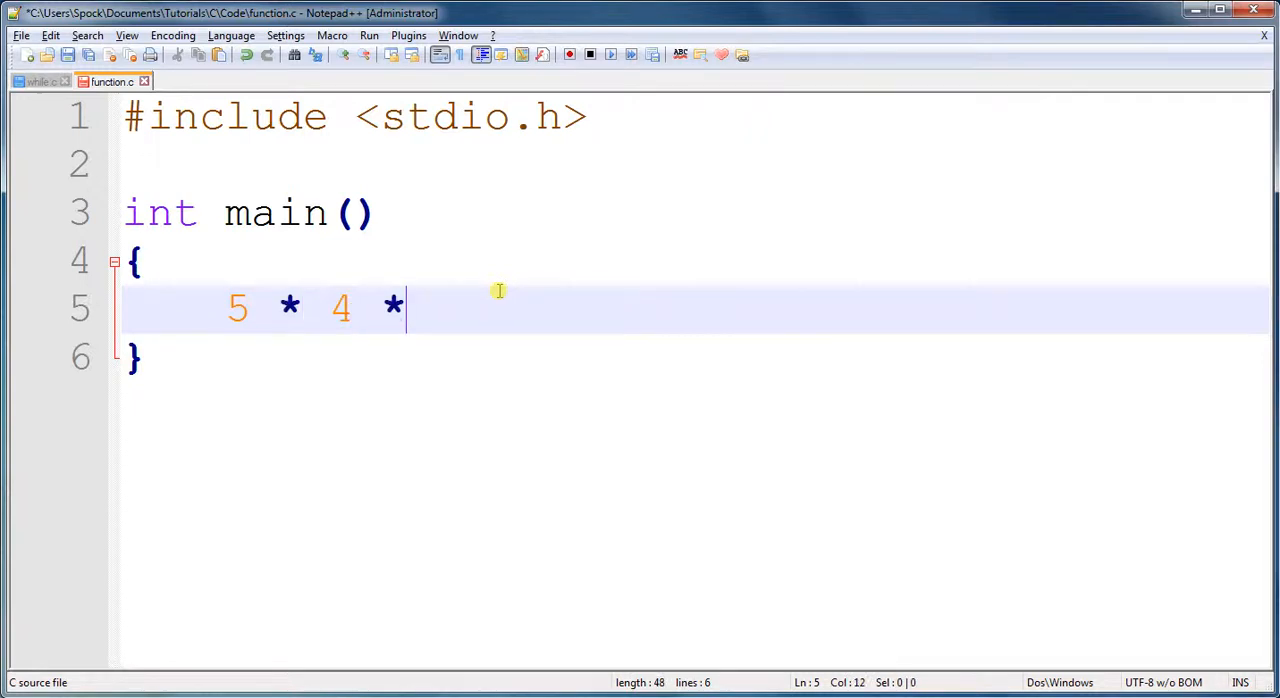
{"action": "type", "text": "3"}
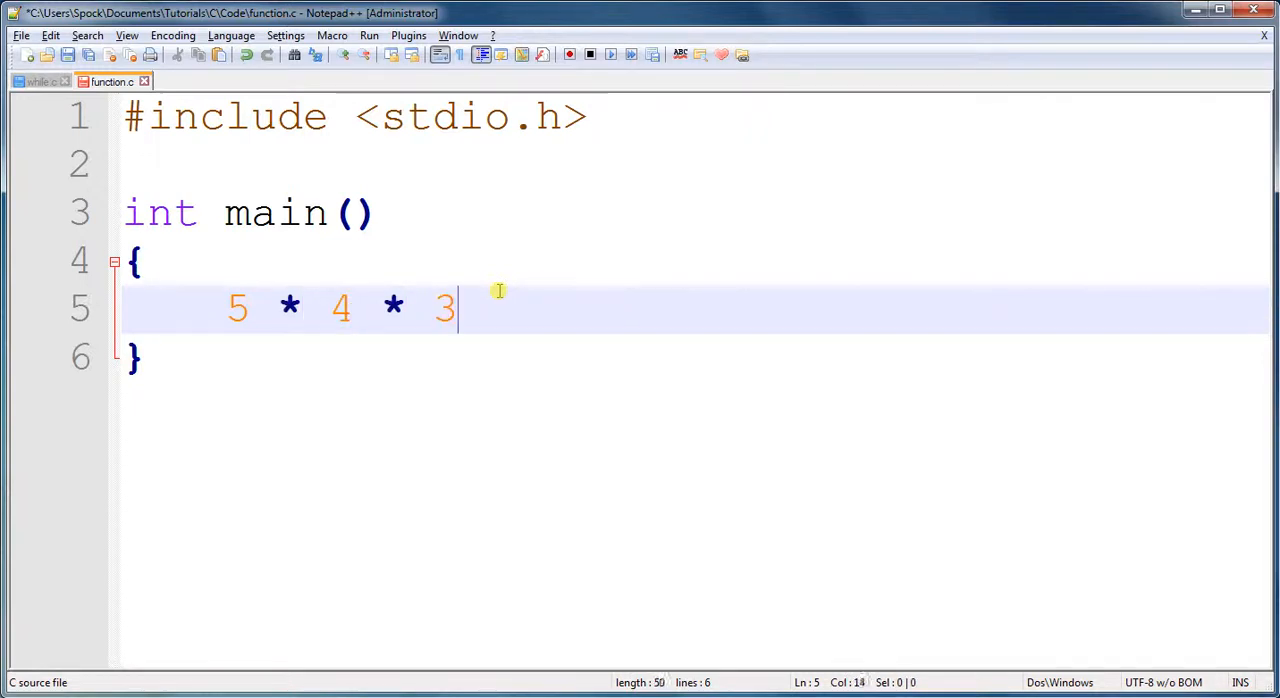
{"action": "type", "text": "* 3"}
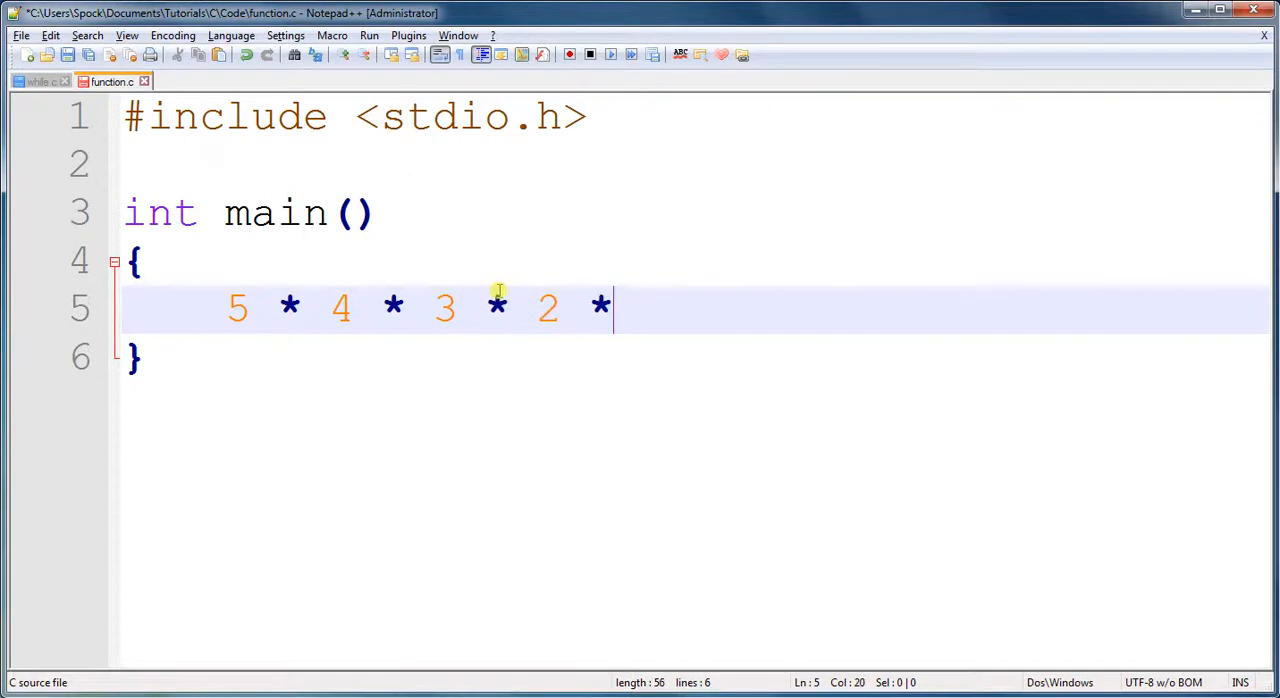
{"action": "type", "text": "1"}
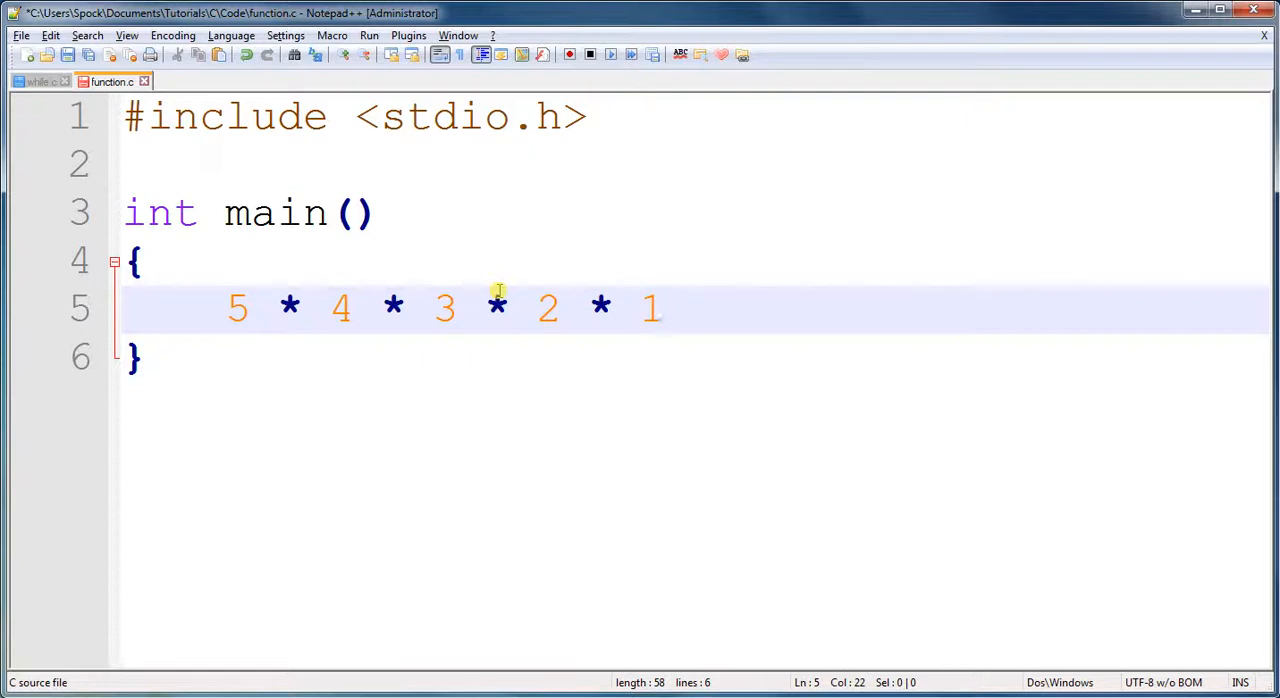
{"action": "left_click", "coordinate": [663, 307]}
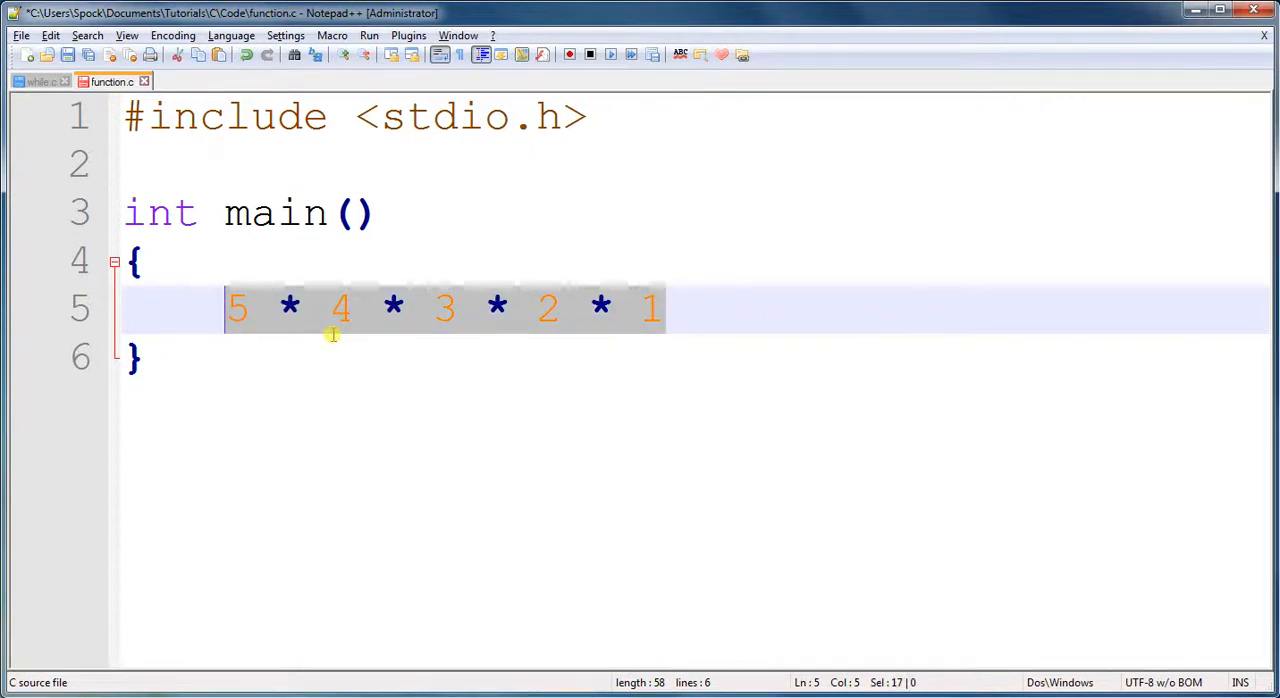
- Replace the expression with int start = 5; and int result = 1; plus a blank line
{"action": "type", "text": "int start = 5;"}
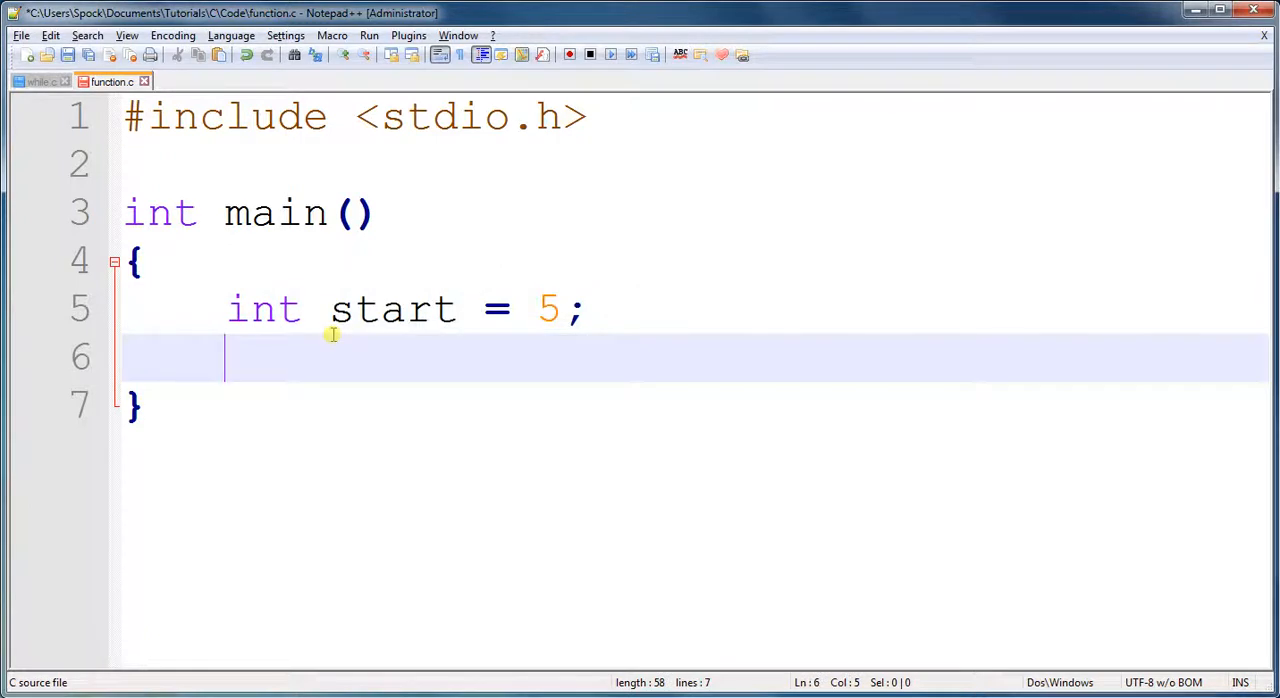
{"action": "type", "text": "int resu"}
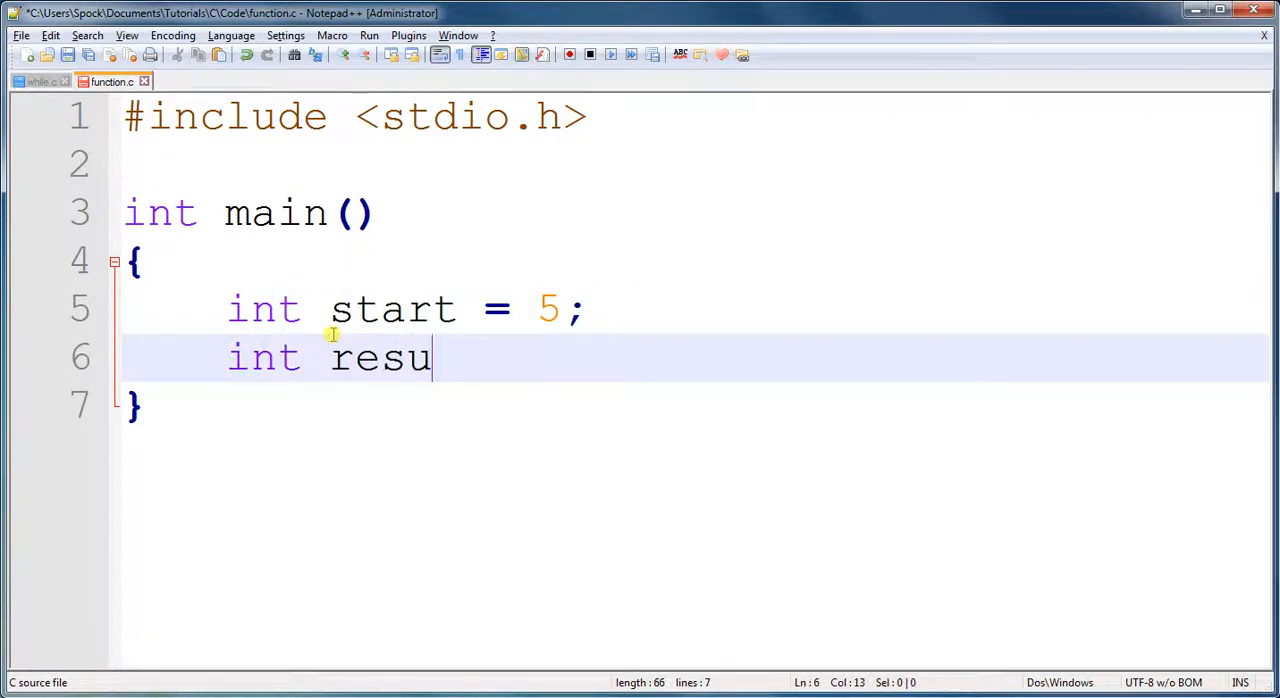
{"action": "type", "text": "lt = 1;"}
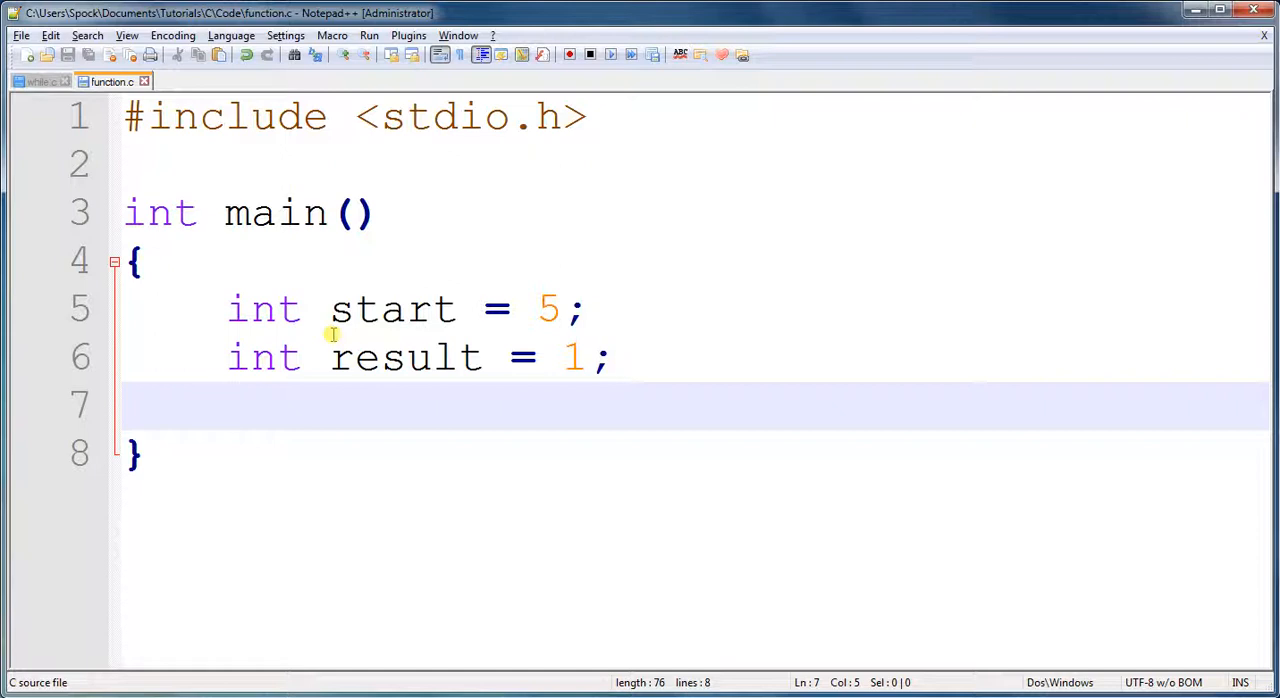
{"action": "key", "text": "enter"}
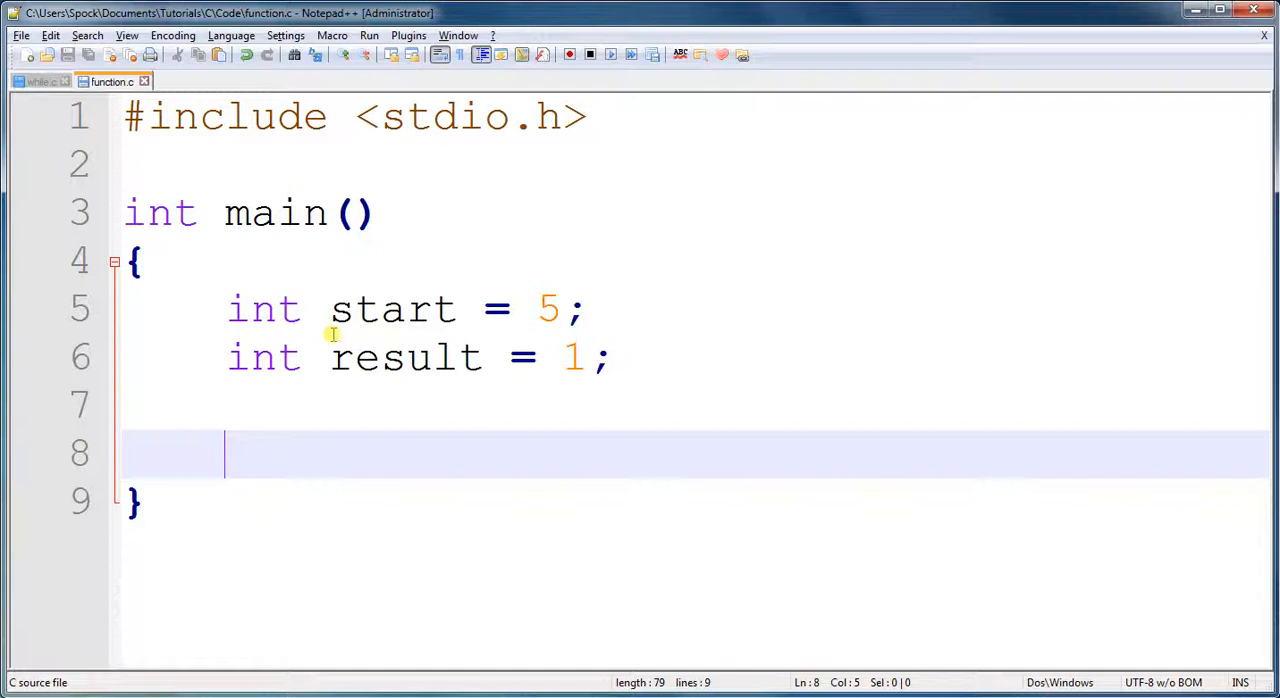
- Add a while (start > 0) loop with result = result * start; and start = start - 1;
{"action": "type", "text": "whil"}
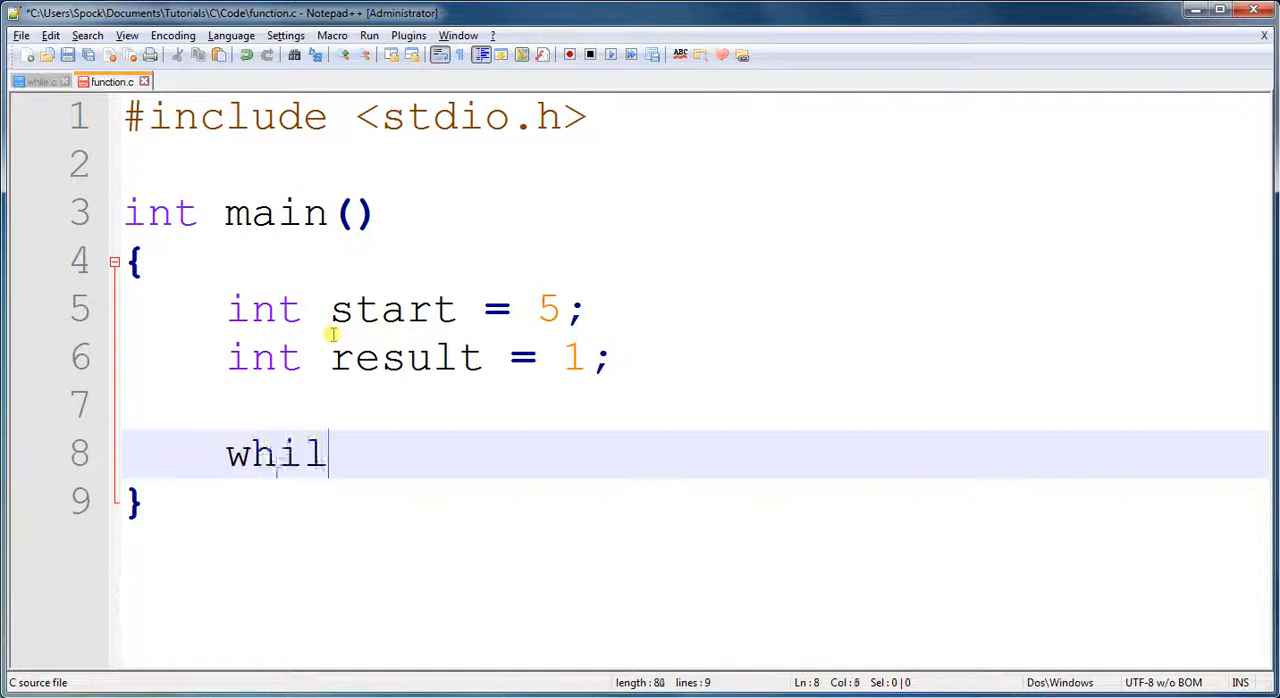
{"action": "type", "text": "e(start >"}
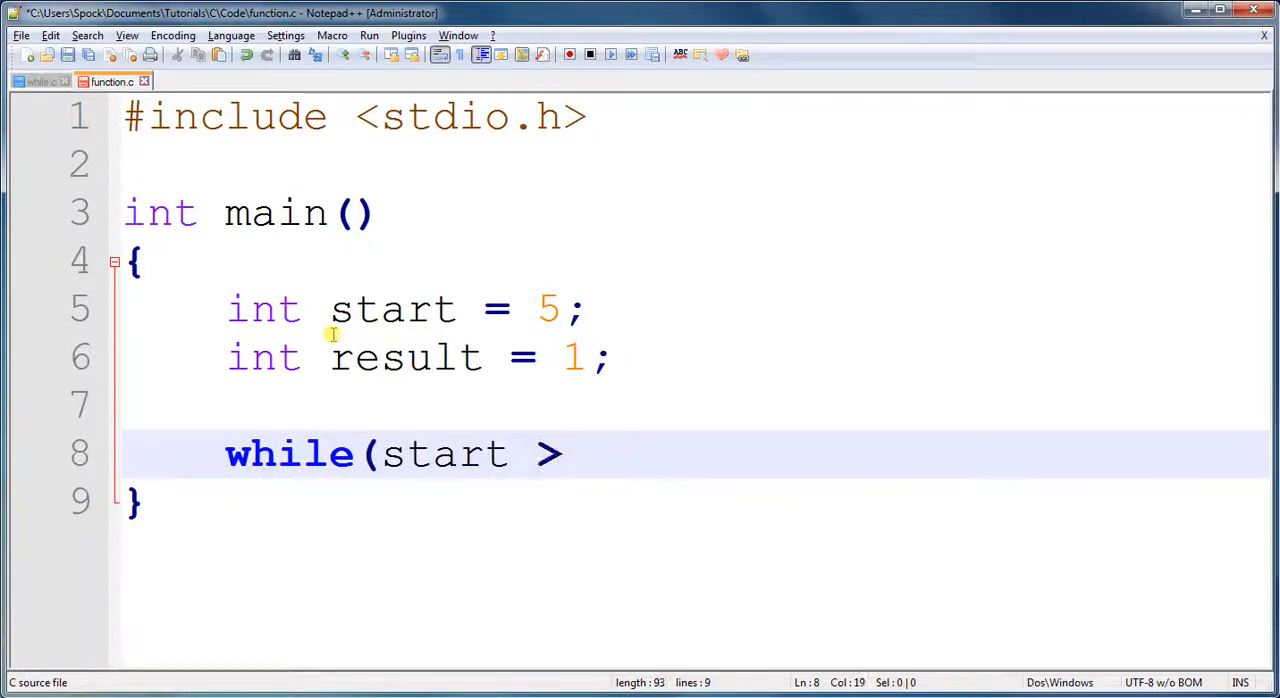
{"action": "type", "text": "0)"}
{"action": "type", "text": "{"}
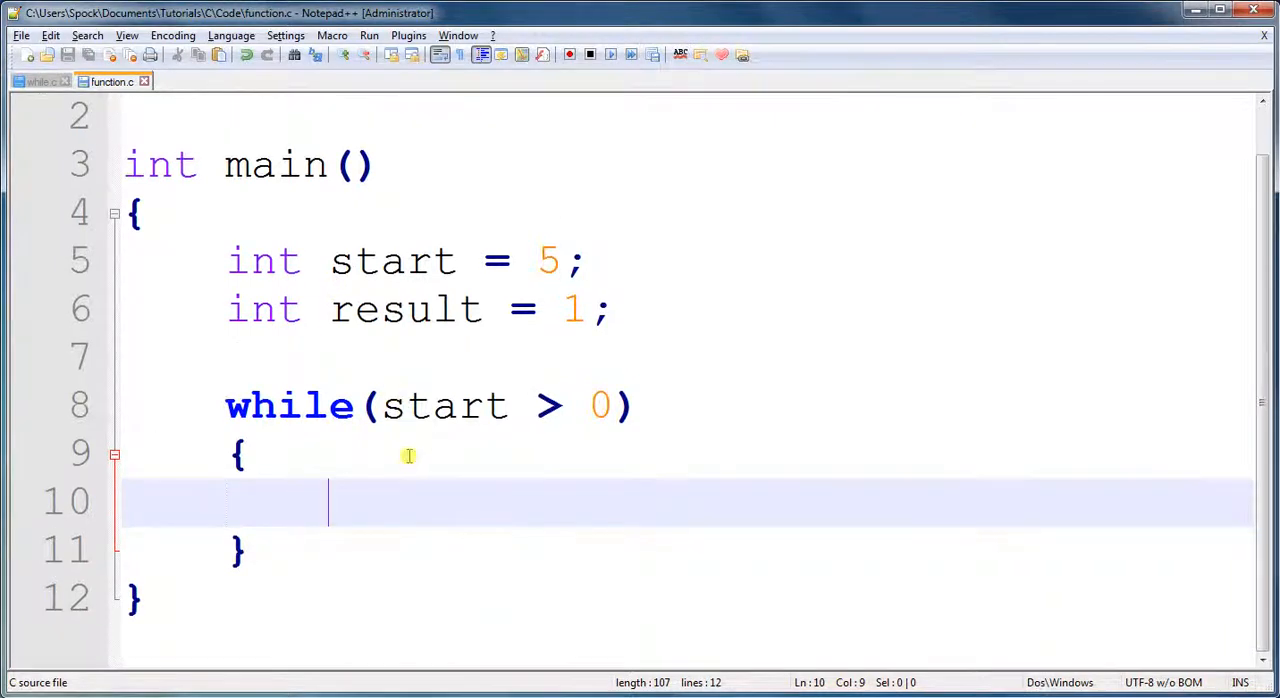
{"action": "type", "text": "result = result * st"}
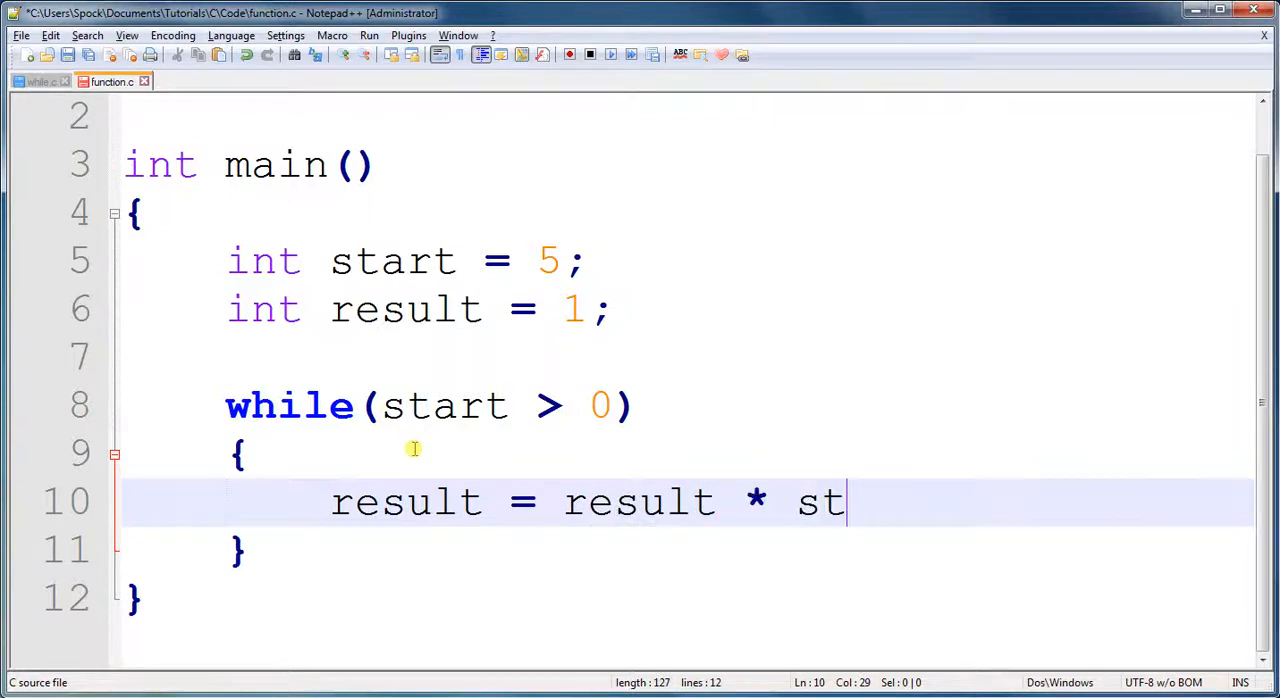
{"action": "type", "text": "art;"}
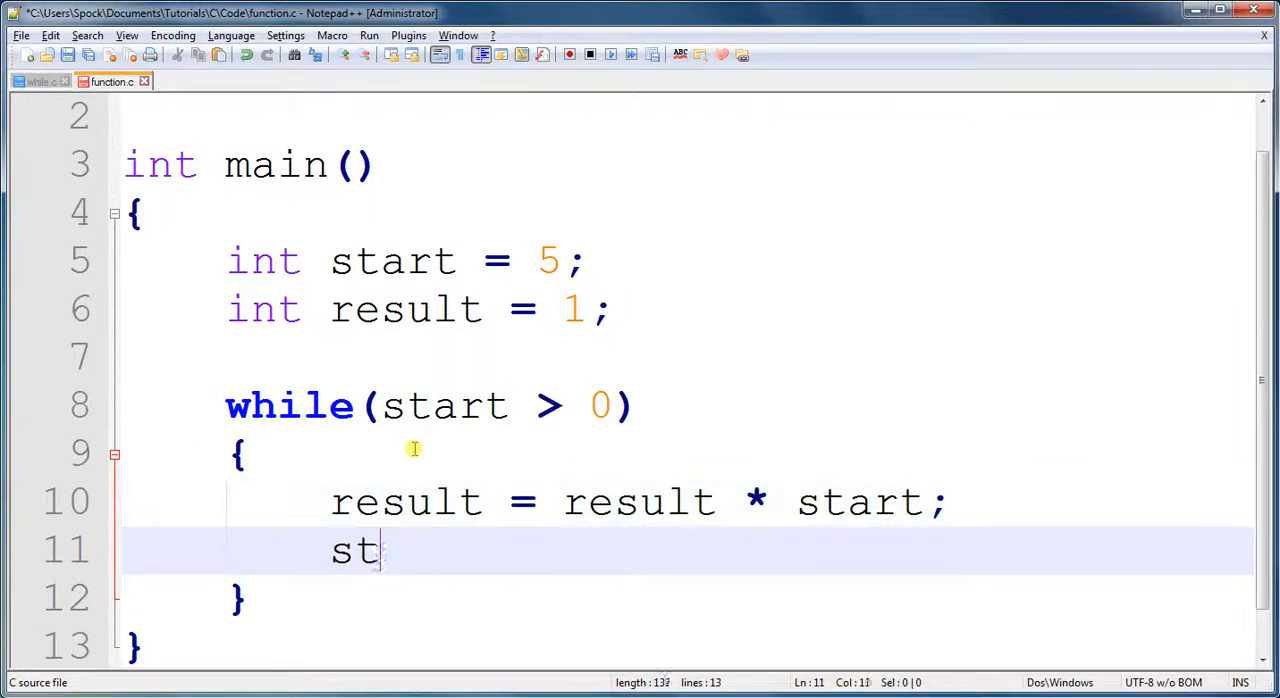
{"action": "type", "text": "art = start - 1;"}
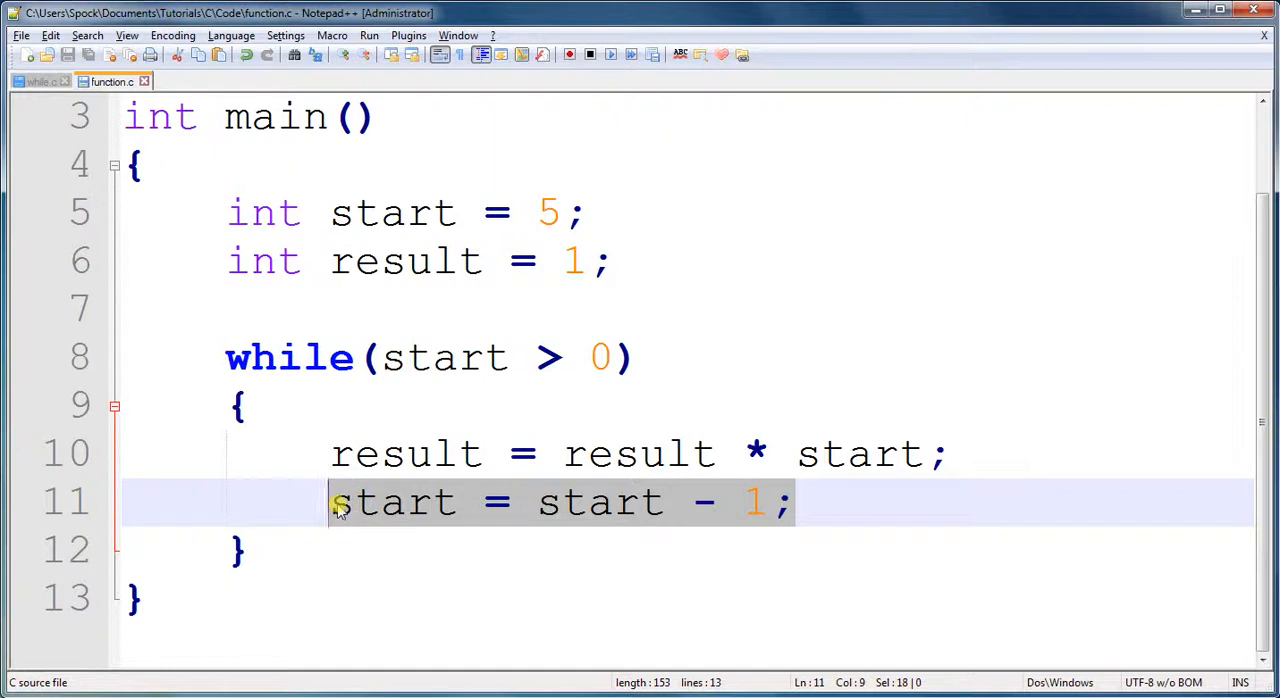
{"action": "mouse_move", "coordinate": [480, 502]}
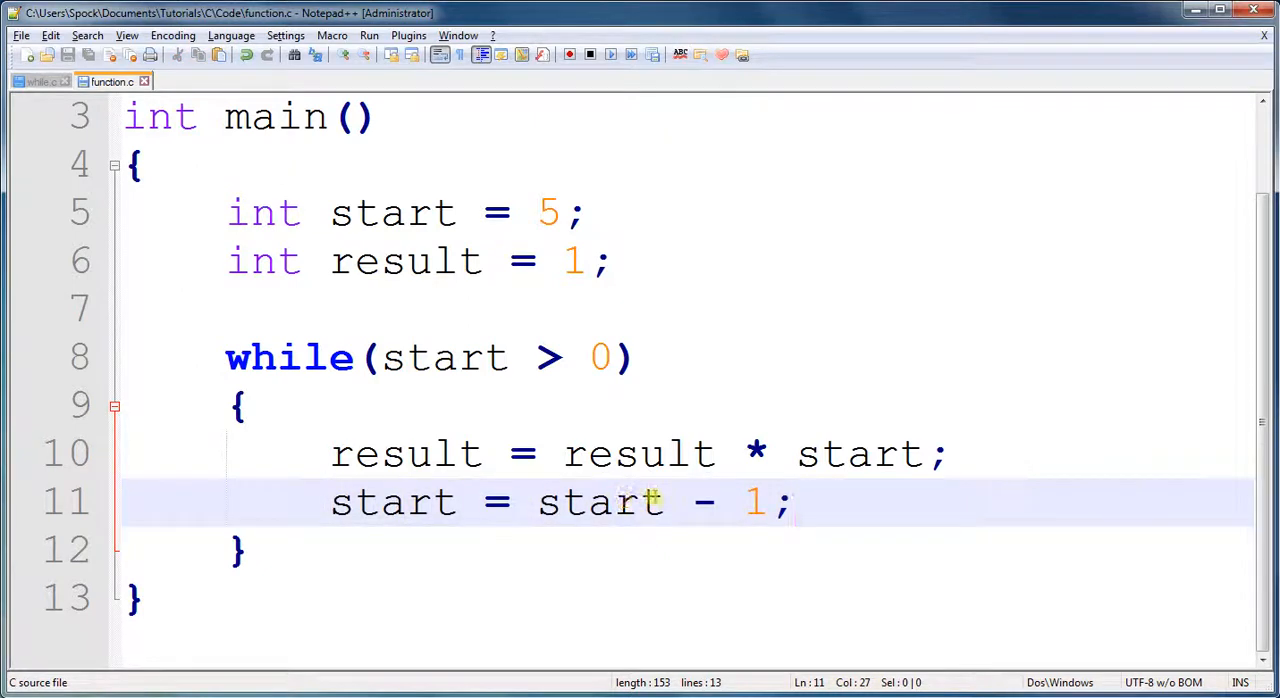
- Shorten the decrement line to start--; and save function.c
{"action": "left_click_drag", "start_coordinate": [527, 502], "coordinate": [770, 502]}
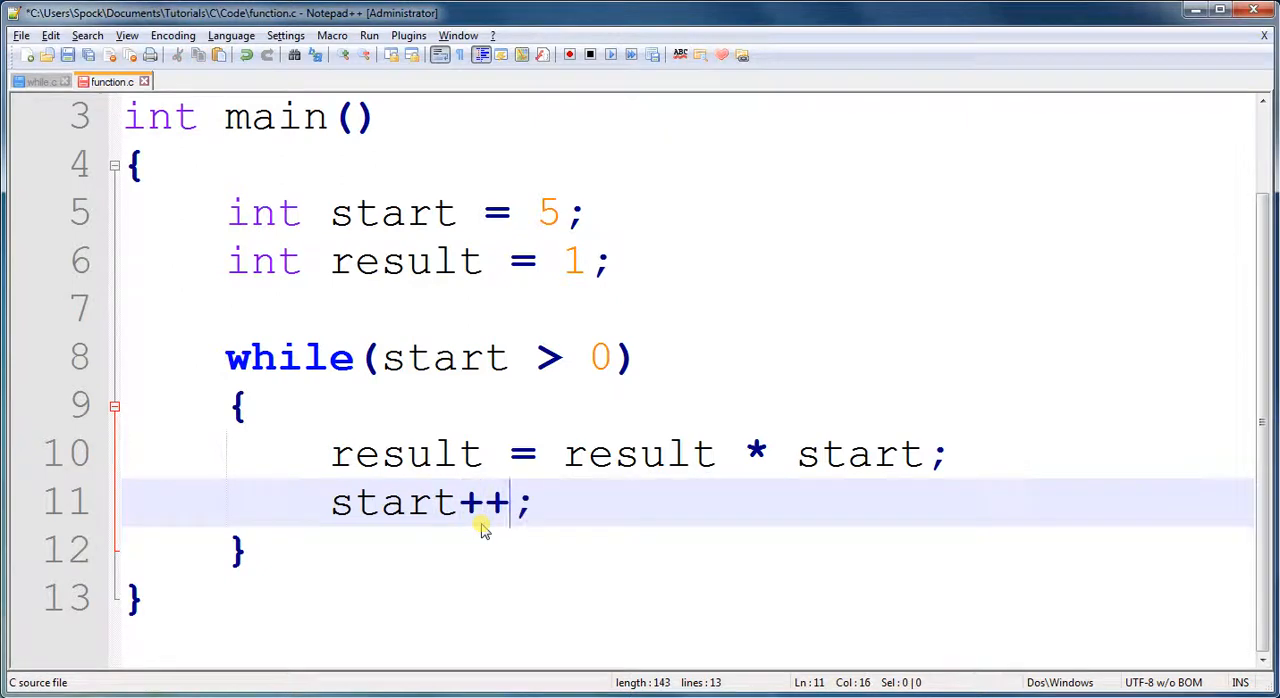
{"action": "key", "text": "Backspace"}
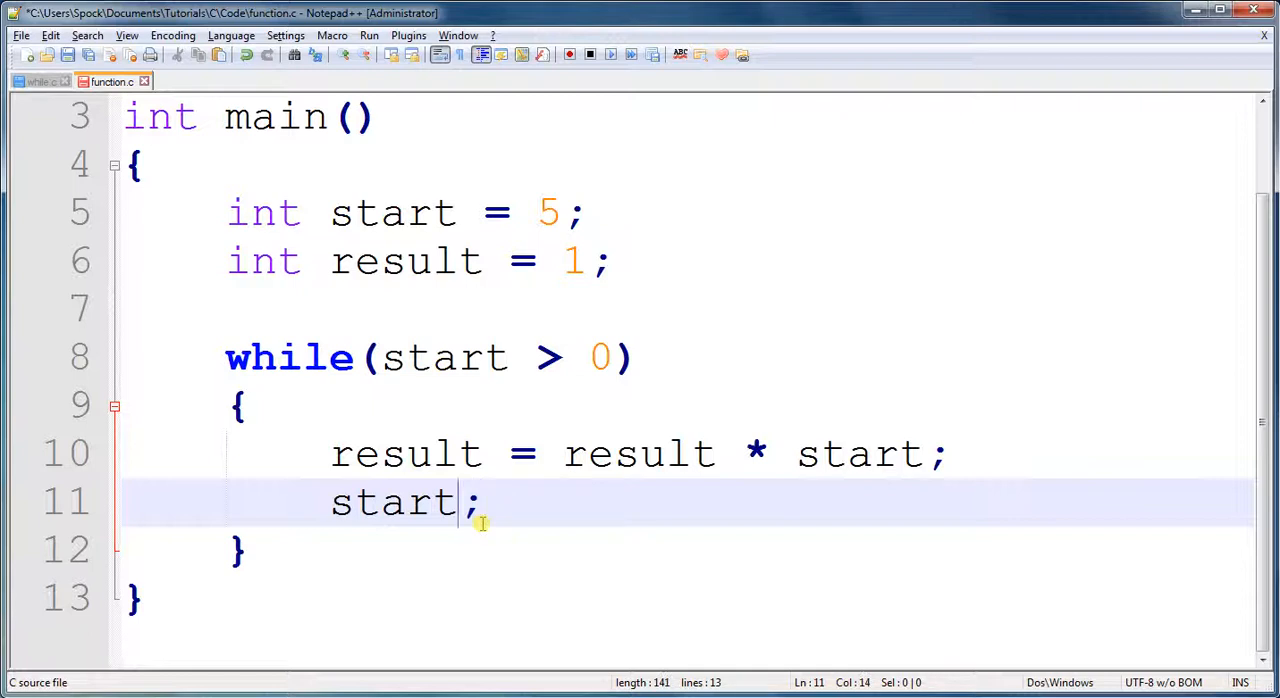
{"action": "type", "text": "-"}
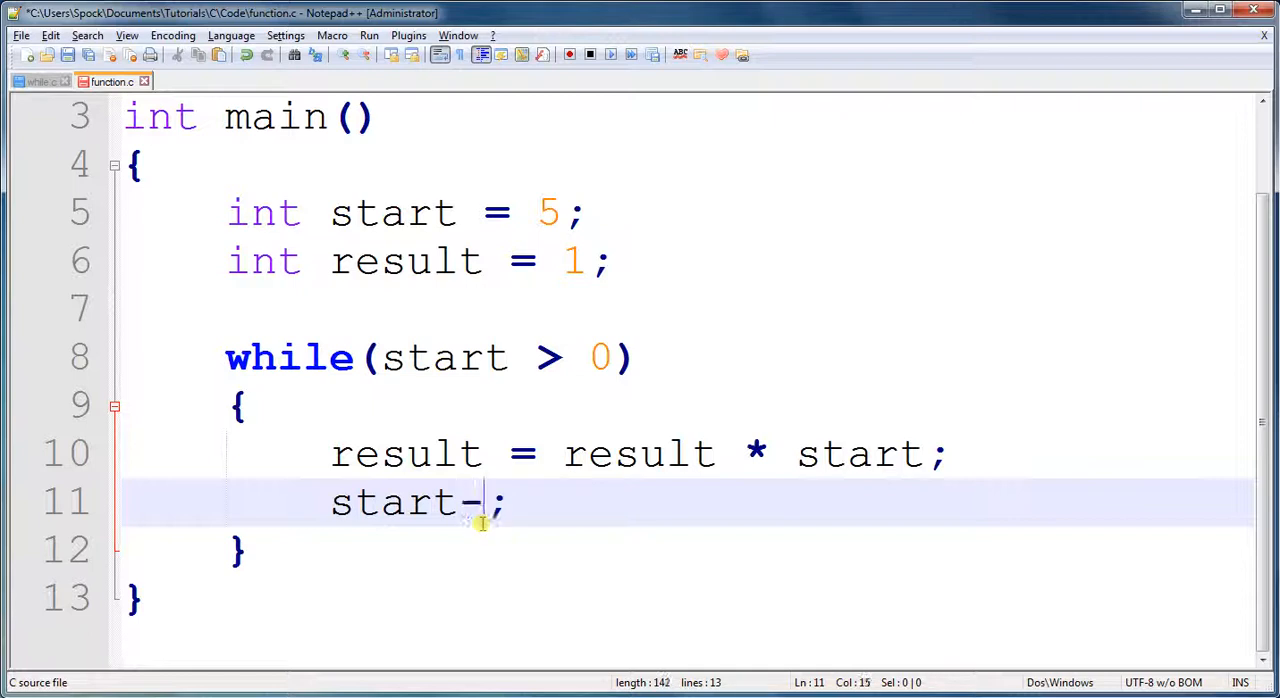
{"action": "type", "text": "-"}
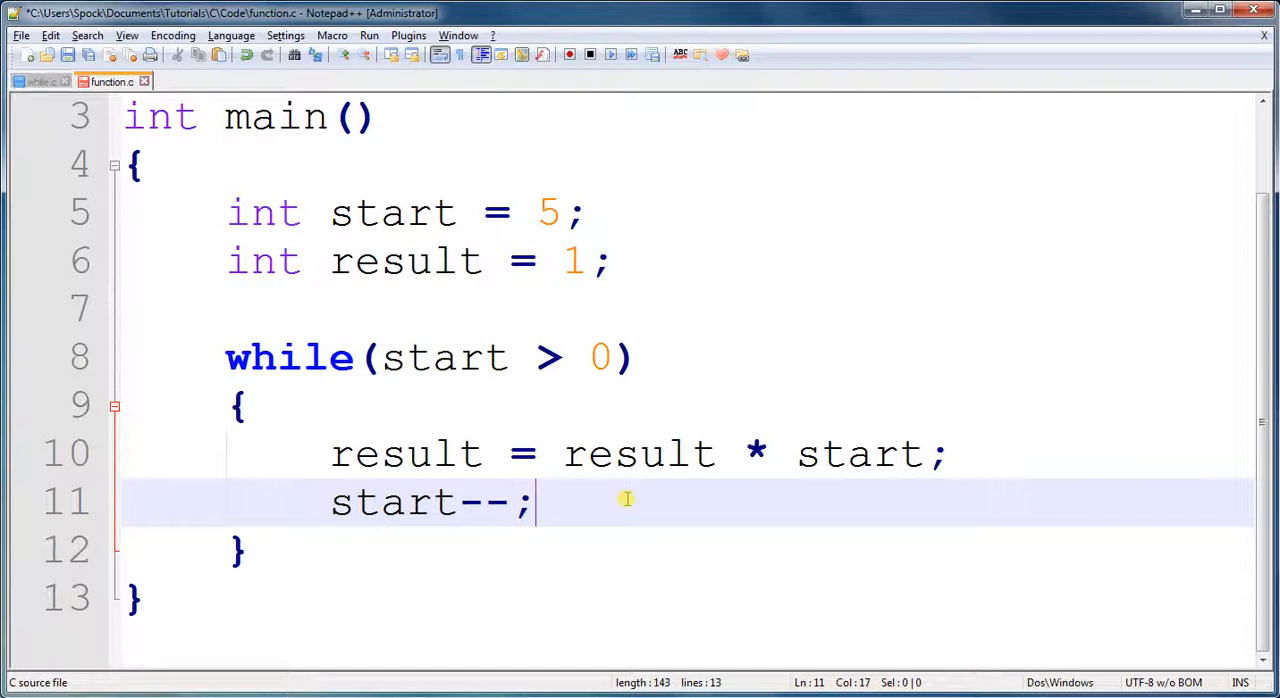
{"action": "key", "text": "ctrl+s"}
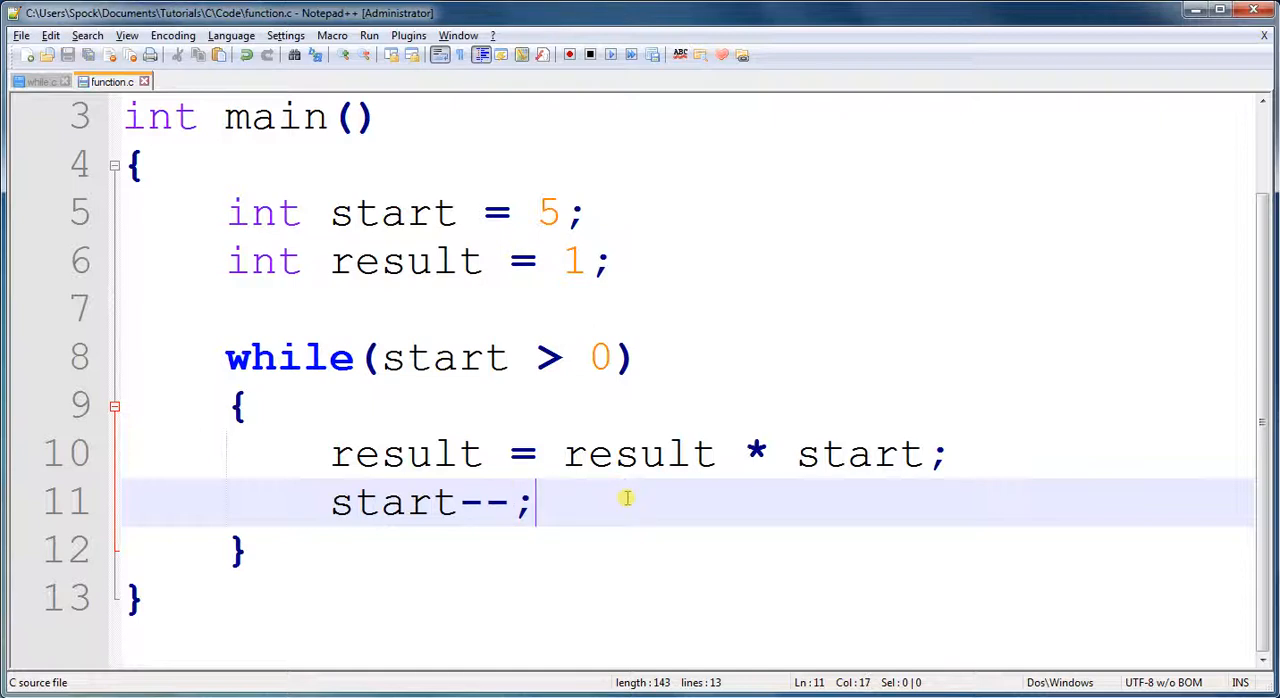
{"action": "mouse_move", "coordinate": [637, 524]}
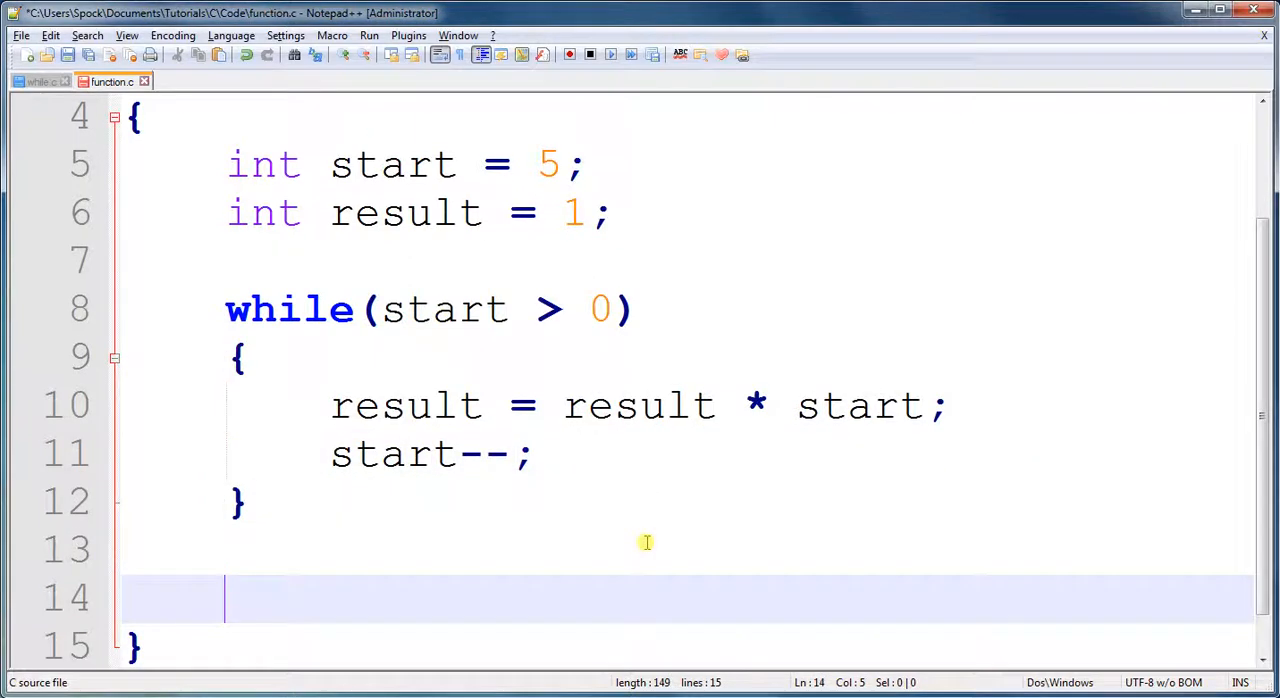
- Add printf("Result: %i", result); on the line after the loop
{"action": "type", "text": "pr"}
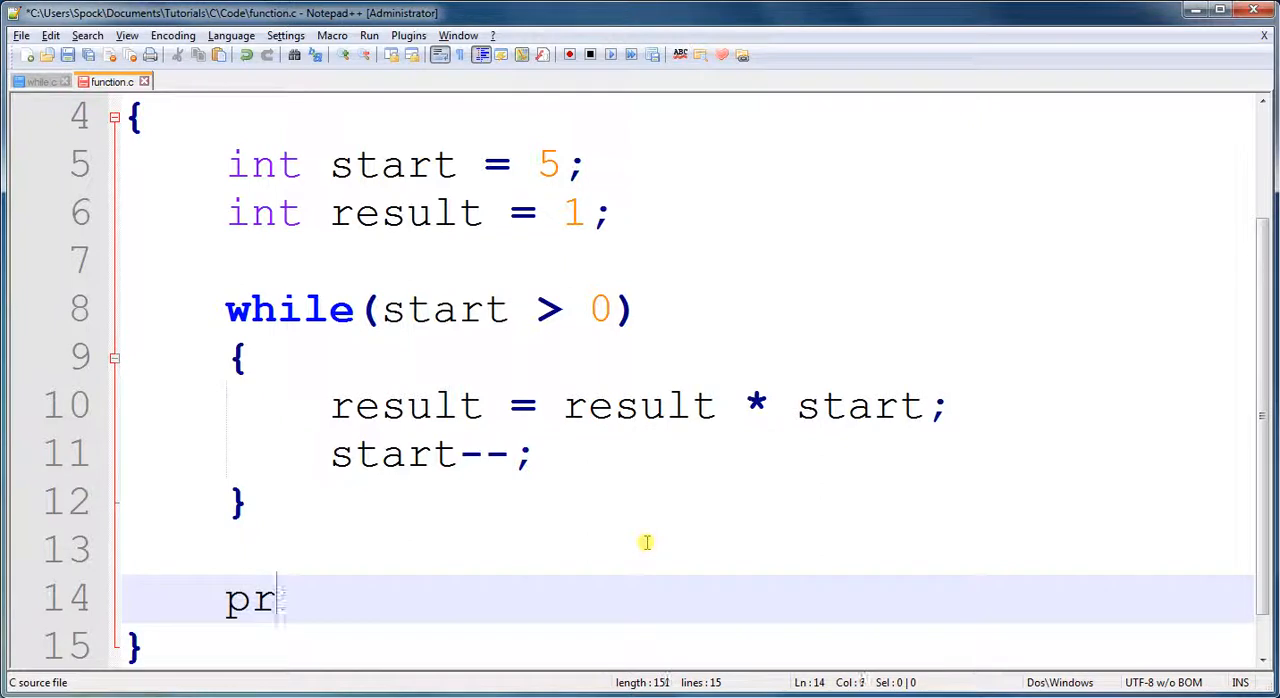
{"action": "type", "text": "intf(\"Re"}
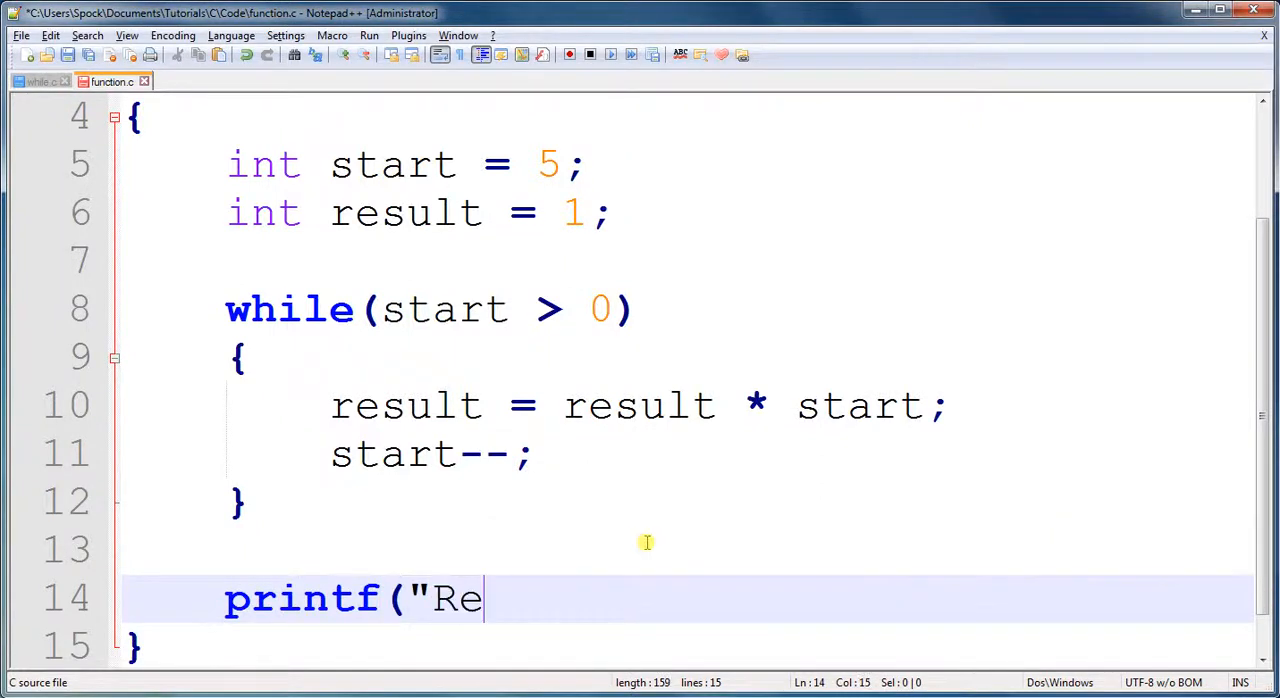
{"action": "type", "text": "sult: %i"}
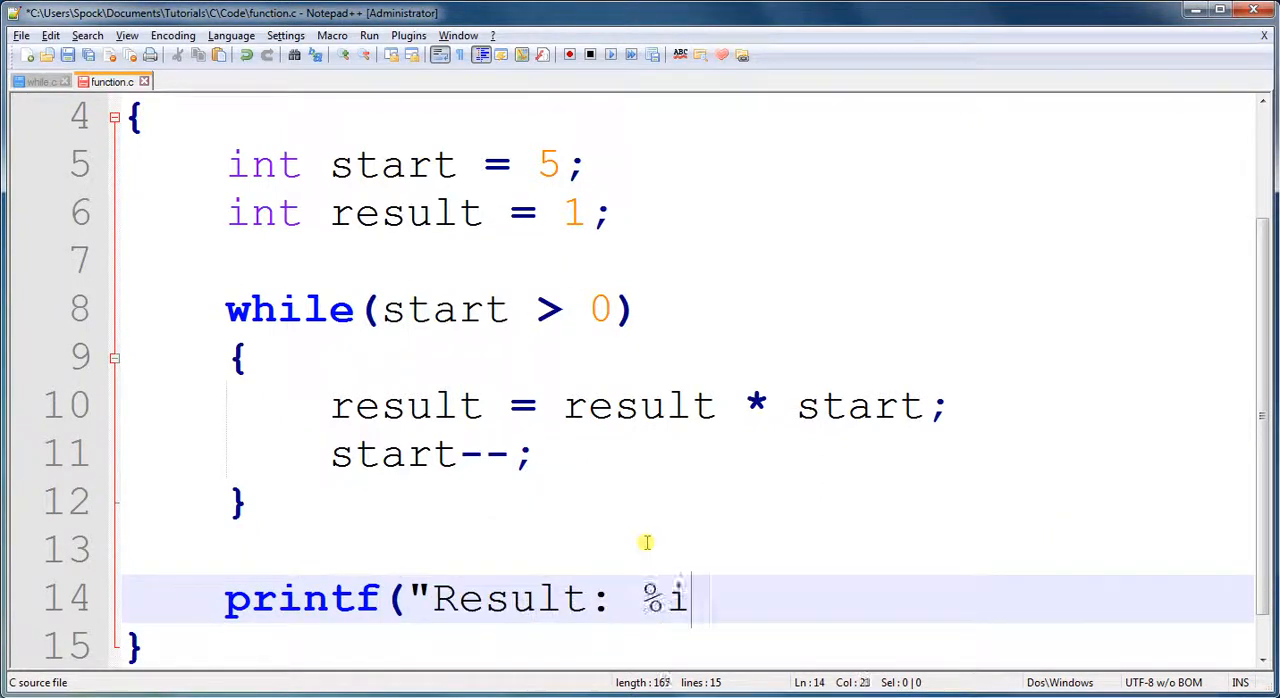
{"action": "type", "text": "\","}
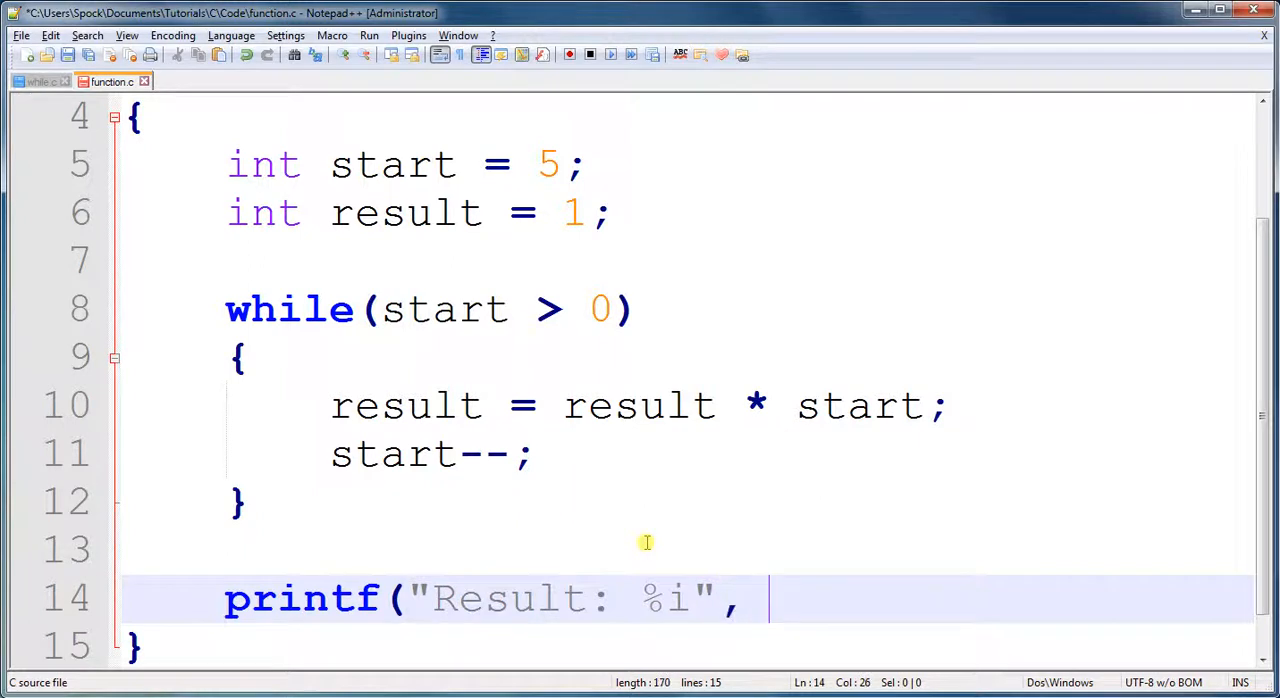
{"action": "type", "text": "result);"}
{"action": "type", "text": "a"}
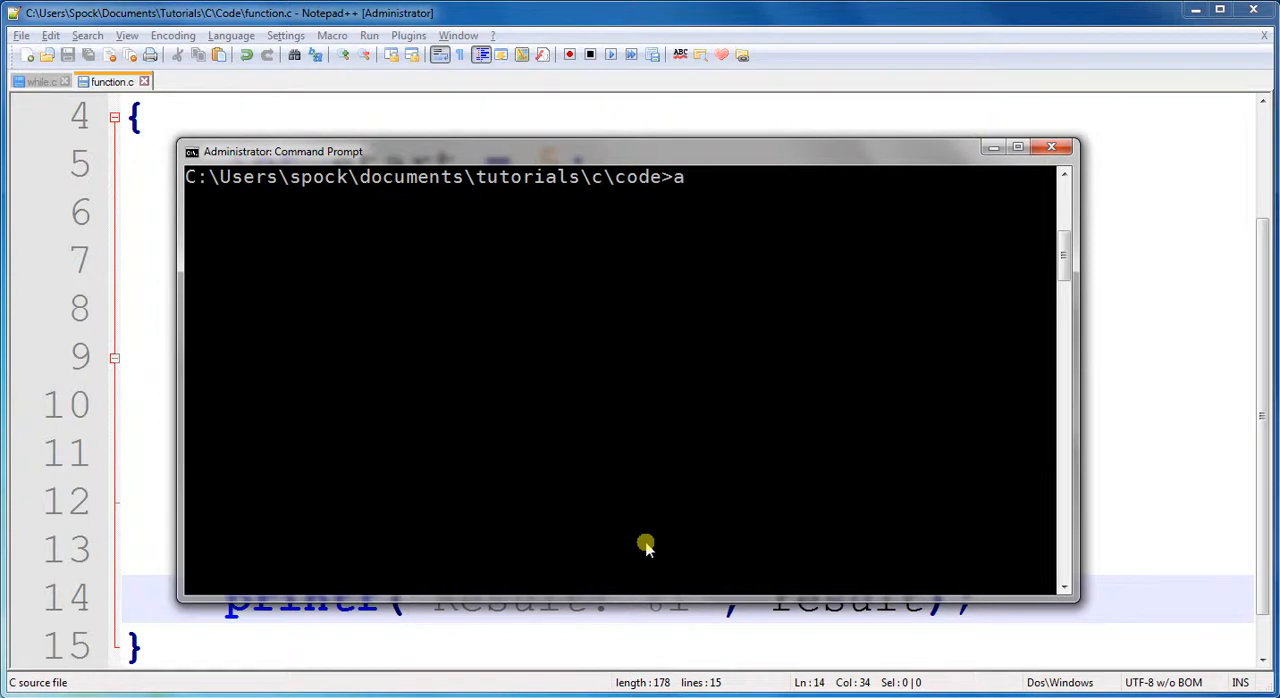
- Compile function.c with gcc and rerun it after changing start to 0, then 1
{"action": "type", "text": "gcc func"}
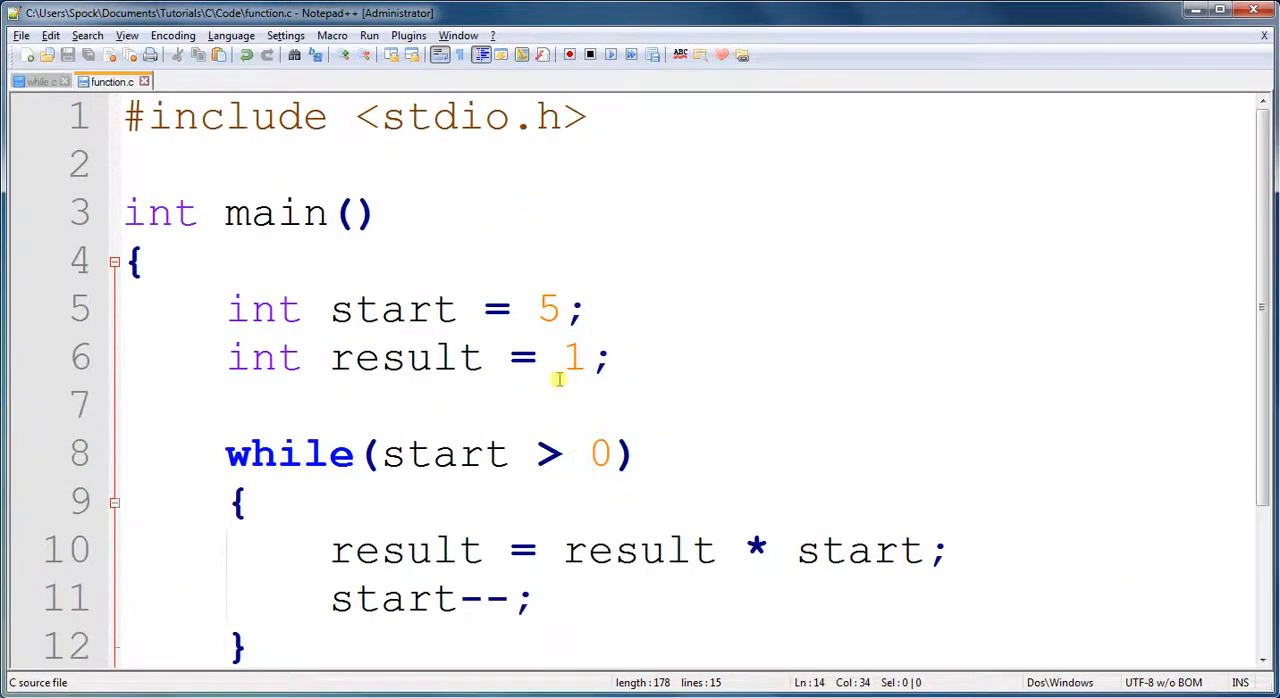
{"action": "type", "text": "0"}
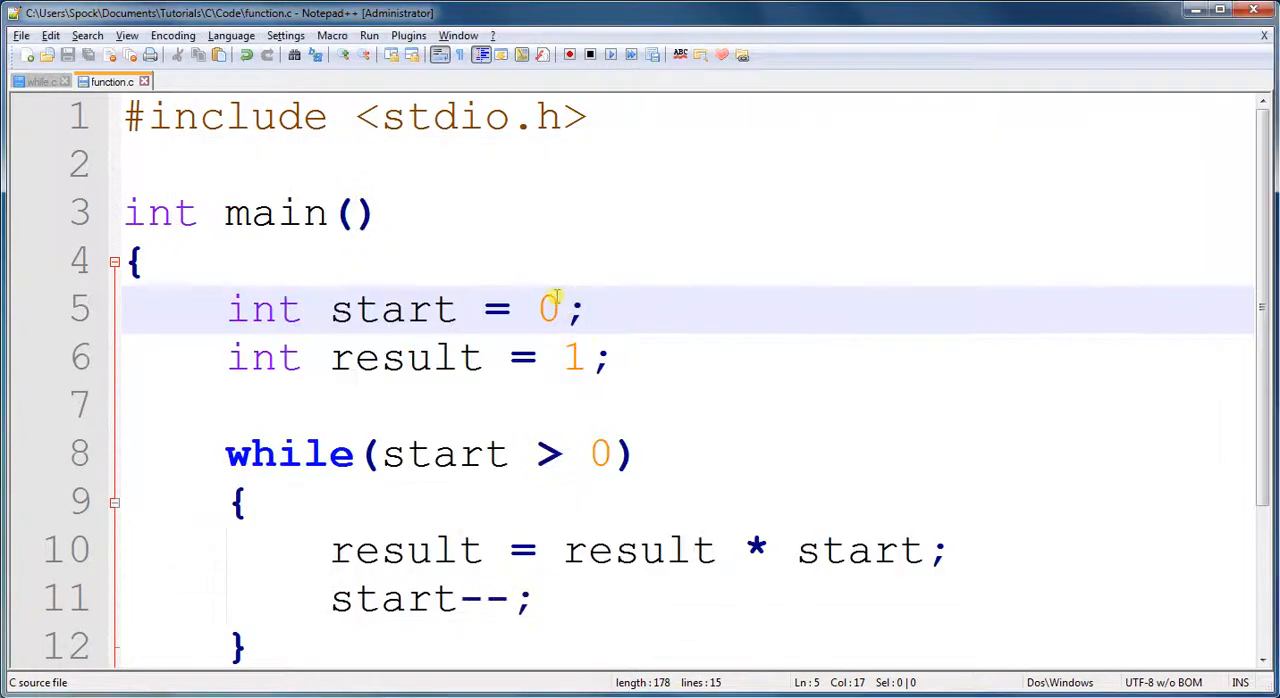
{"action": "type", "text": "1"}
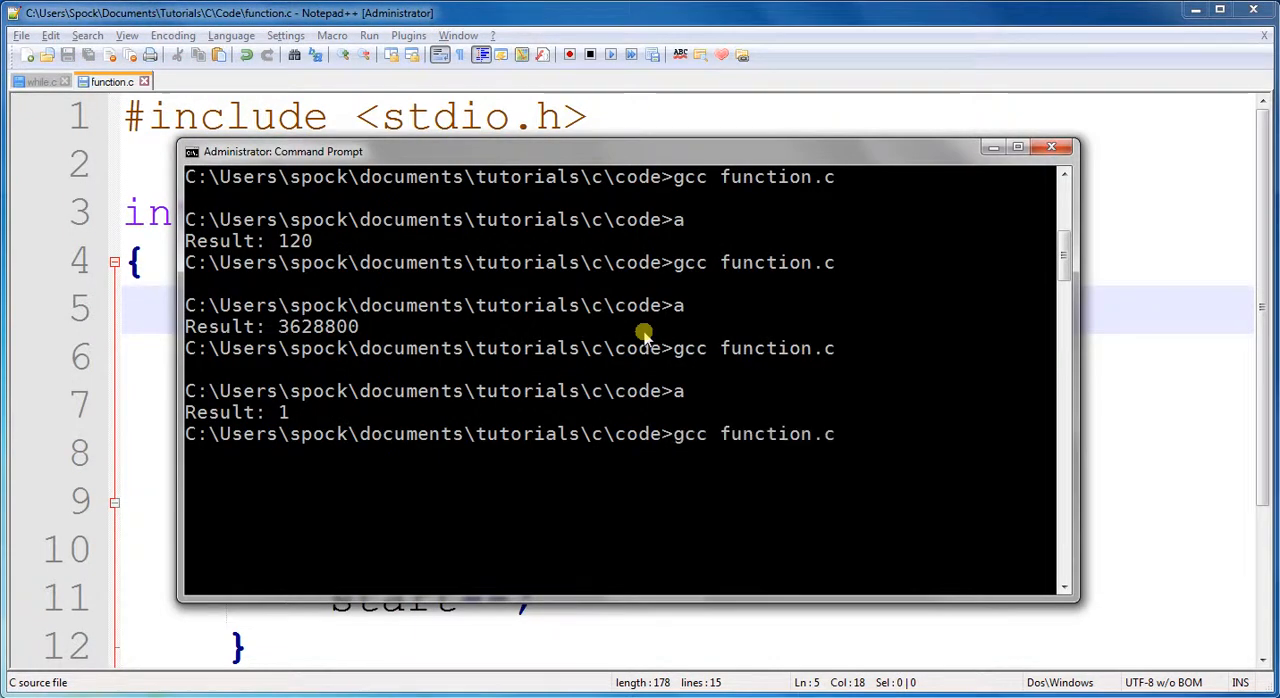
{"action": "type", "text": "a"}
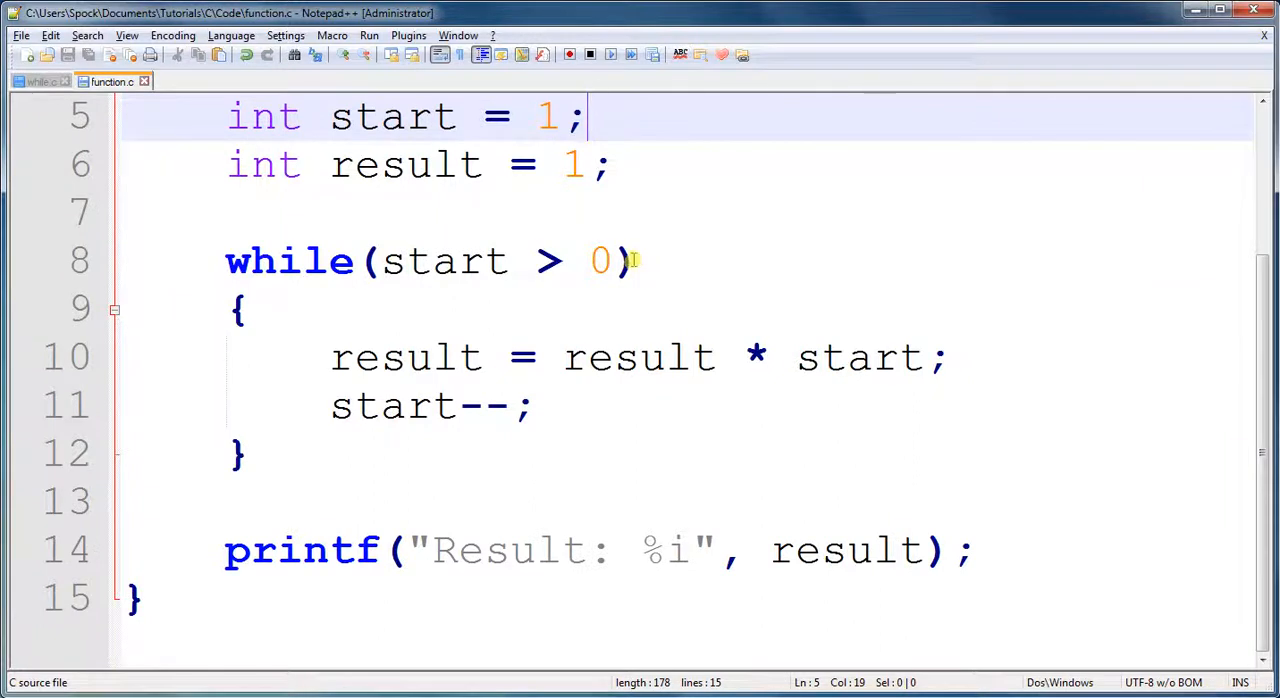
{"action": "mouse_move", "coordinate": [356, 300]}
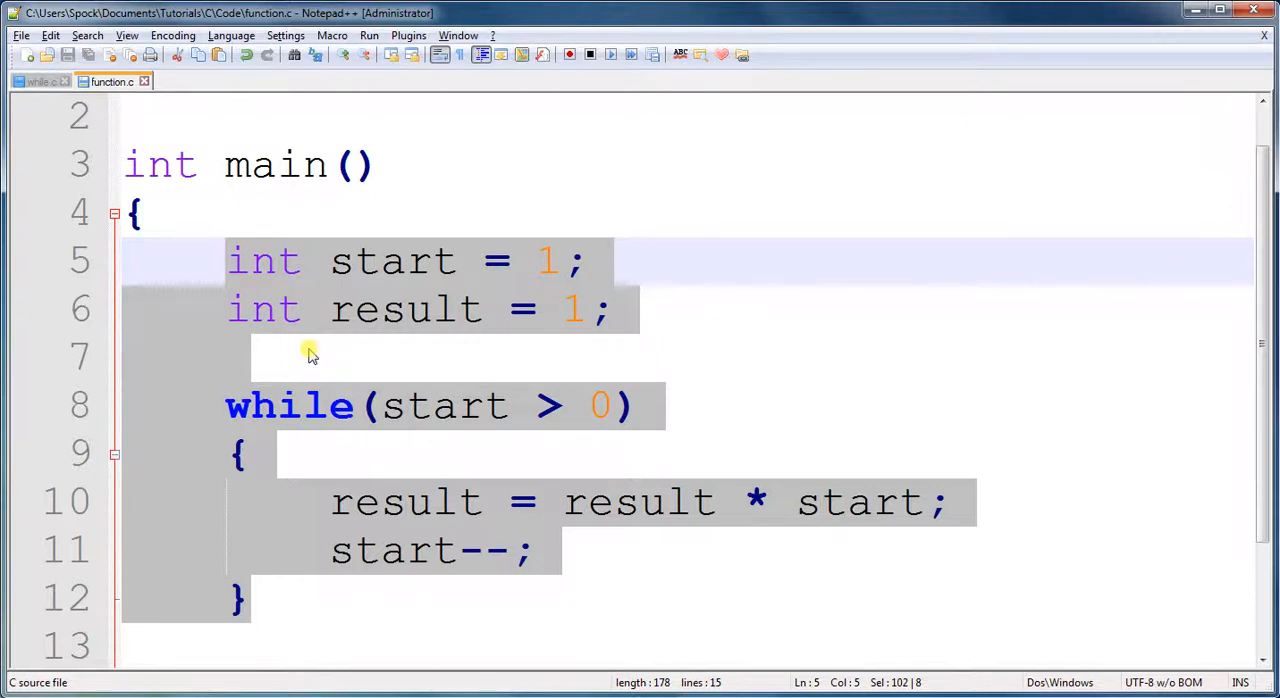
- Scroll to the #include line and add blank lines above main
{"action": "scroll", "scroll_direction": "down", "scroll_amount": 3}
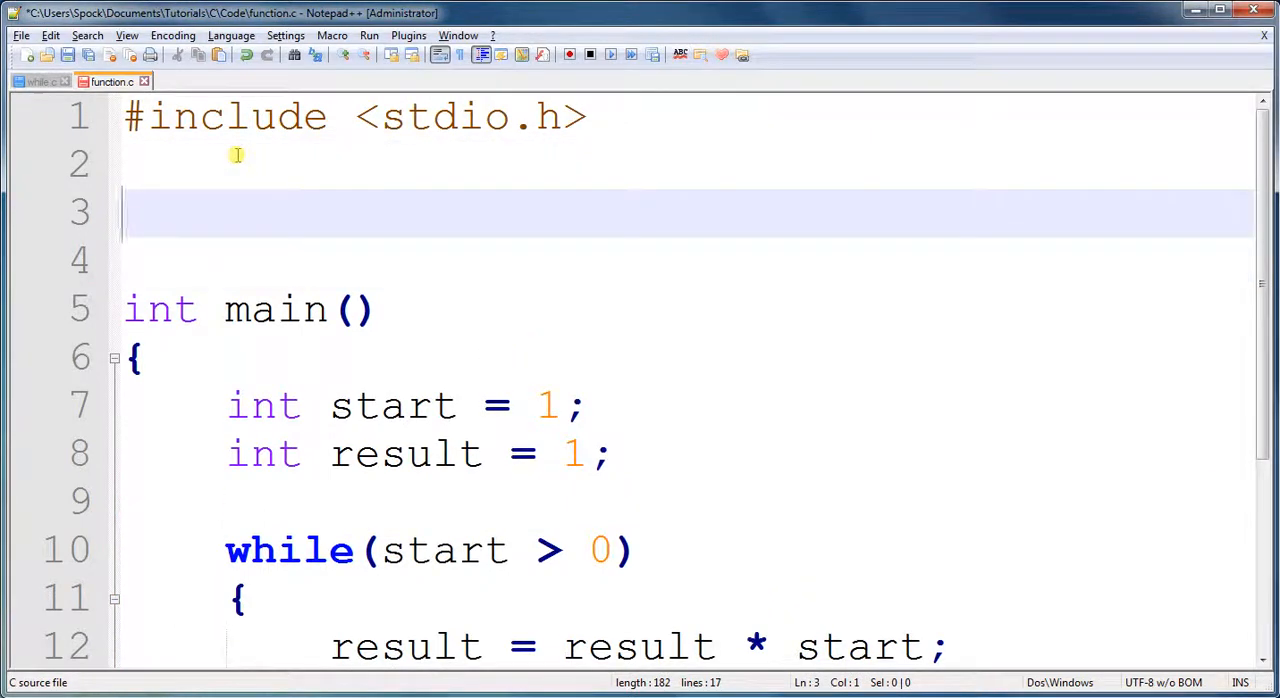
- Save, then add an empty int factorial(int start) function with braces above main
{"action": "key", "text": "ctrl+s"}
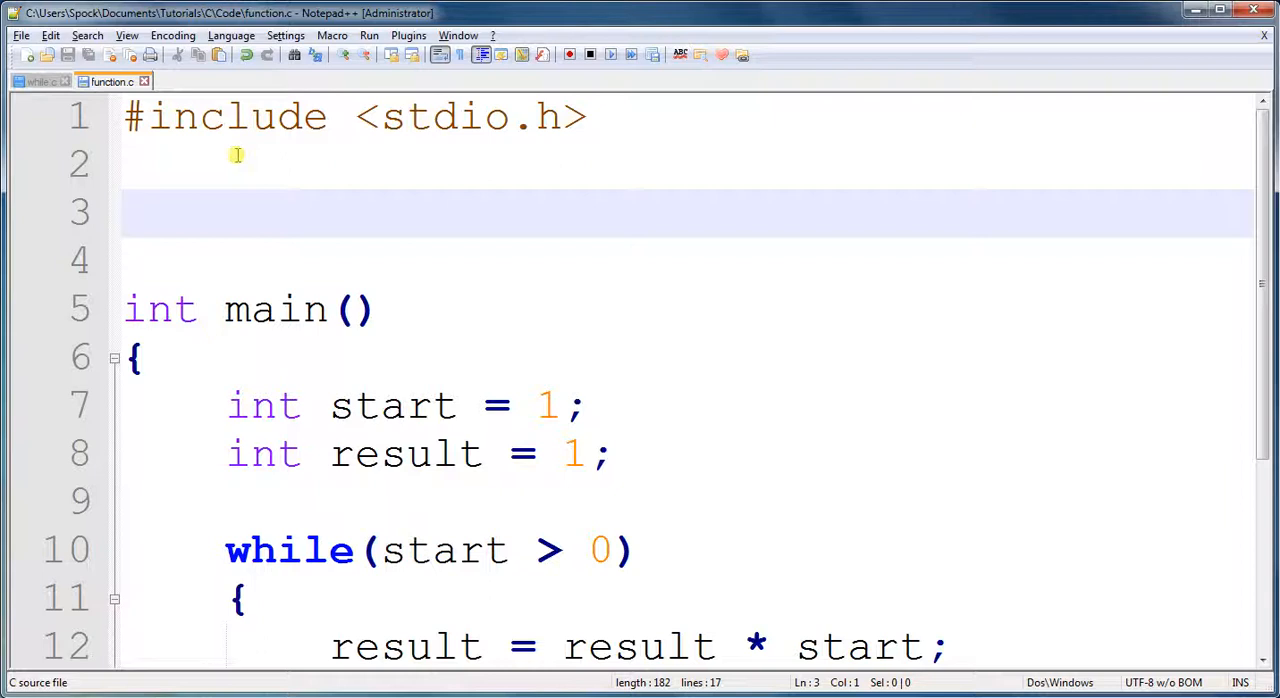
{"action": "type", "text": "int"}
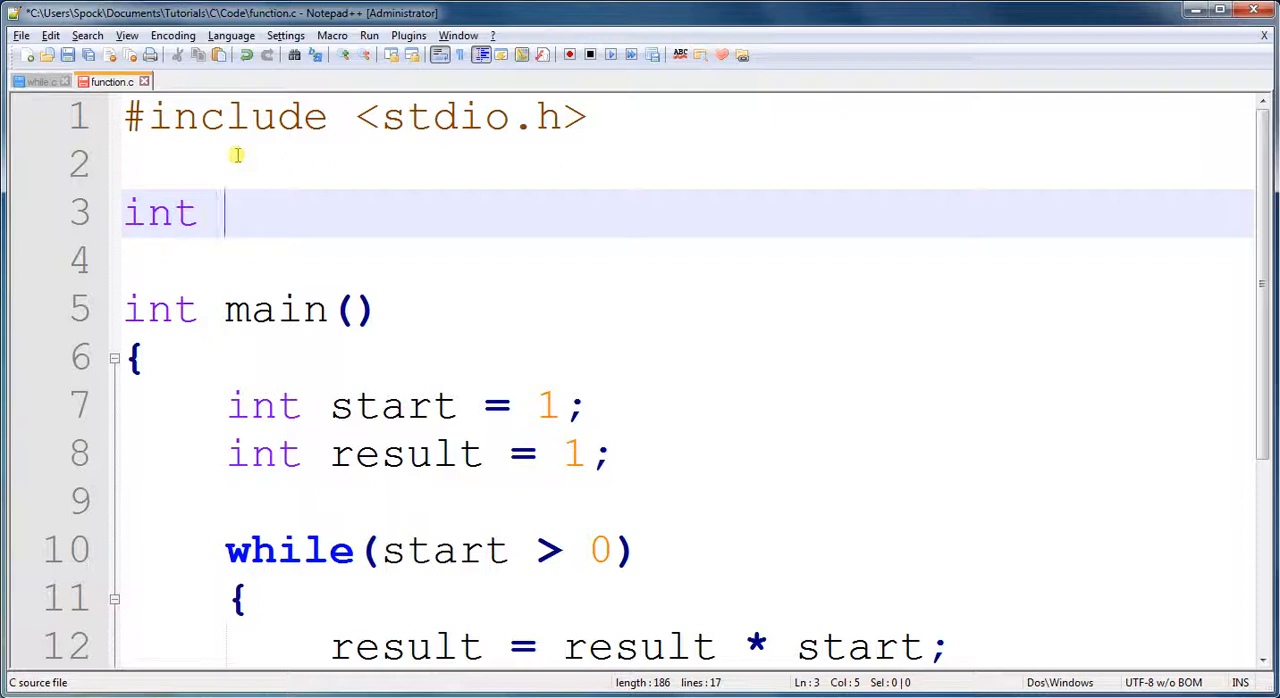
{"action": "type", "text": "factorial"}
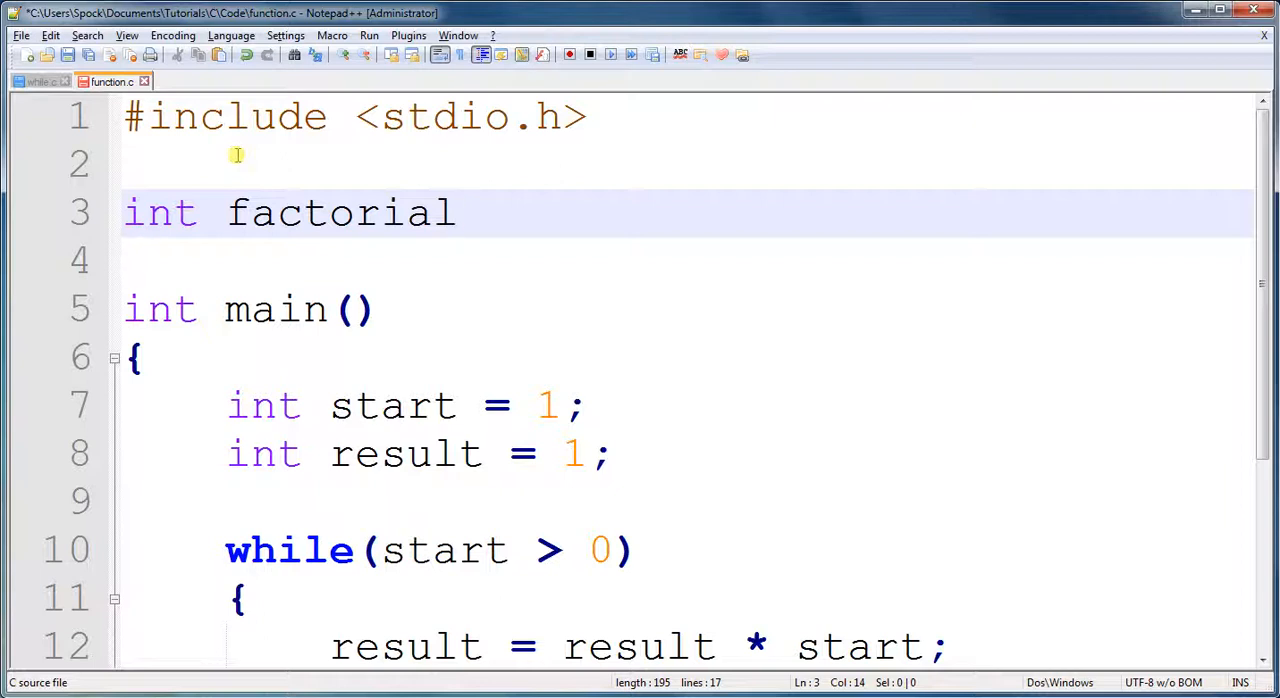
{"action": "mouse_move", "coordinate": [135, 391]}
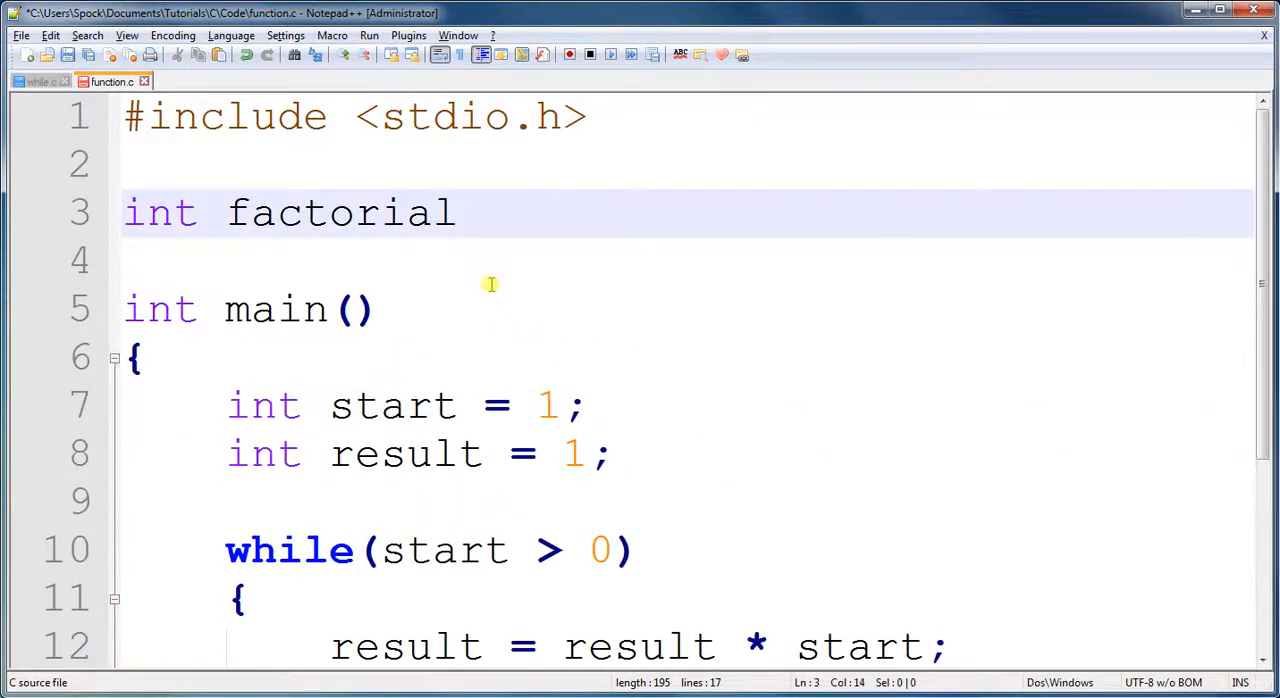
{"action": "type", "text": "()"}
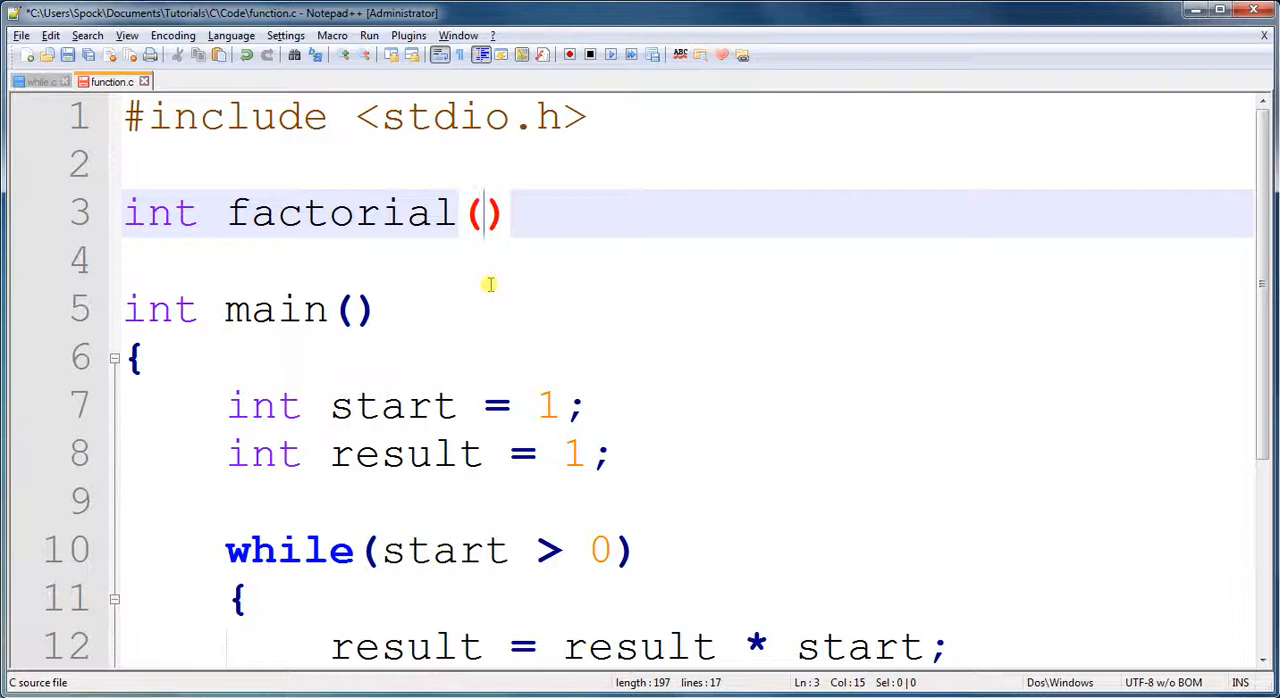
{"action": "type", "text": "int st"}
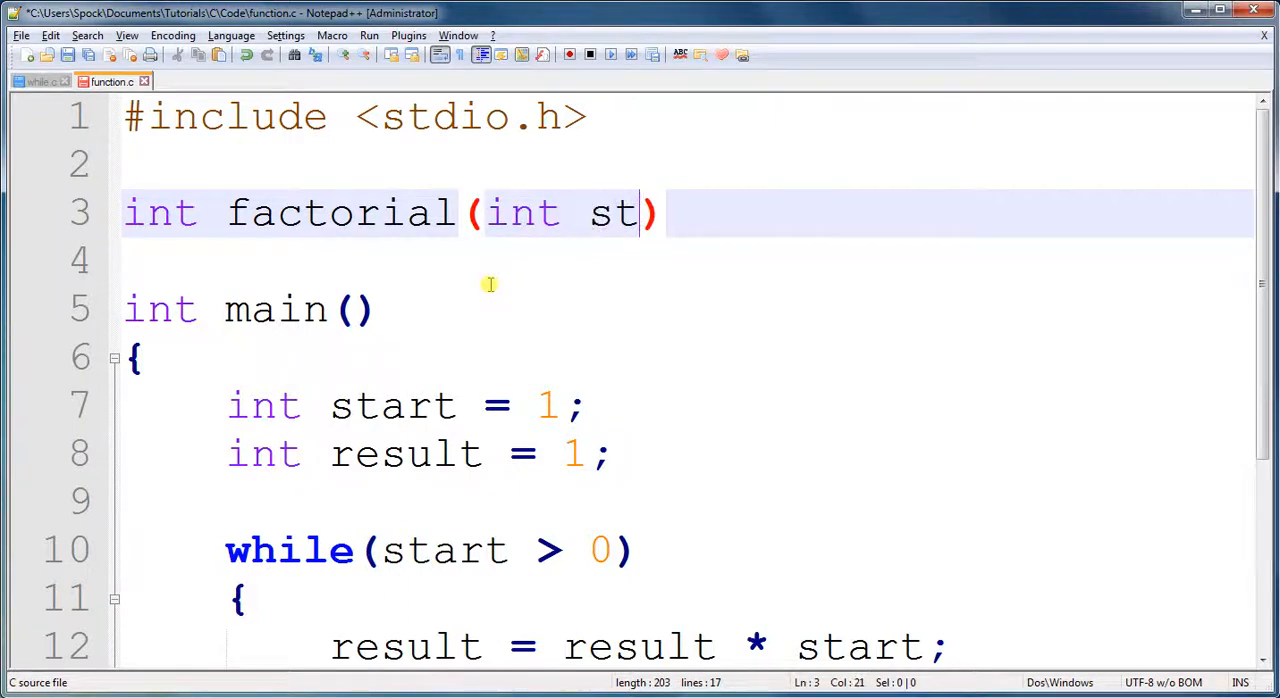
{"action": "type", "text": "art"}
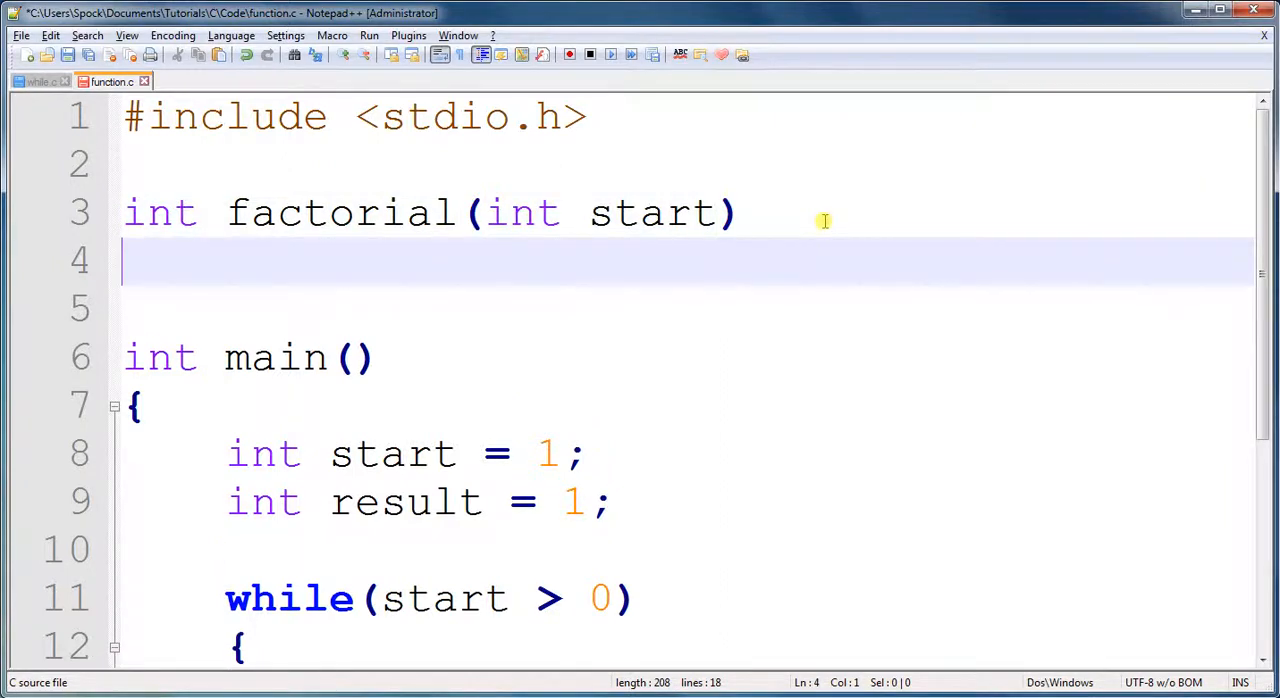
{"action": "type", "text": "{"}
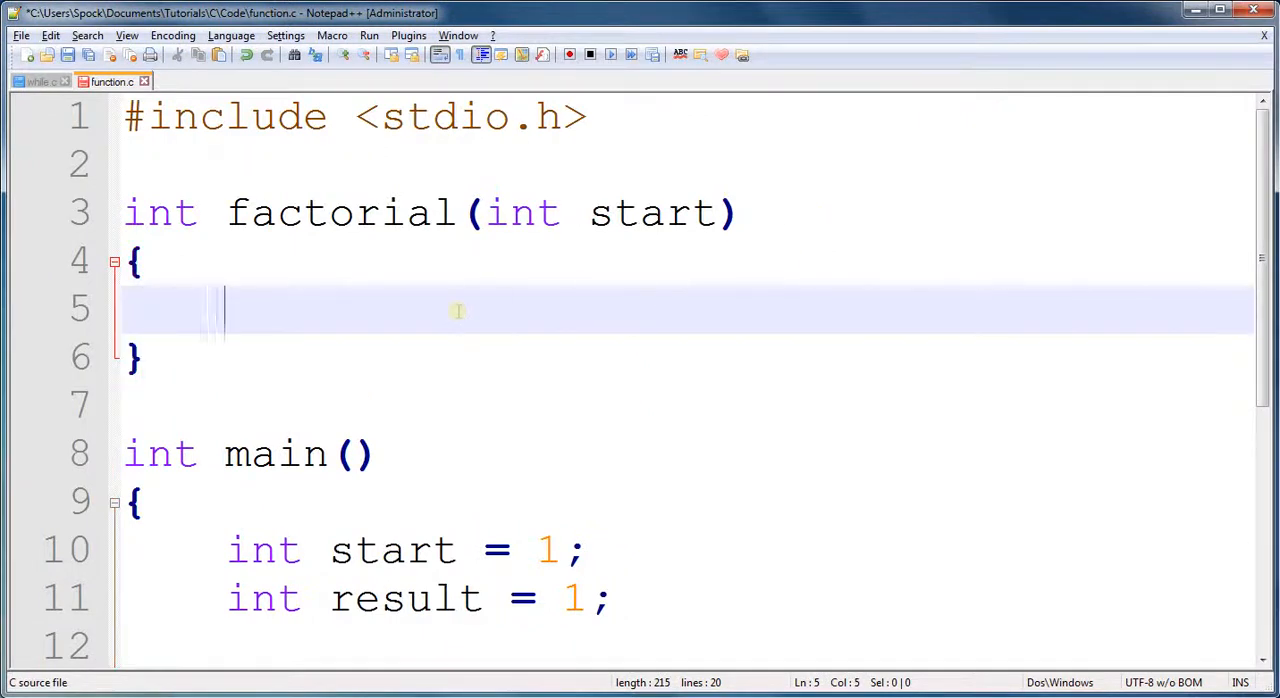
- Move int result = 1; and the while loop into factorial's body and save
{"action": "key", "text": "ctrl+s"}
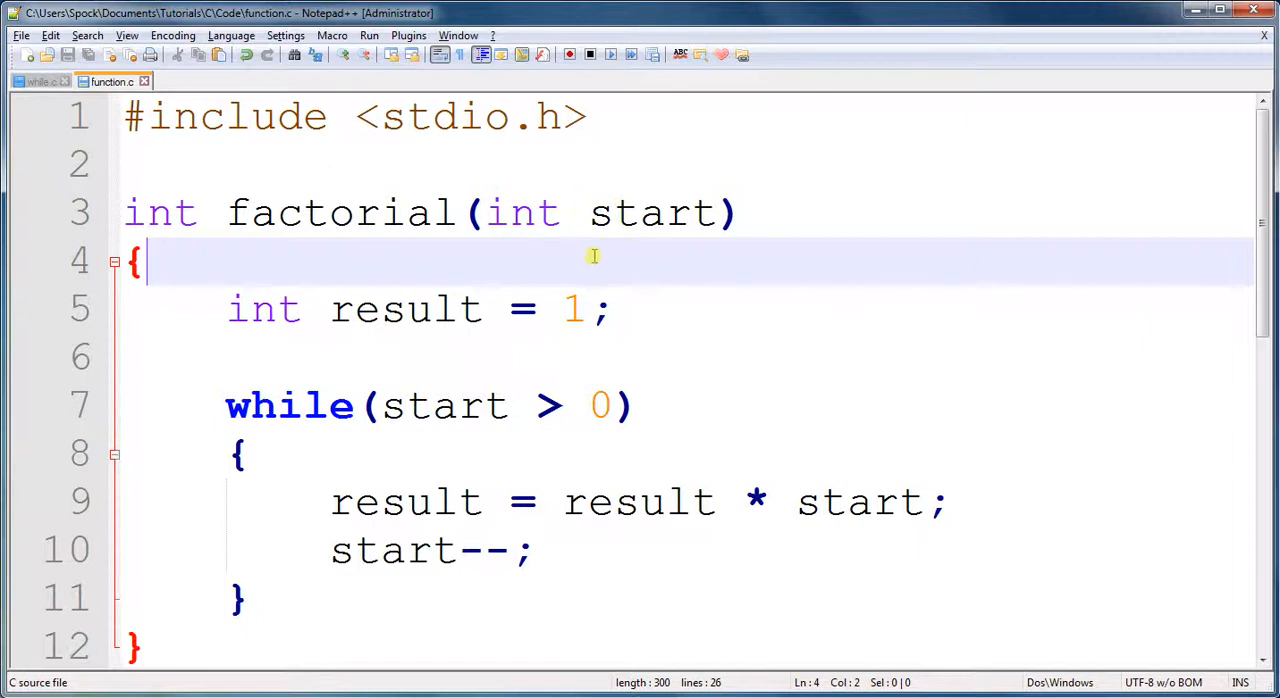
{"action": "double_click", "coordinate": [440, 262]}
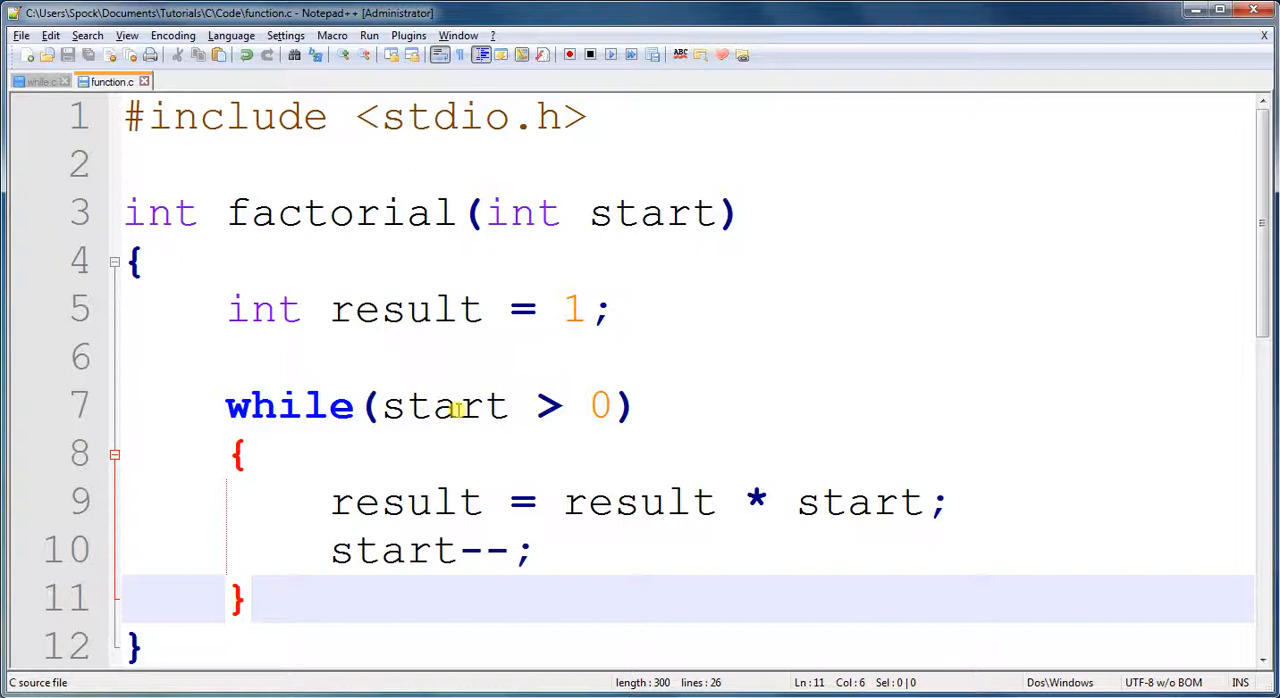
{"action": "mouse_move", "coordinate": [383, 593]}
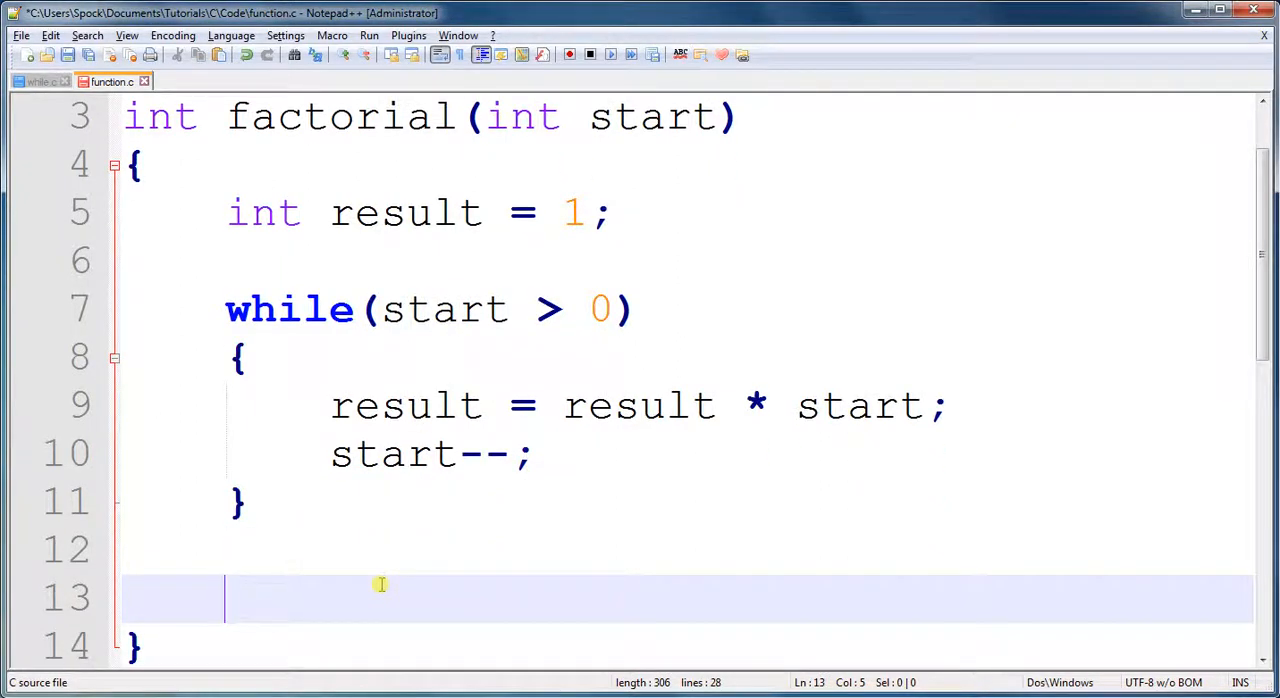
- End the factorial function with return result; after the loop
{"action": "type", "text": "return"}
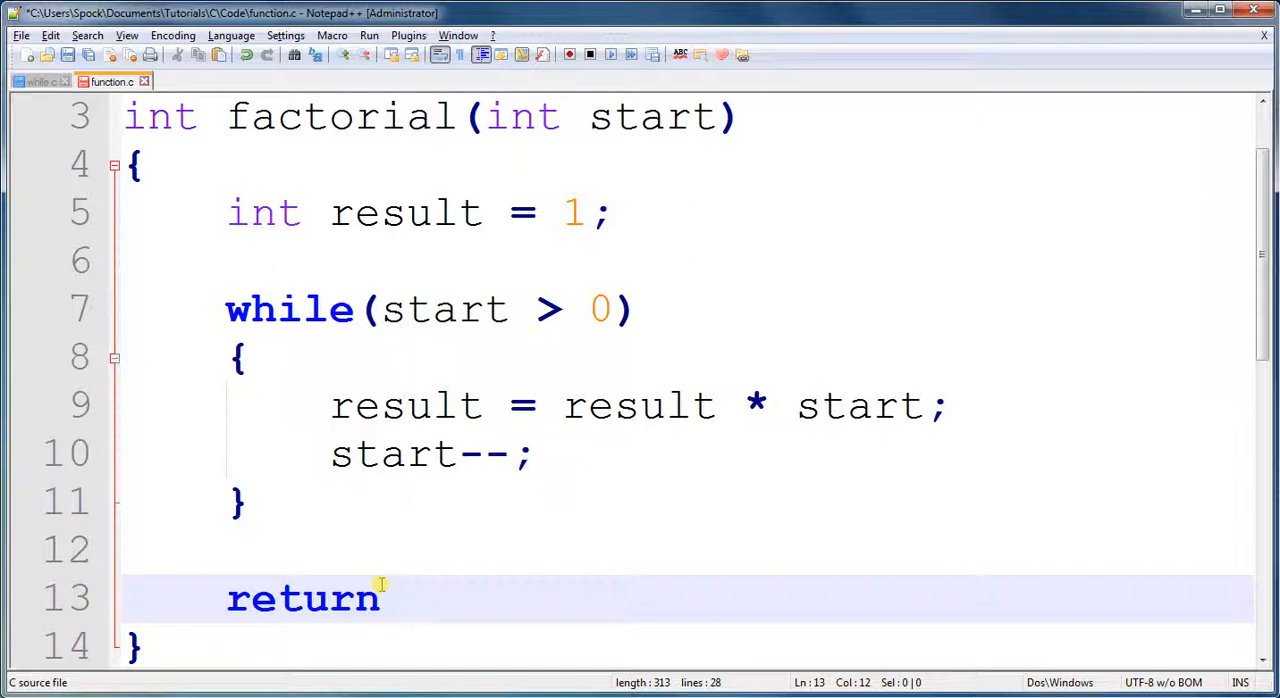
{"action": "type", "text": "res"}
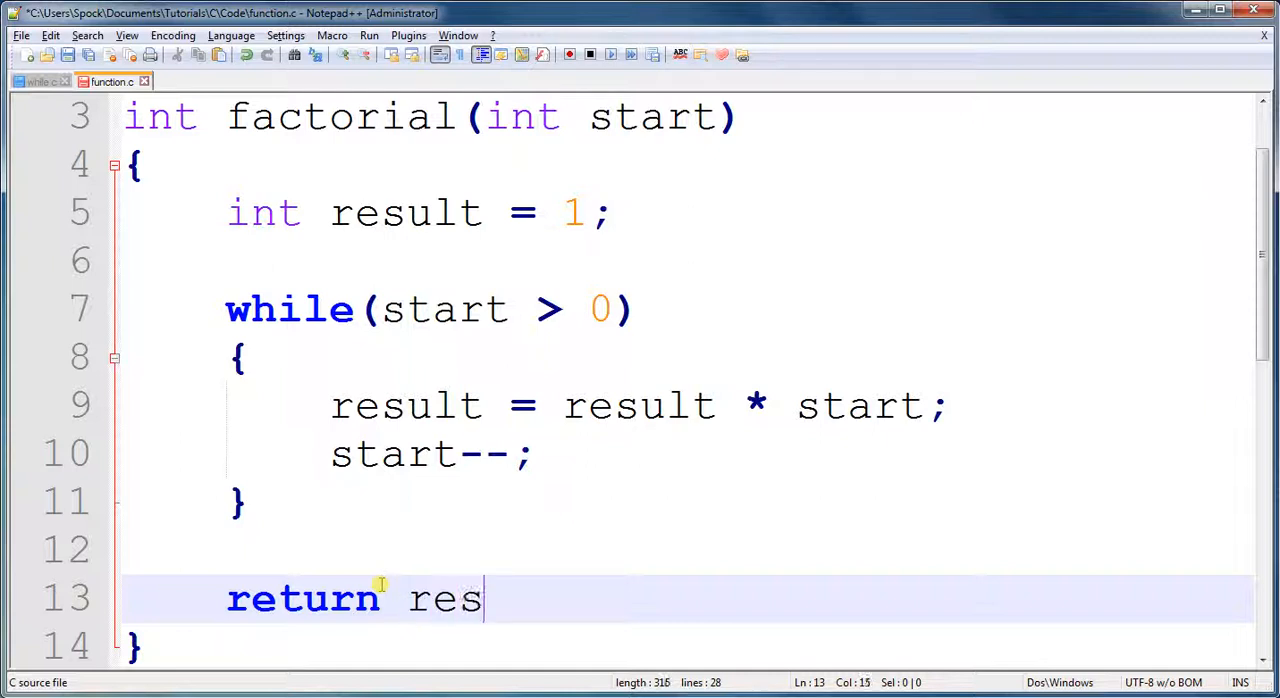
{"action": "type", "text": "ult;"}
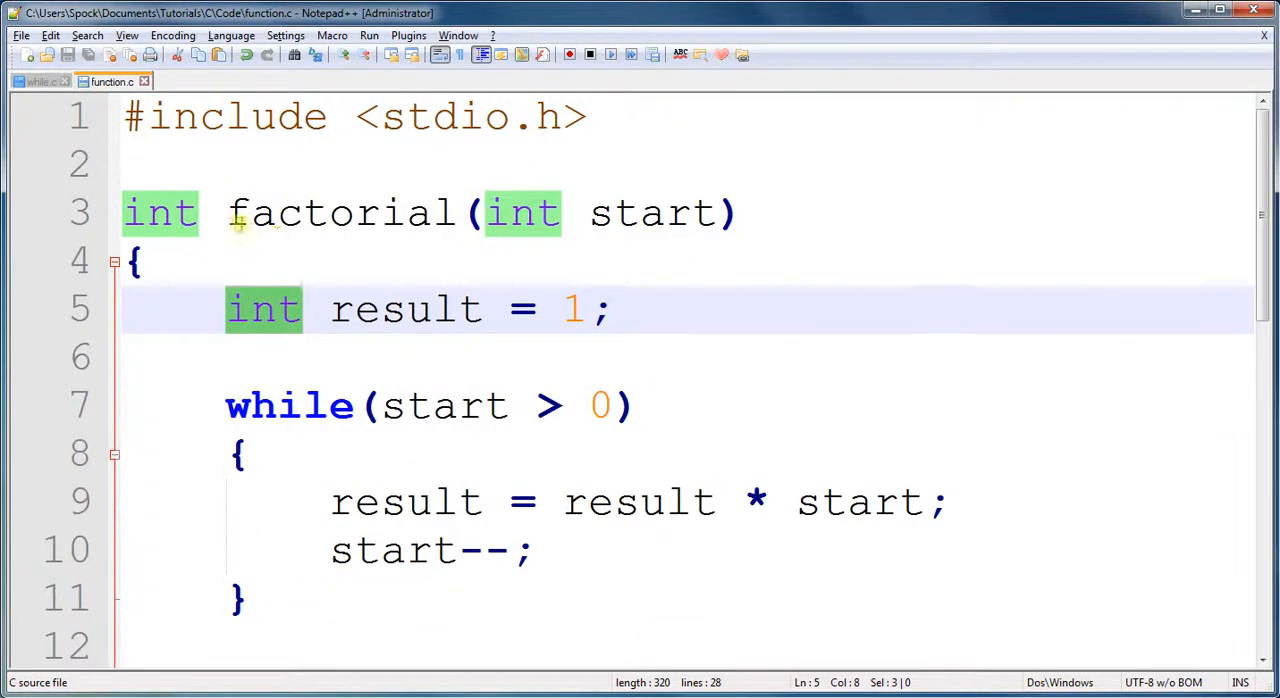
- Highlight the occurrences of result and int, clearing the highlight in between
{"action": "left_click", "coordinate": [160, 212]}
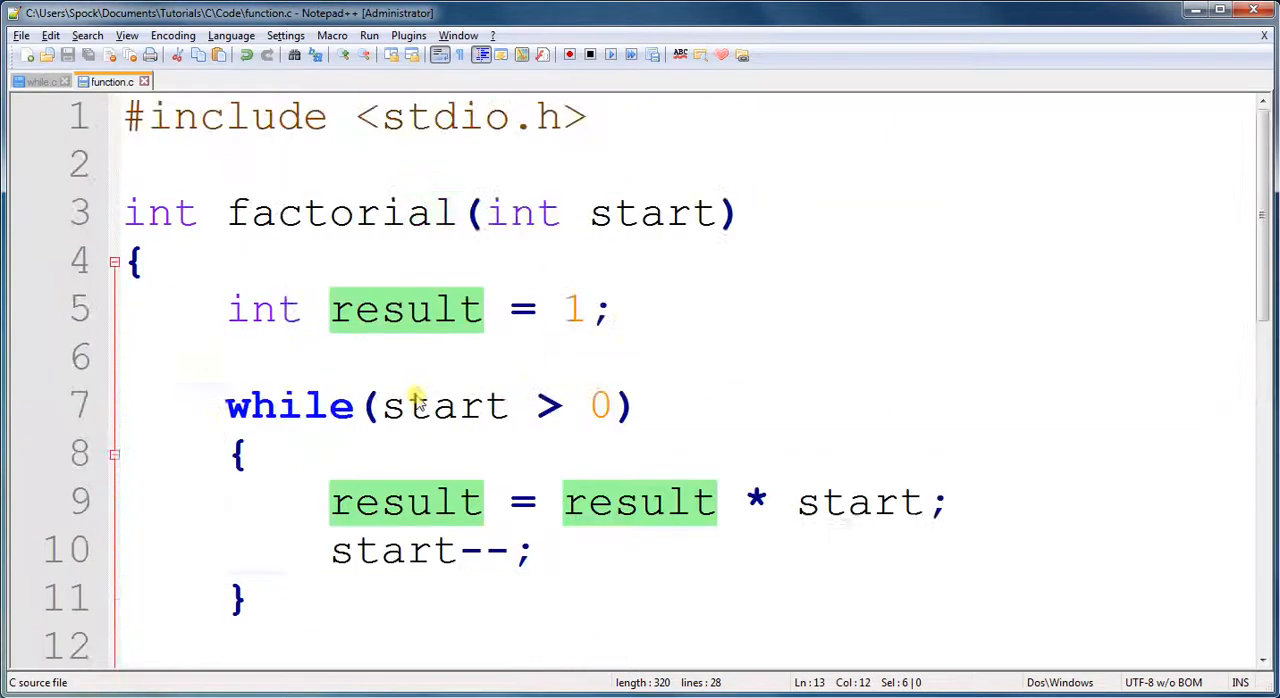
{"action": "left_click", "coordinate": [290, 260]}
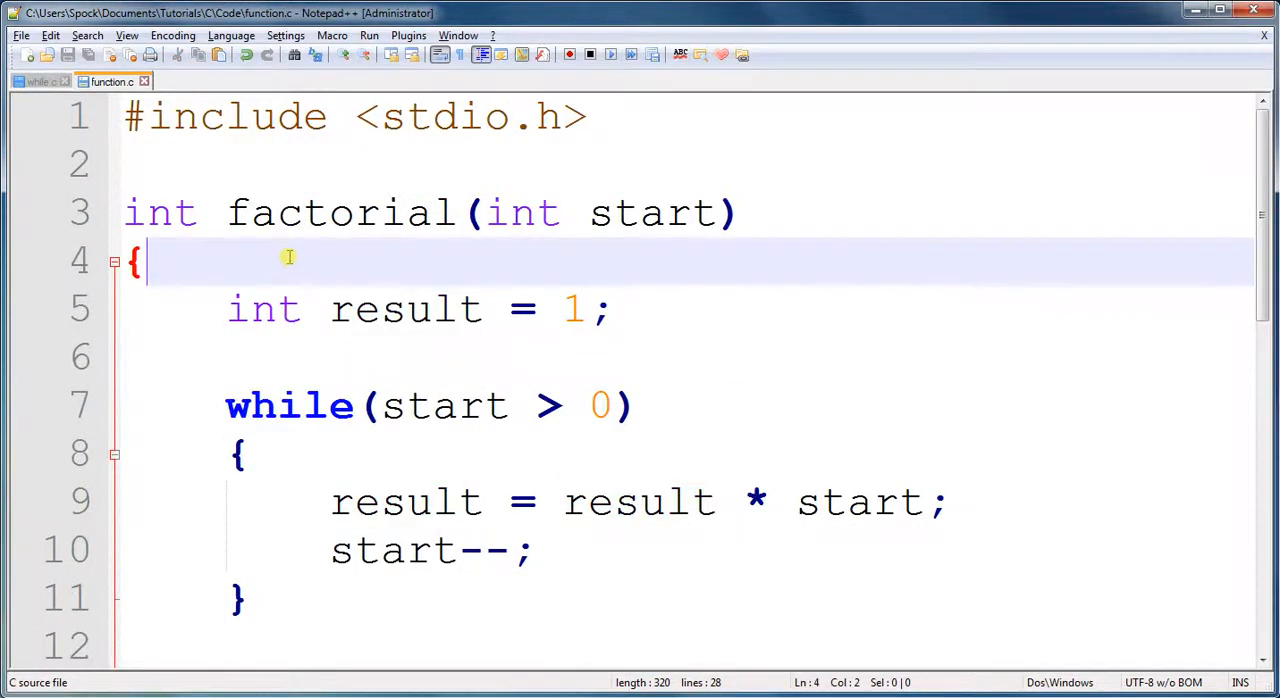
{"action": "mouse_move", "coordinate": [200, 210]}
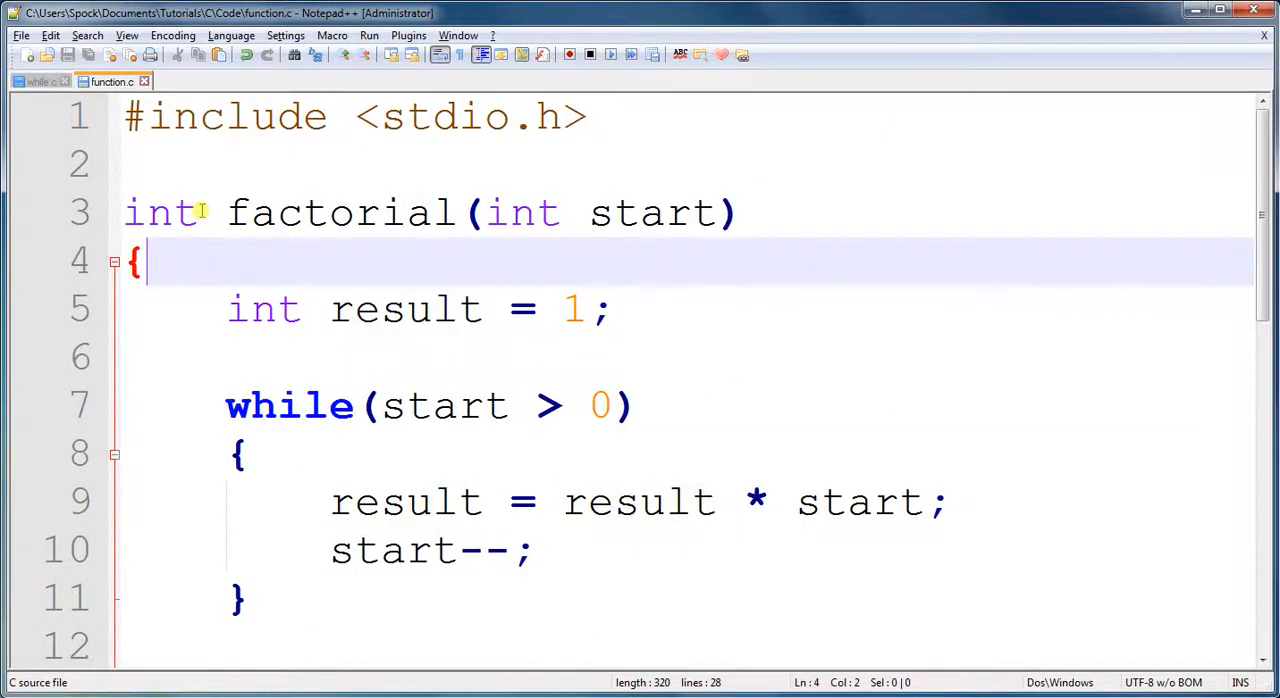
{"action": "double_click", "coordinate": [160, 213]}
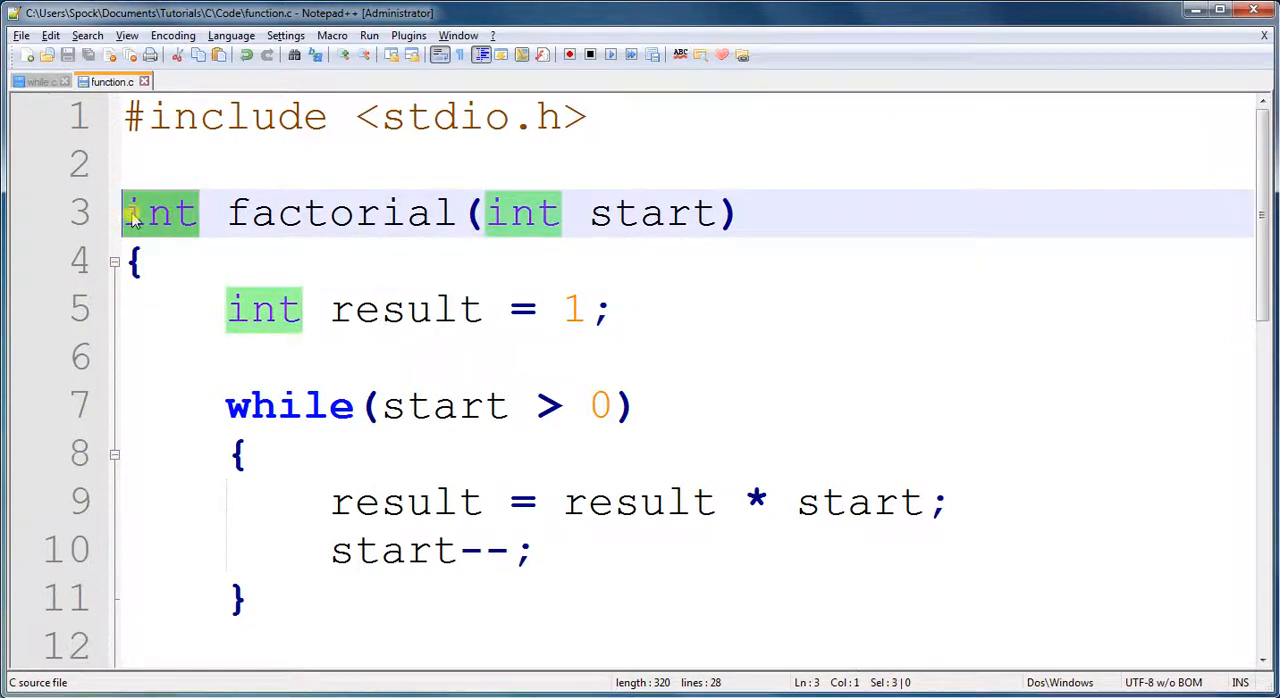
{"action": "double_click", "coordinate": [340, 212]}
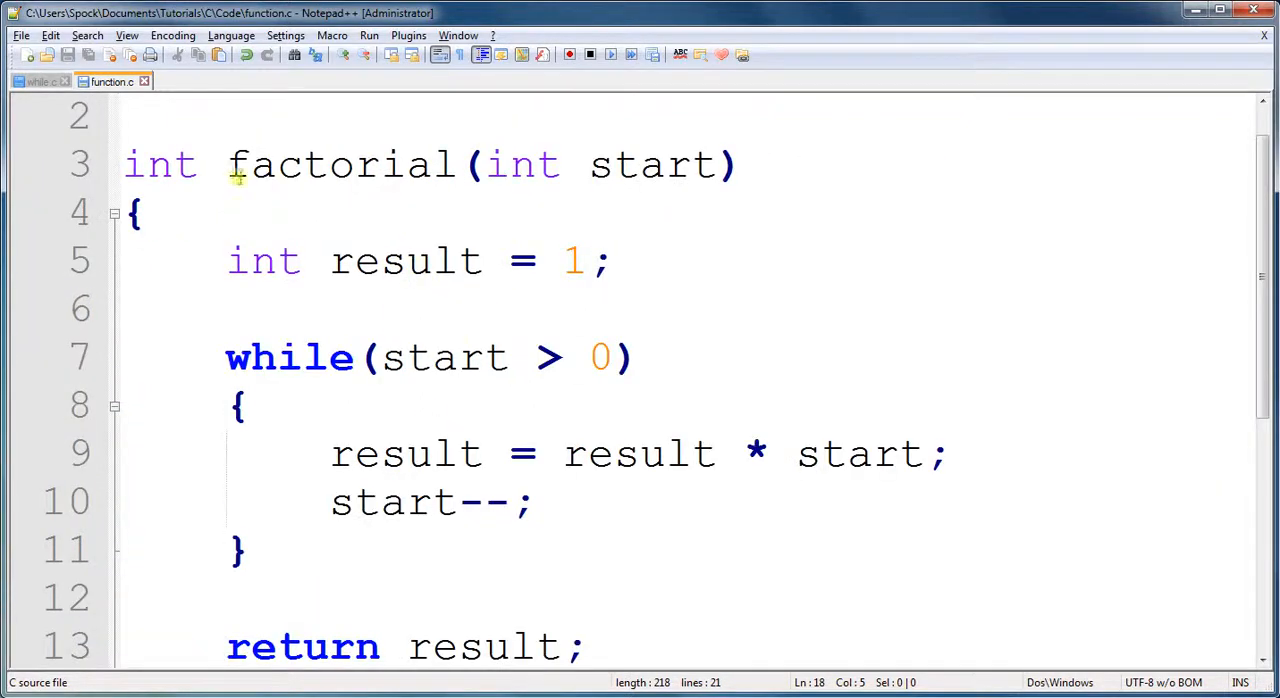
- Type the call factorial(5); on line 18 in main
{"action": "double_click", "coordinate": [340, 165]}
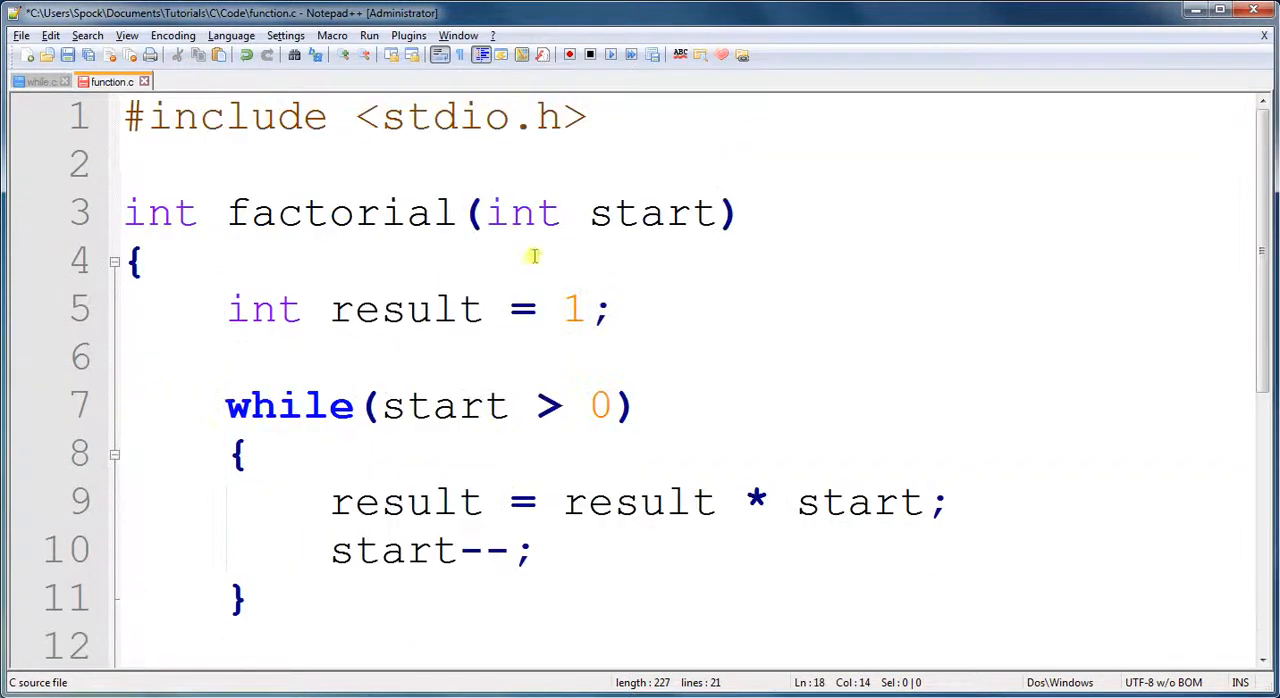
{"action": "left_click_drag", "start_coordinate": [478, 212], "coordinate": [718, 212]}
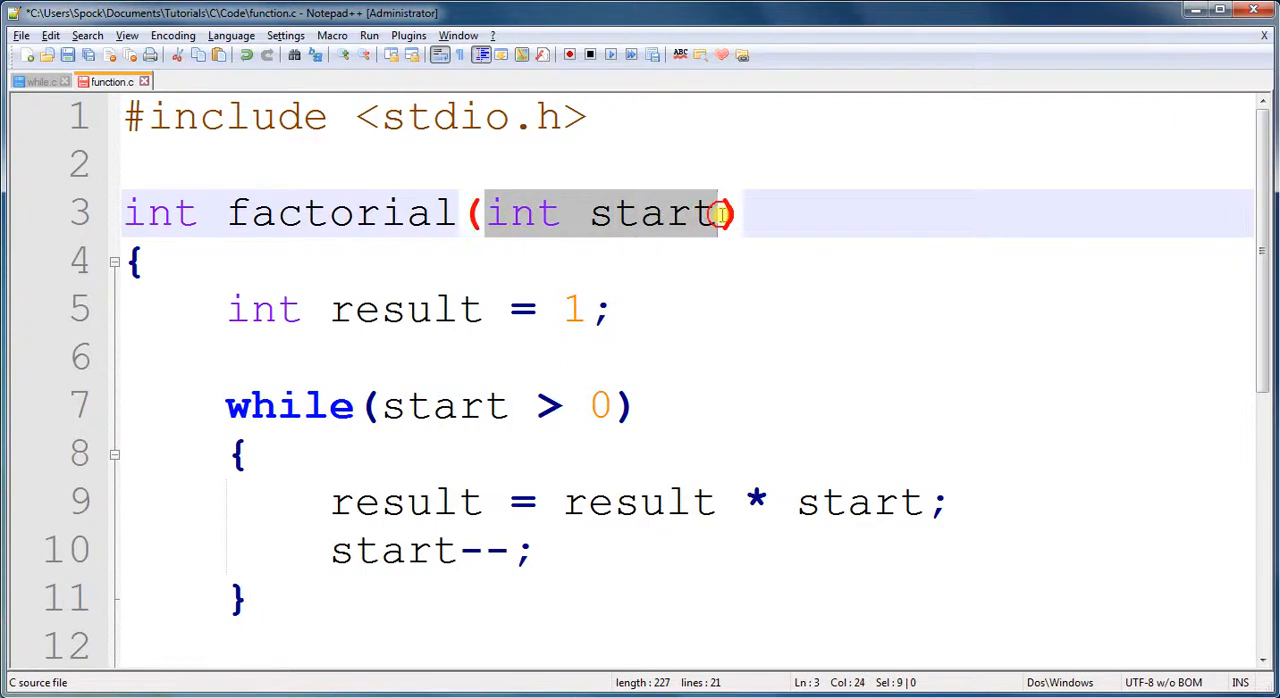
{"action": "scroll", "scroll_direction": "down", "scroll_amount": 3}
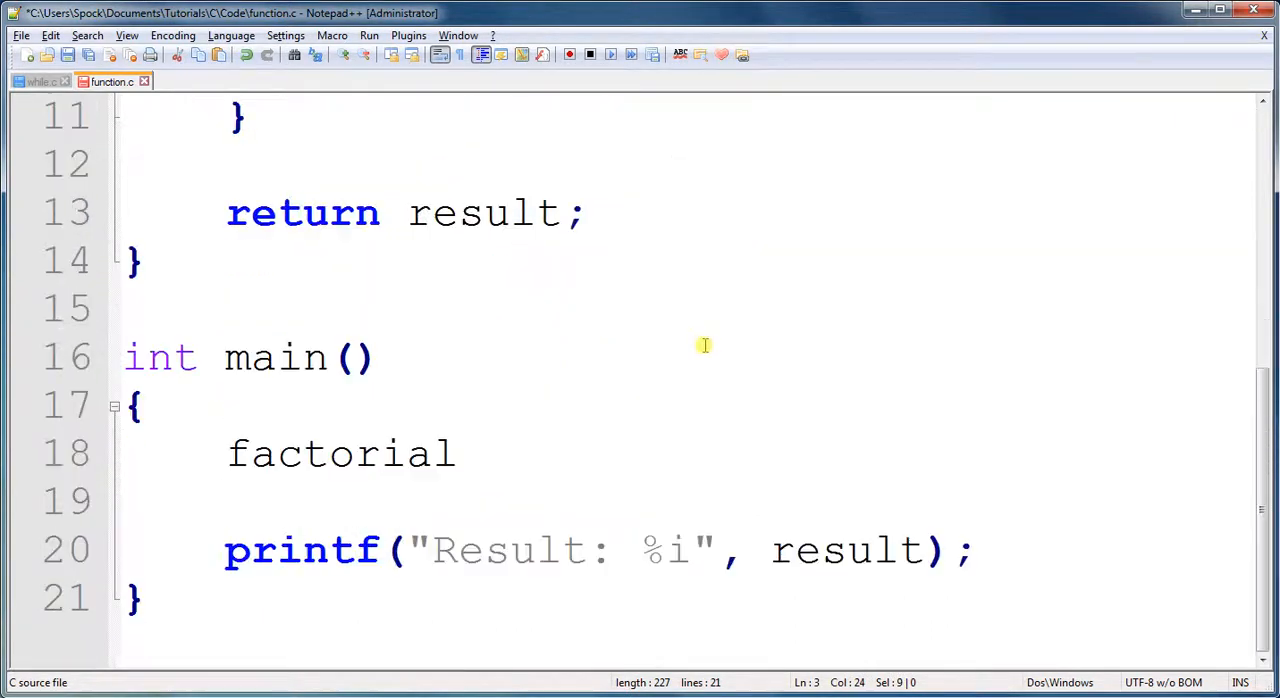
{"action": "type", "text": "("}
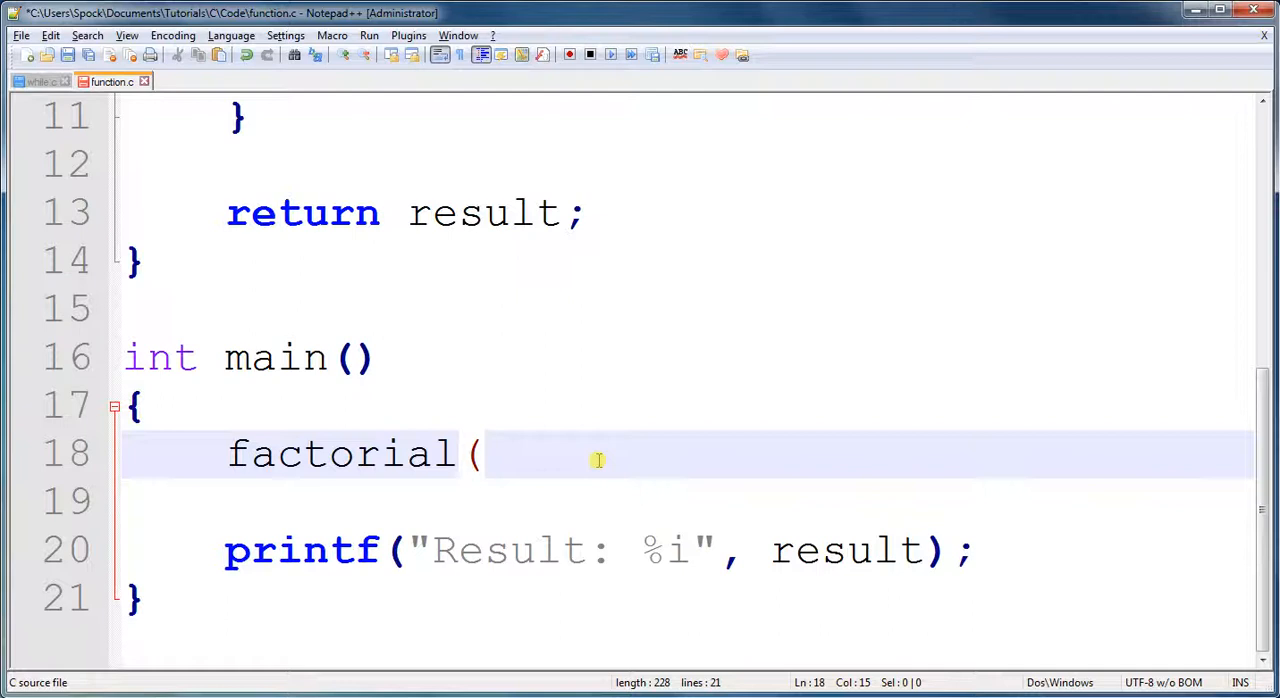
{"action": "type", "text": "5)"}
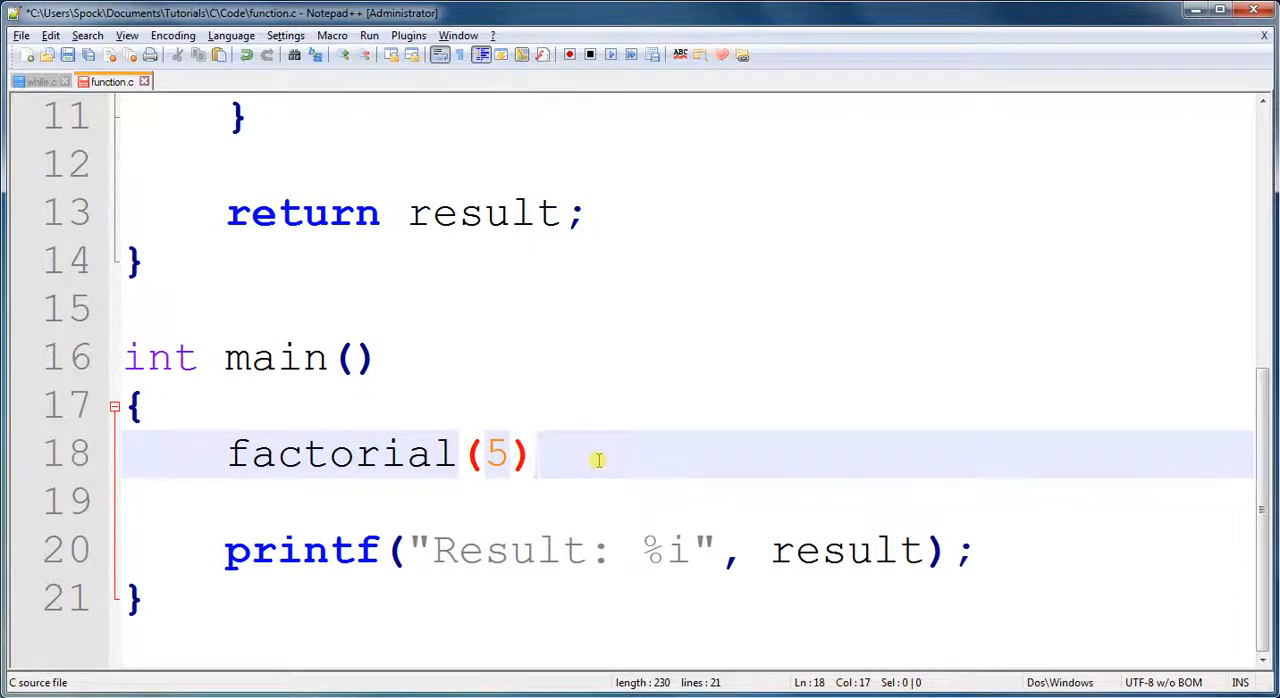
{"action": "type", "text": ";"}
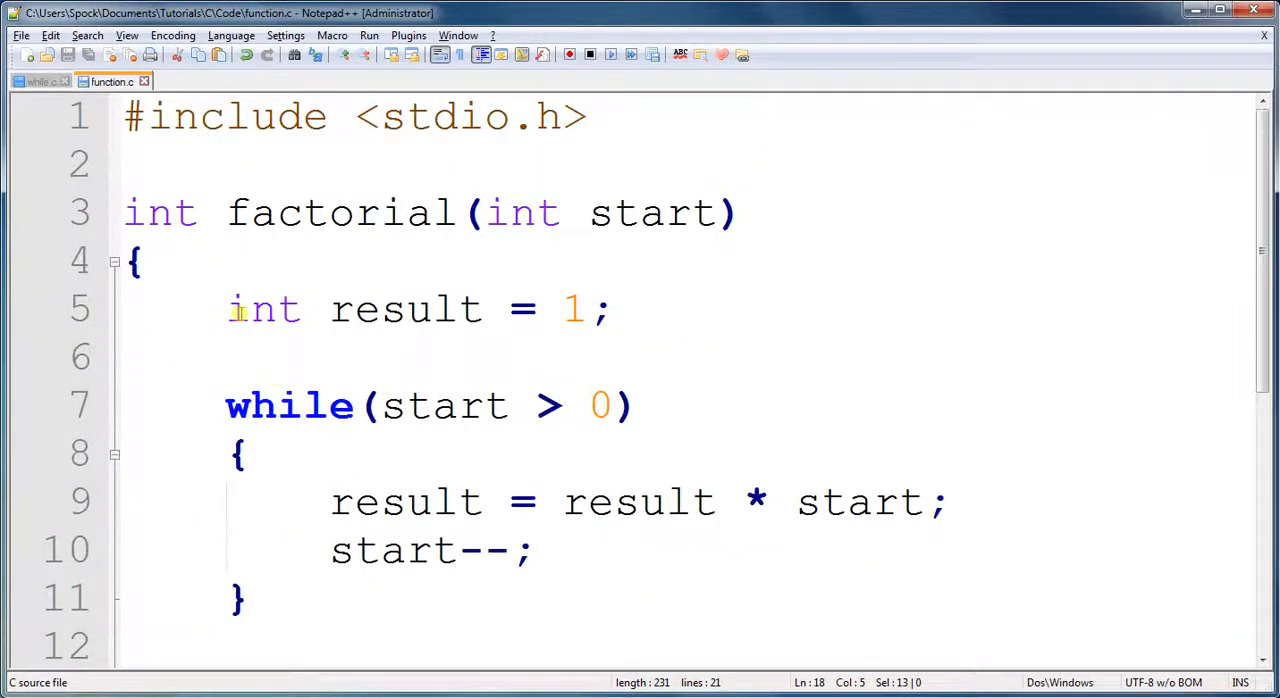
{"action": "mouse_move", "coordinate": [470, 405]}
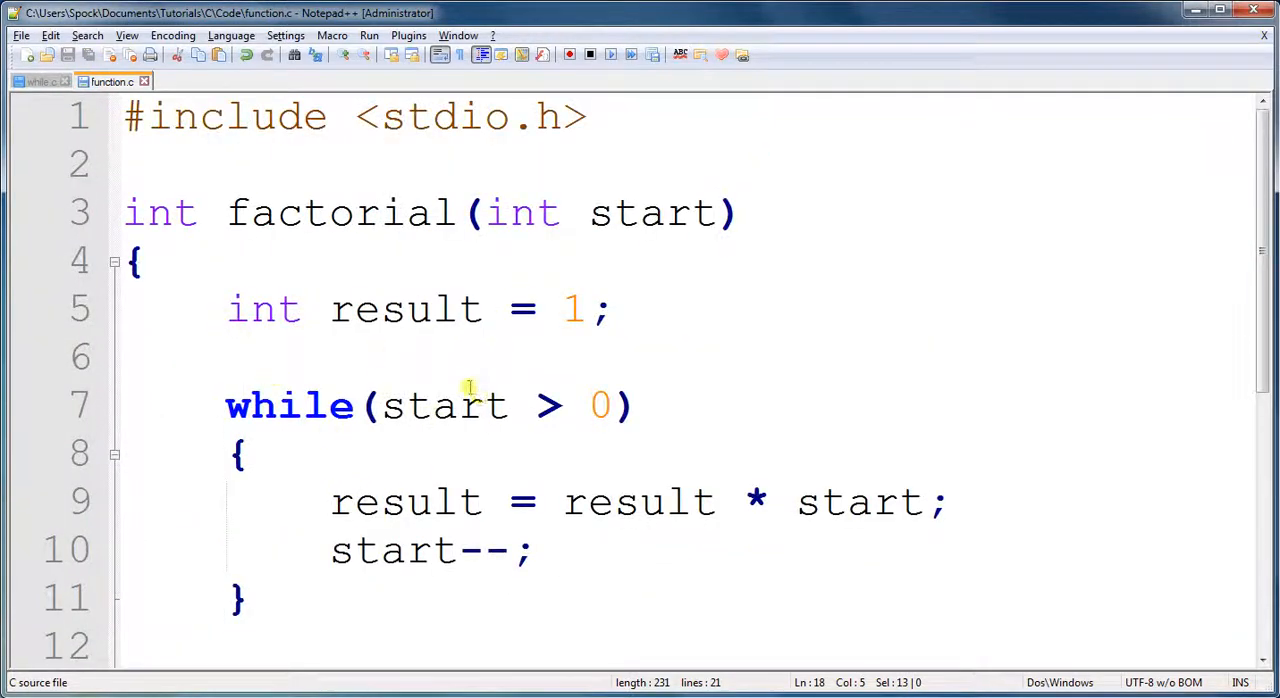
- Prefix the call with int result = so main stores the return value
{"action": "scroll", "scroll_direction": "down", "scroll_amount": 3}
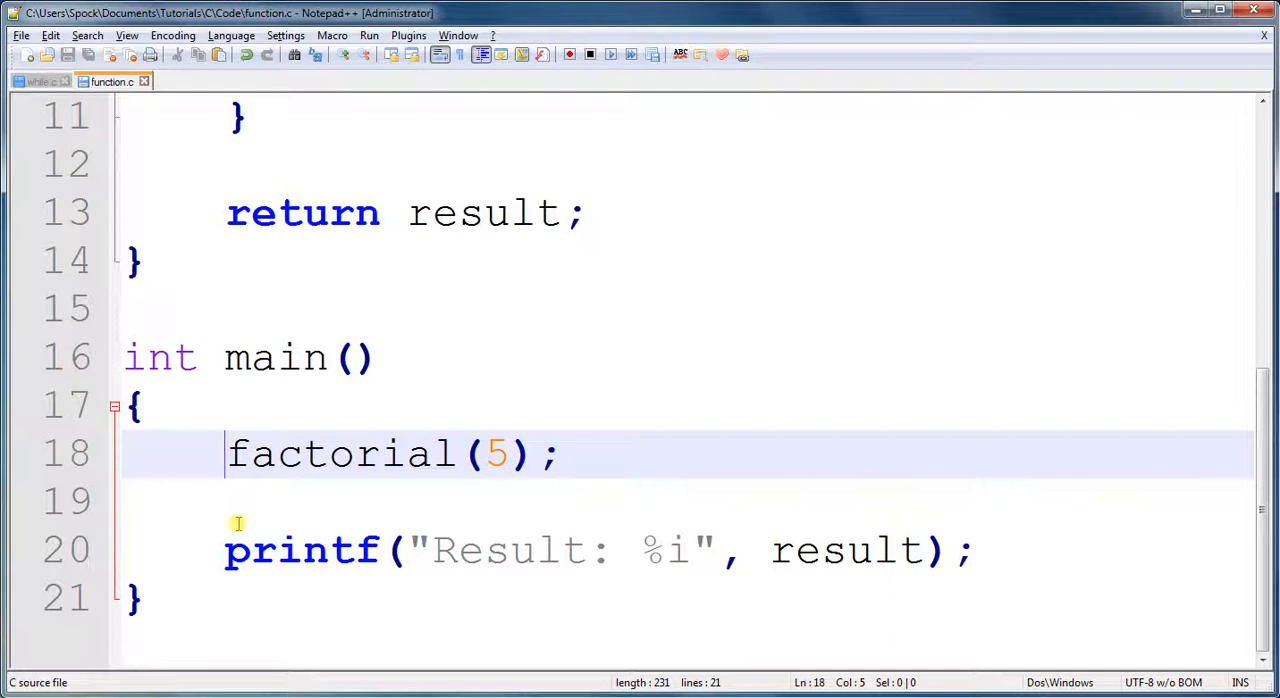
{"action": "type", "text": "int result"}
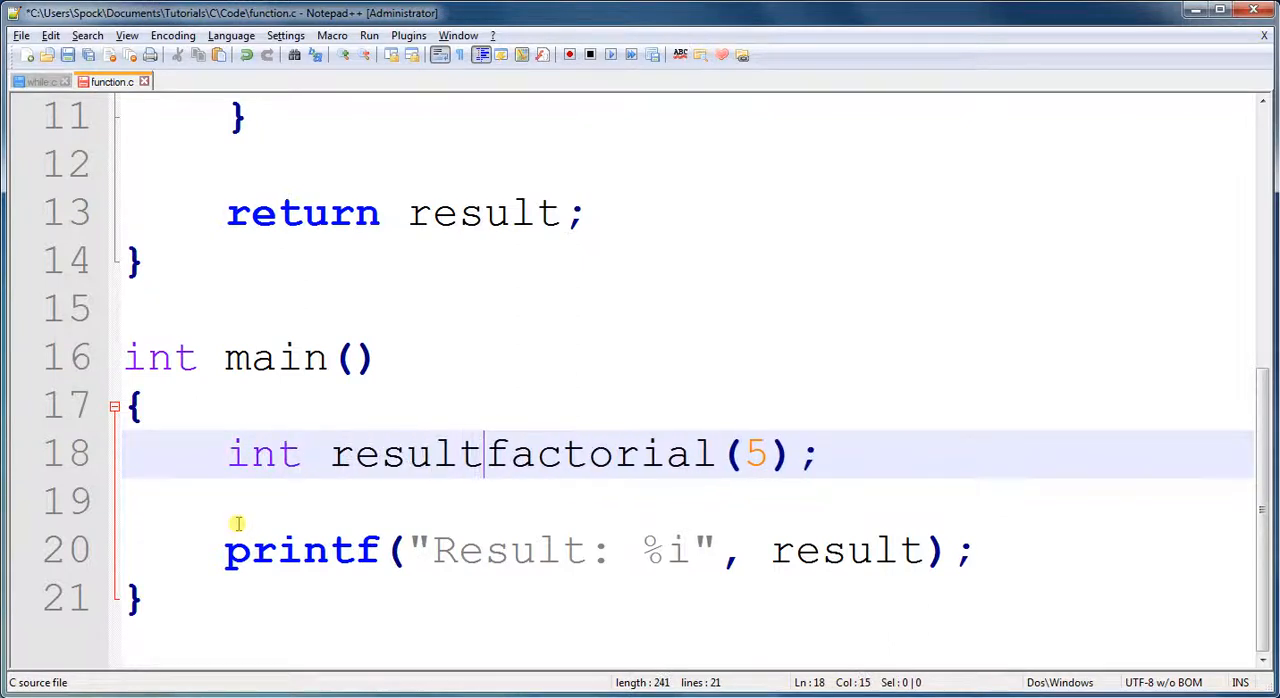
{"action": "type", "text": "="}
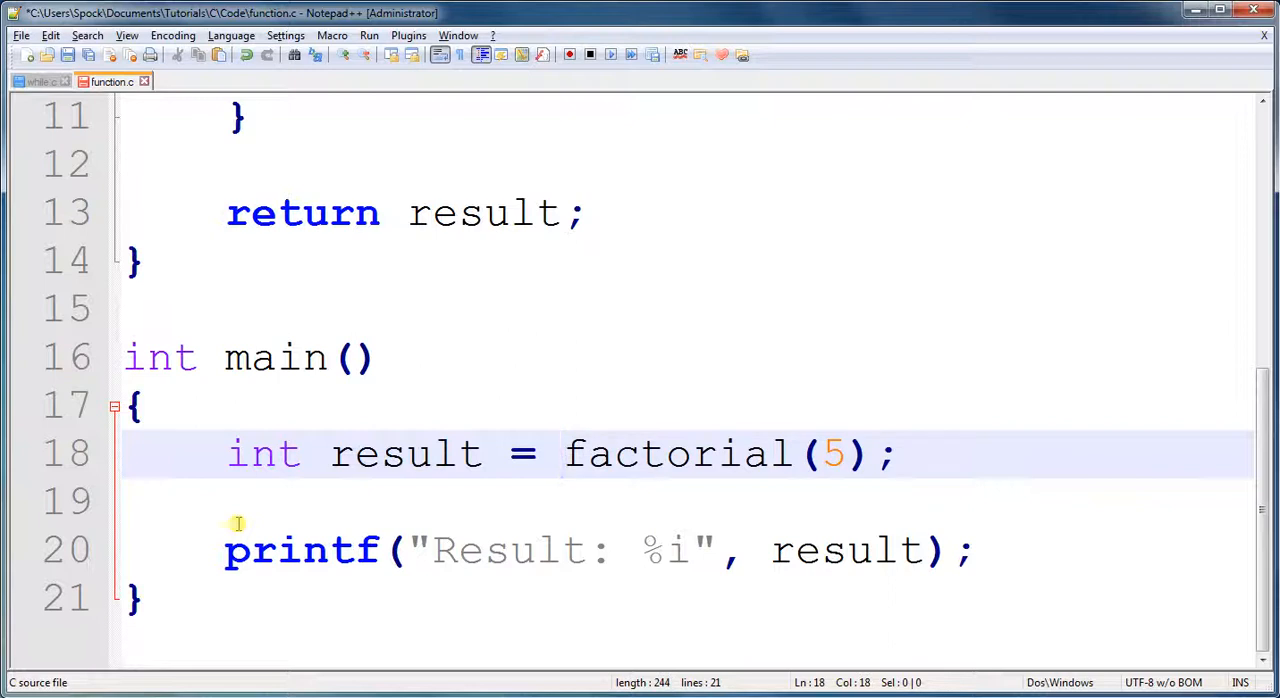
{"action": "left_click", "coordinate": [532, 500]}
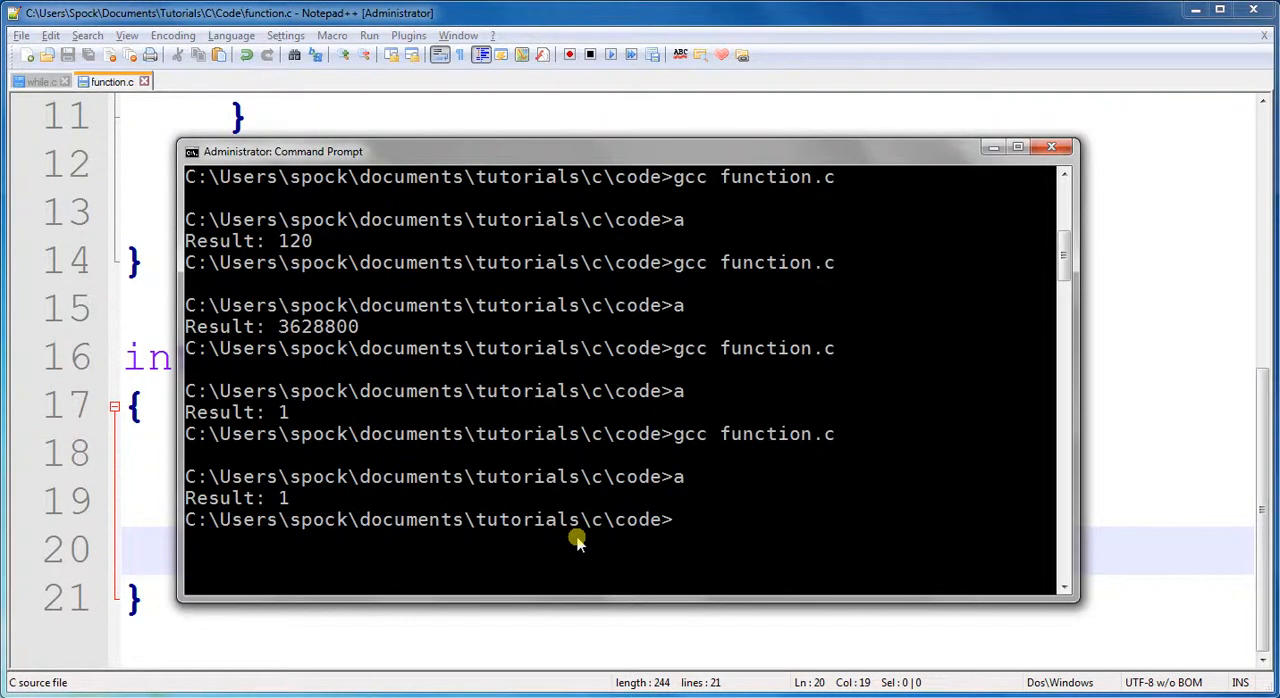
- Recompile the program in Command Prompt with gcc function.c
{"action": "type", "text": "gcc function.c"}
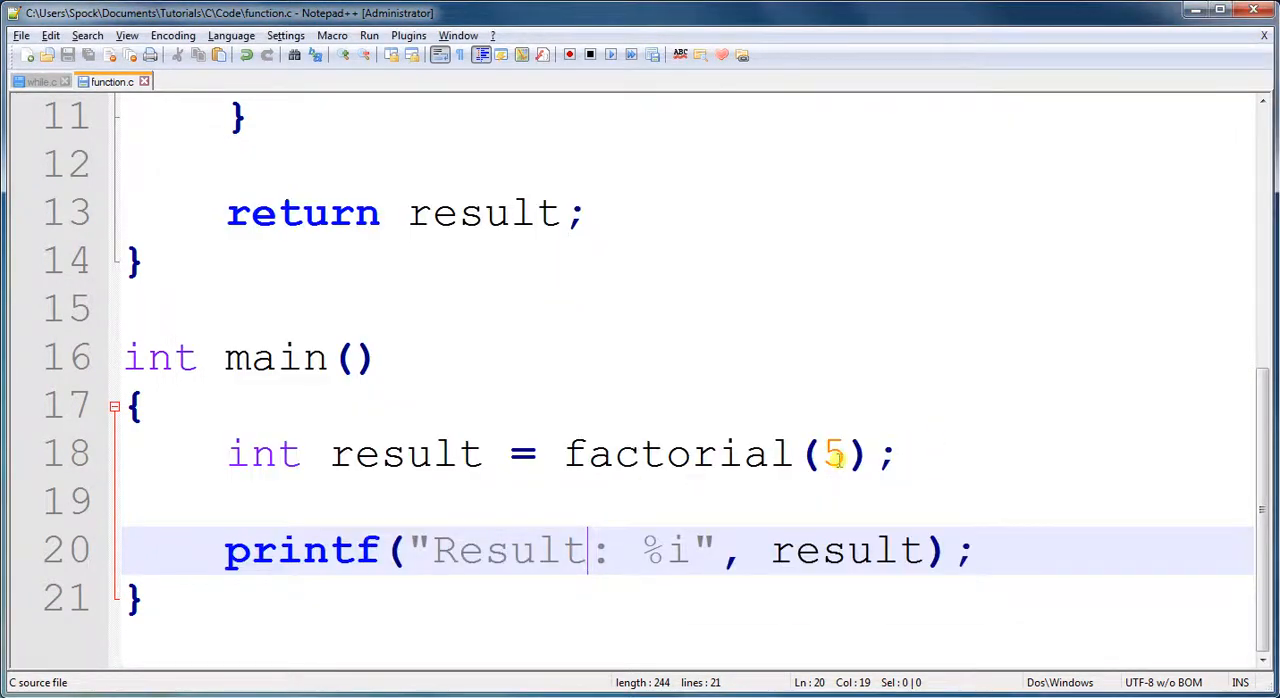
- Add result = factorial(10); on a new line below the factorial(5) declaration
{"action": "left_click", "coordinate": [912, 454]}
{"action": "type", "text": "result = factorial(5);"}
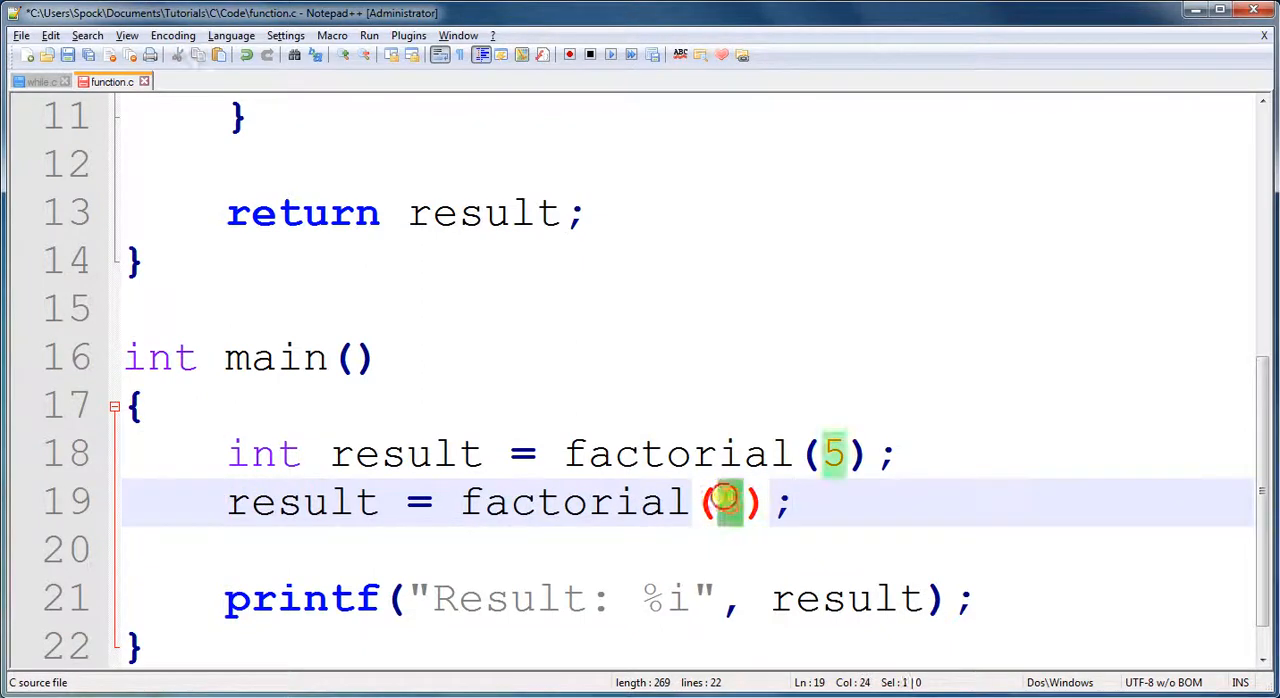
{"action": "type", "text": "0"}
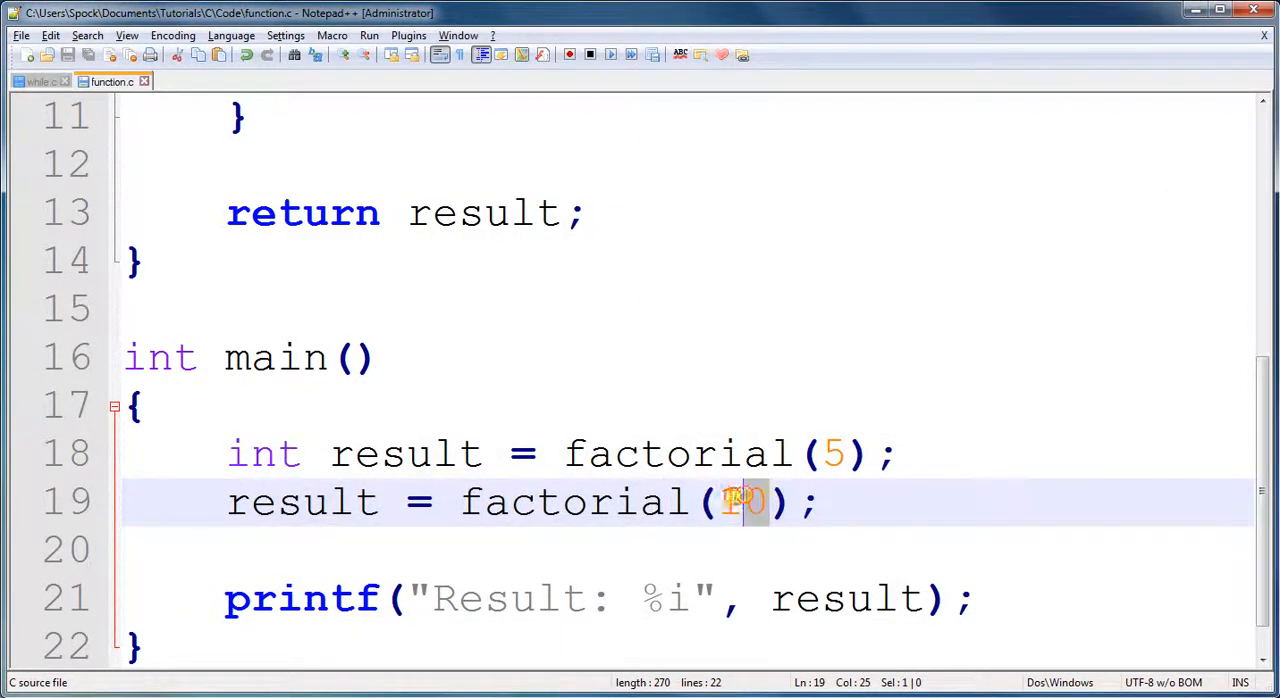
{"action": "type", "text": "1"}
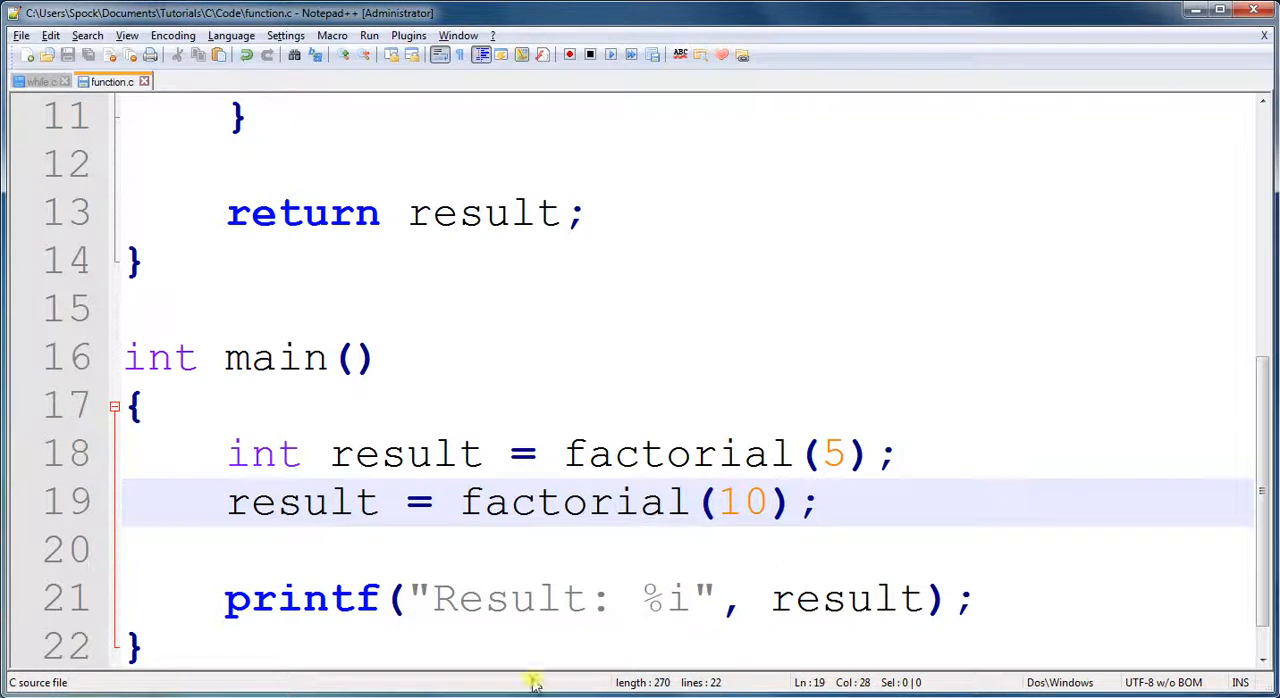
{"action": "mouse_move", "coordinate": [578, 502]}
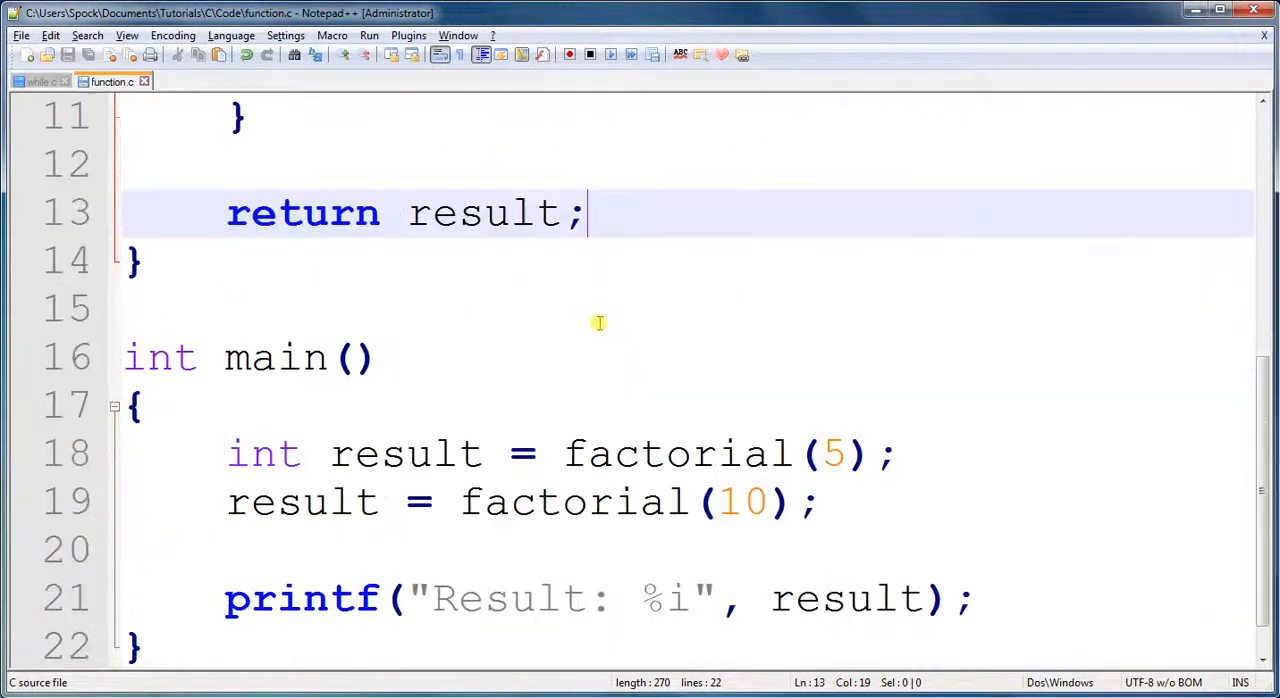
{"action": "double_click", "coordinate": [405, 405]}
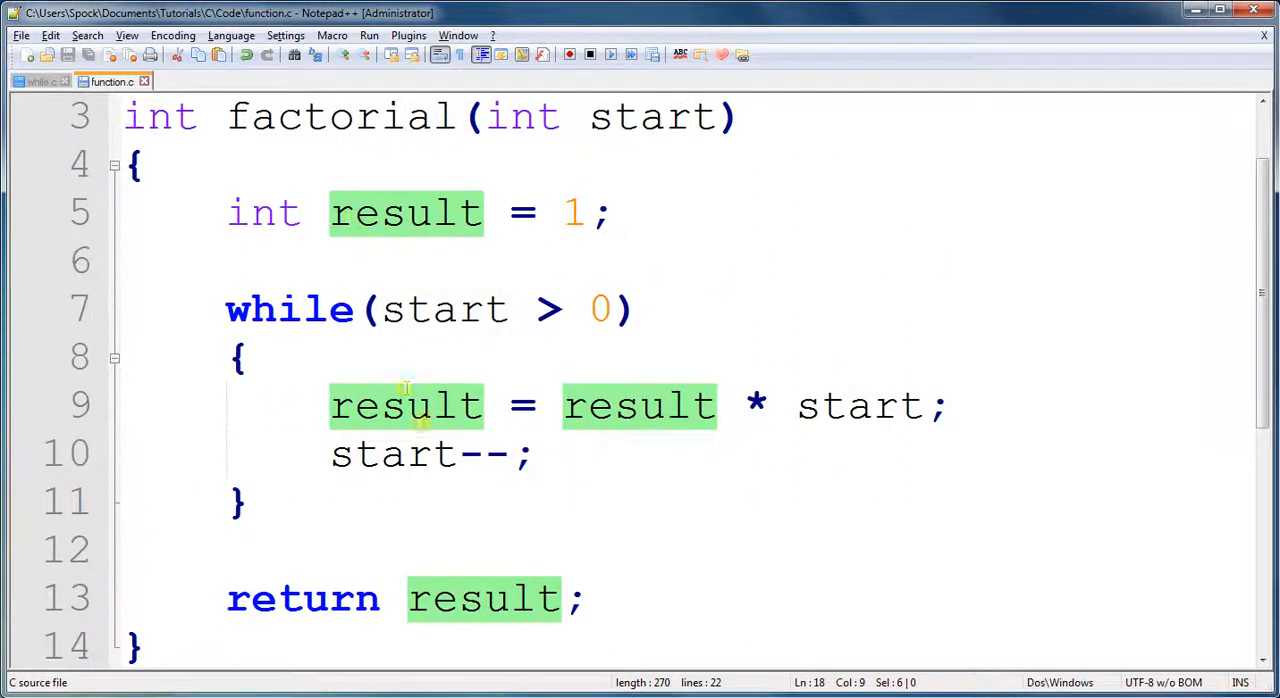
{"action": "scroll", "scroll_direction": "down", "scroll_amount": 3}
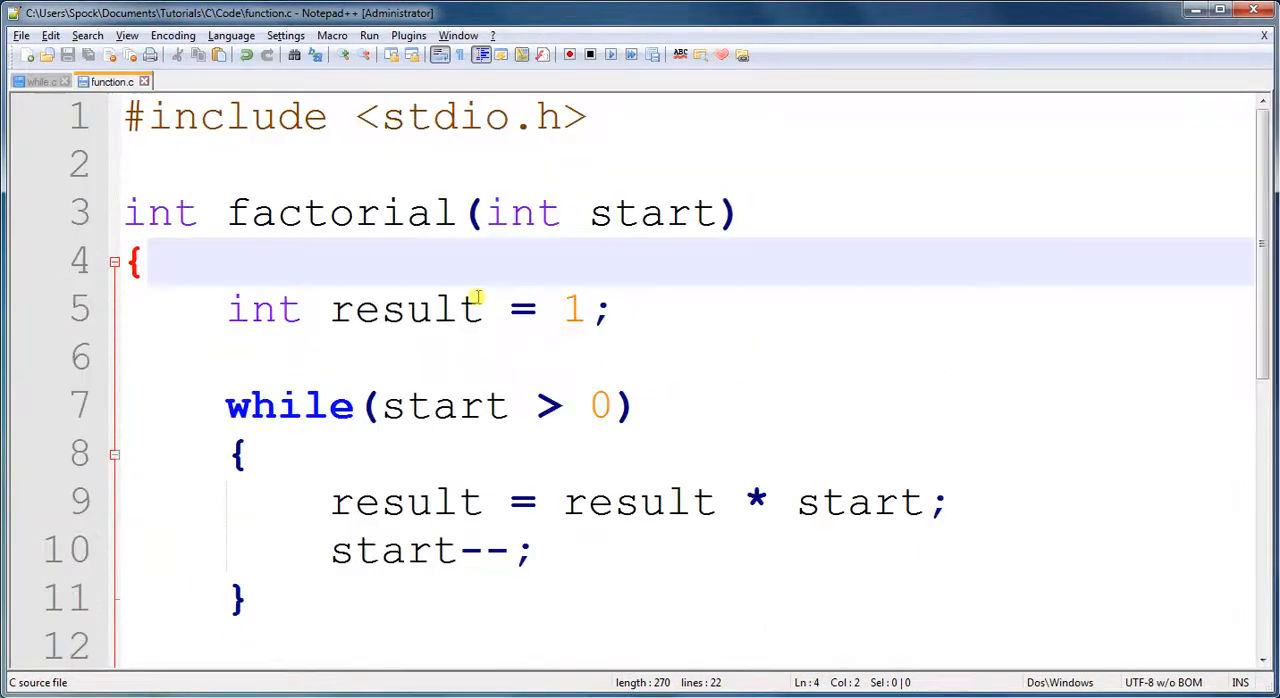
{"action": "scroll", "scroll_direction": "down", "scroll_amount": 3}
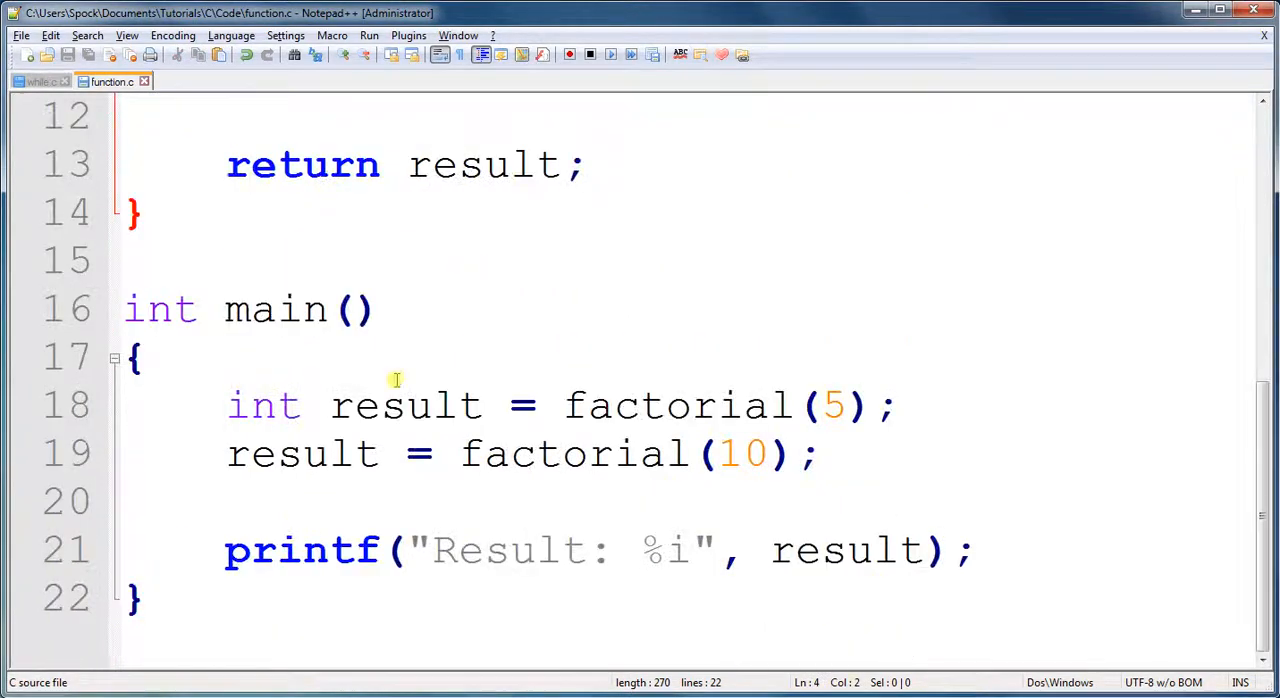
{"action": "double_click", "coordinate": [405, 405]}
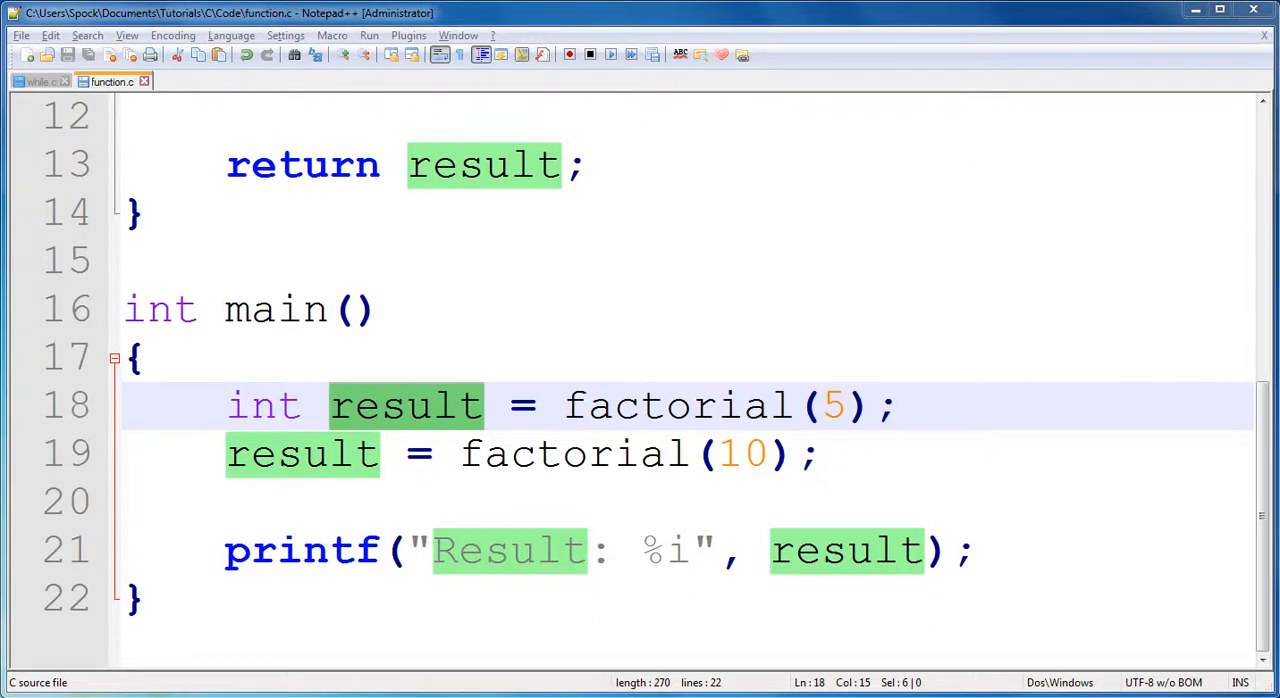
{"action": "left_click", "coordinate": [145, 358]}
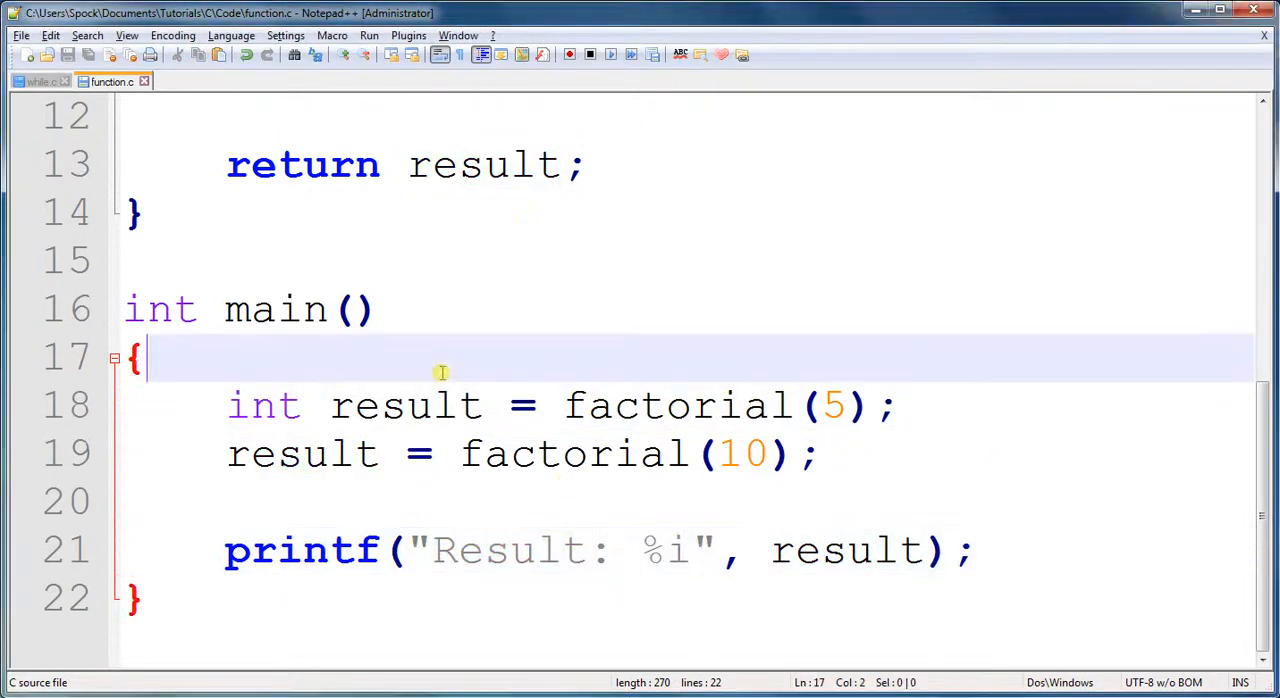
{"action": "scroll", "scroll_direction": "up", "scroll_amount": 3}
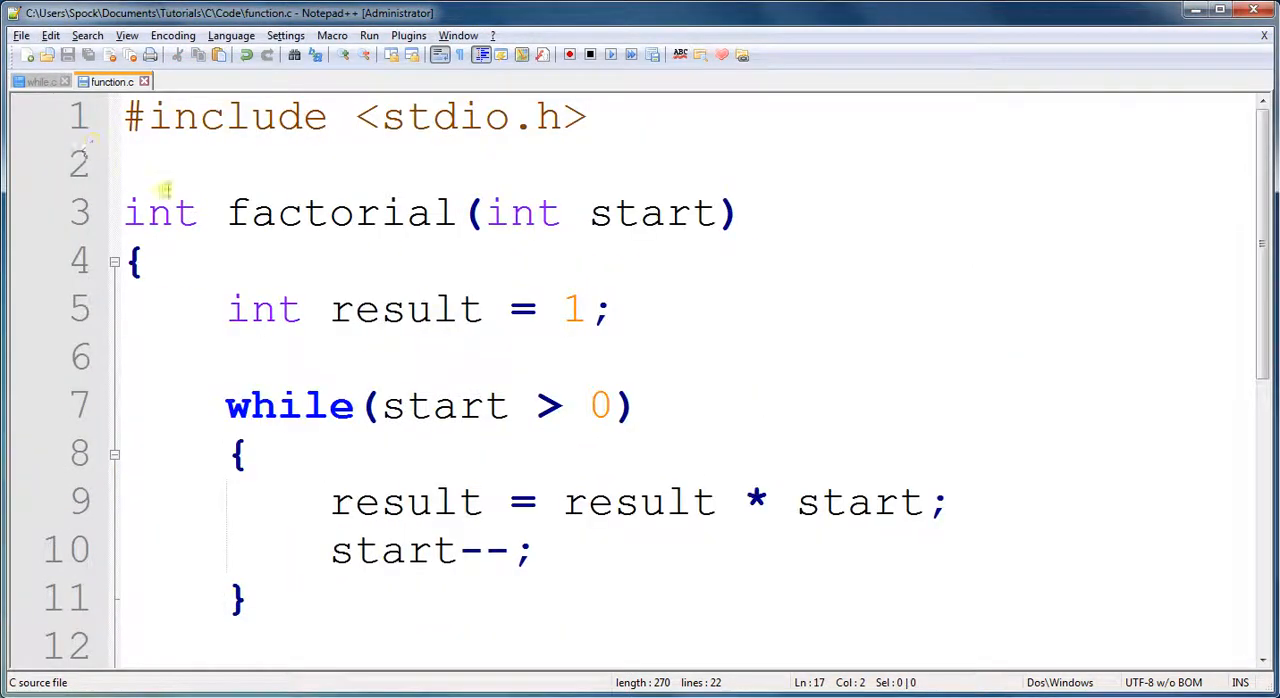
{"action": "double_click", "coordinate": [160, 212]}
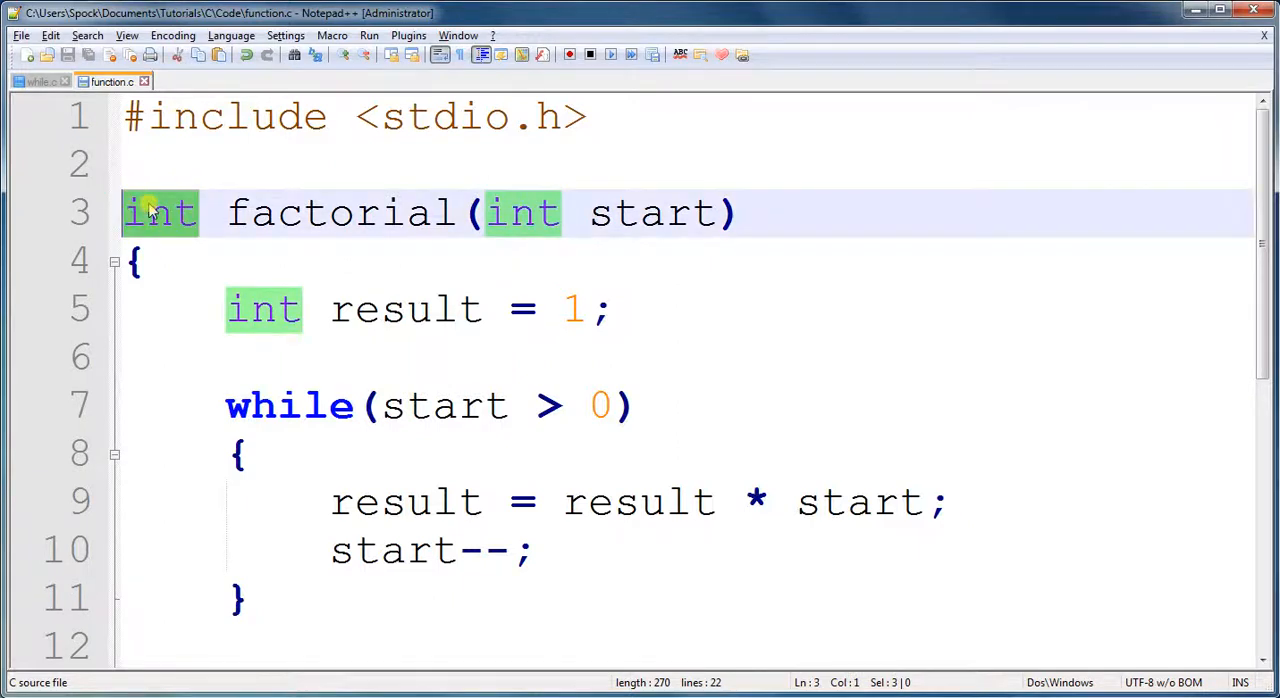
{"action": "mouse_move", "coordinate": [155, 214]}
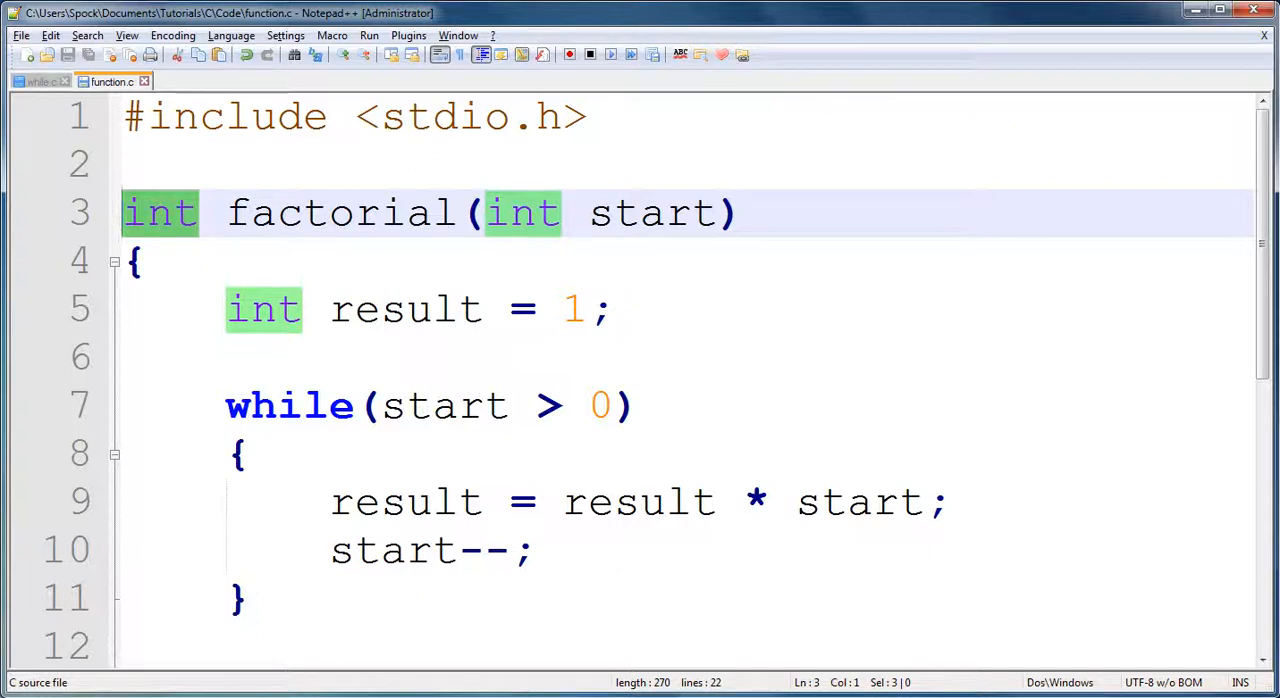
{"action": "mouse_move", "coordinate": [693, 205]}
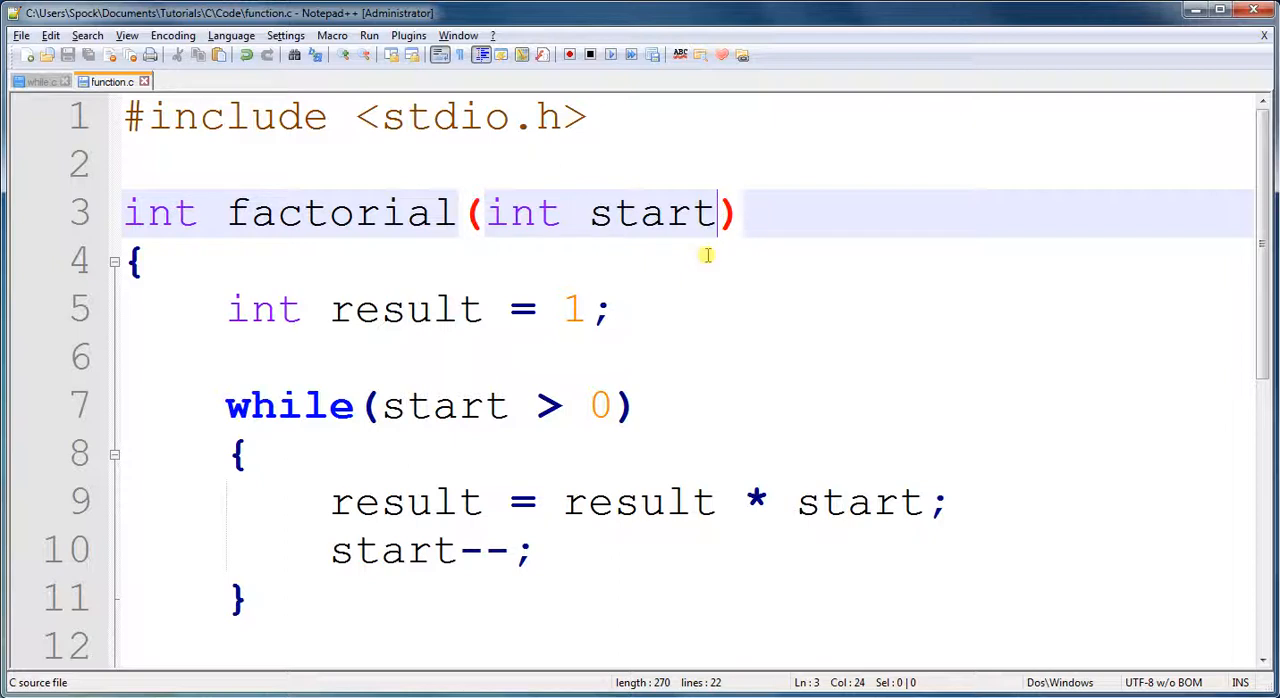
{"action": "scroll", "scroll_direction": "down", "scroll_amount": 3}
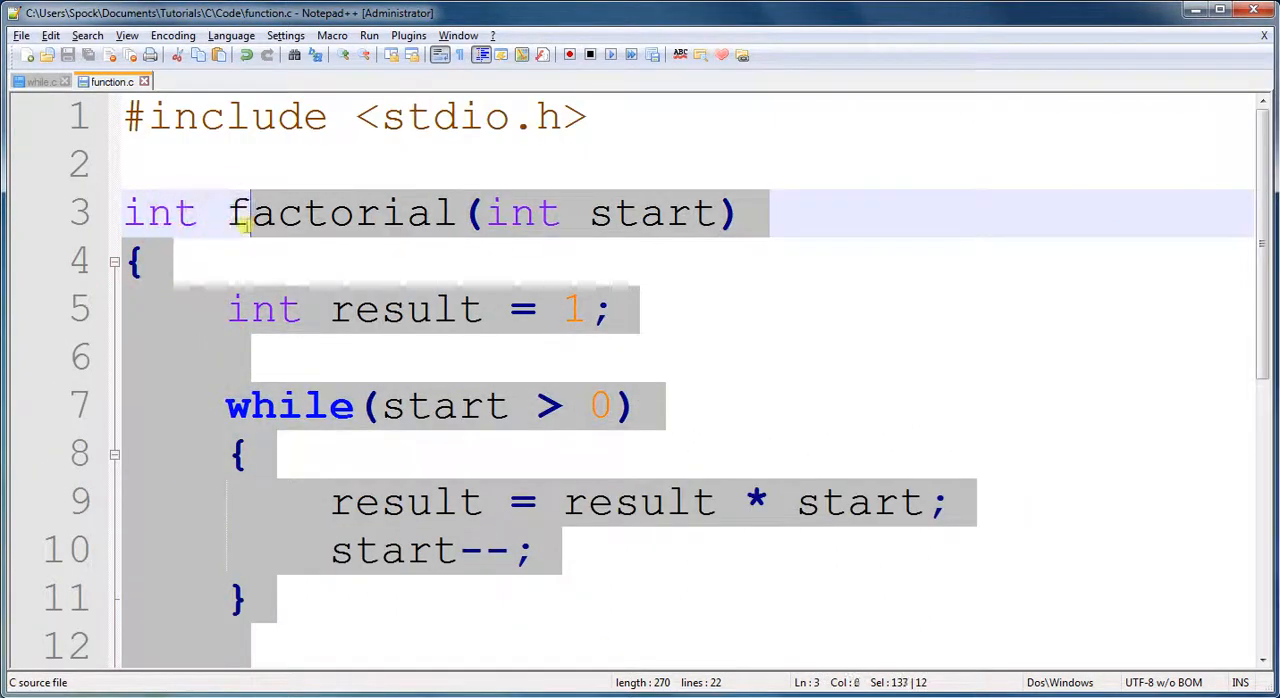
- Name the function greater with parameters int a, int b
{"action": "type", "text": "gre"}
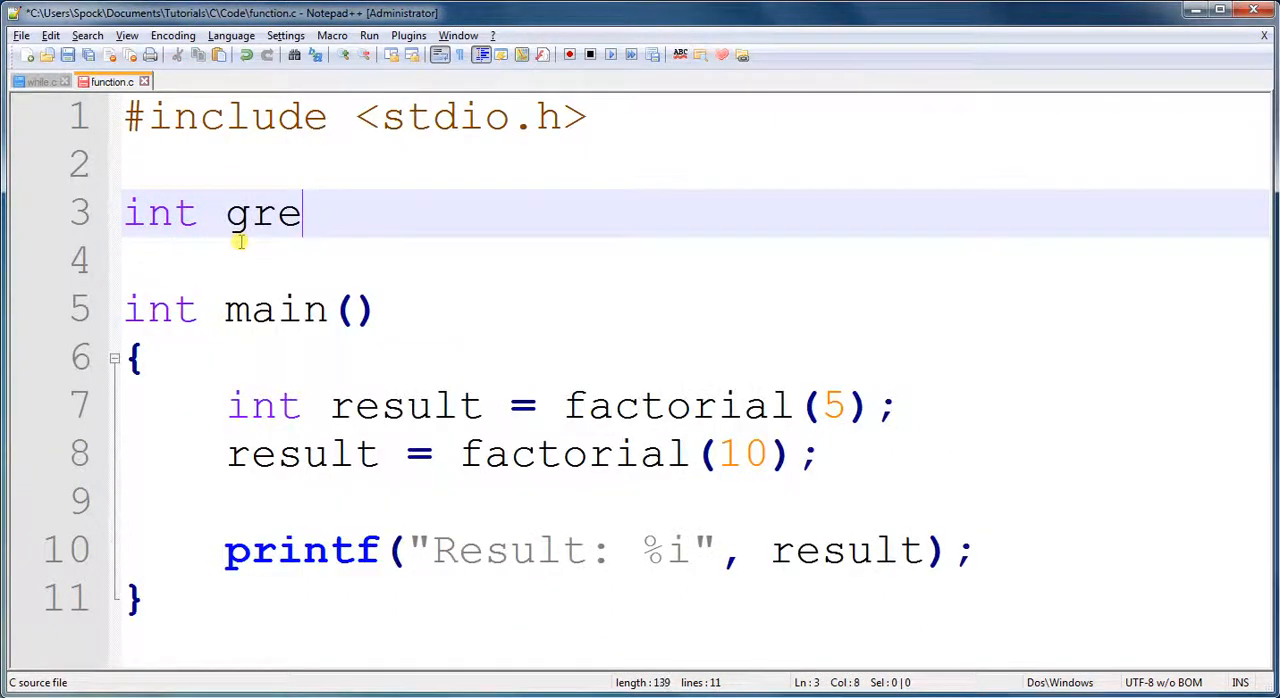
{"action": "type", "text": "ater()"}
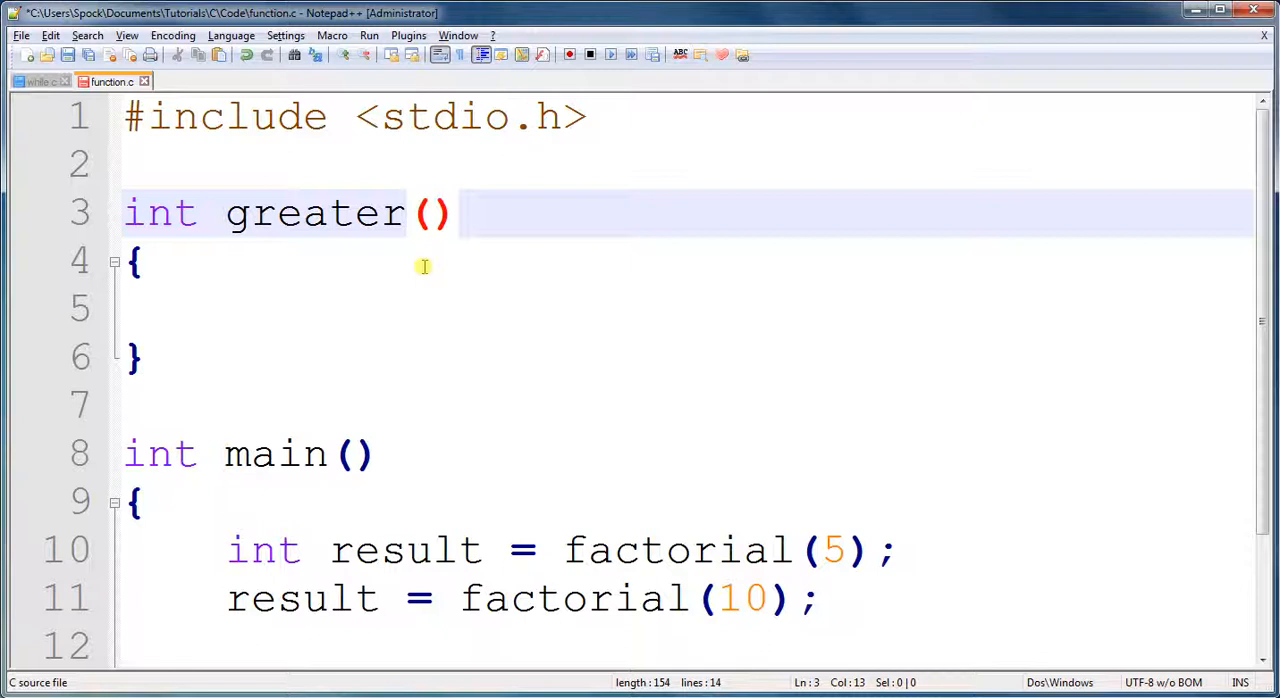
{"action": "type", "text": "int a,"}
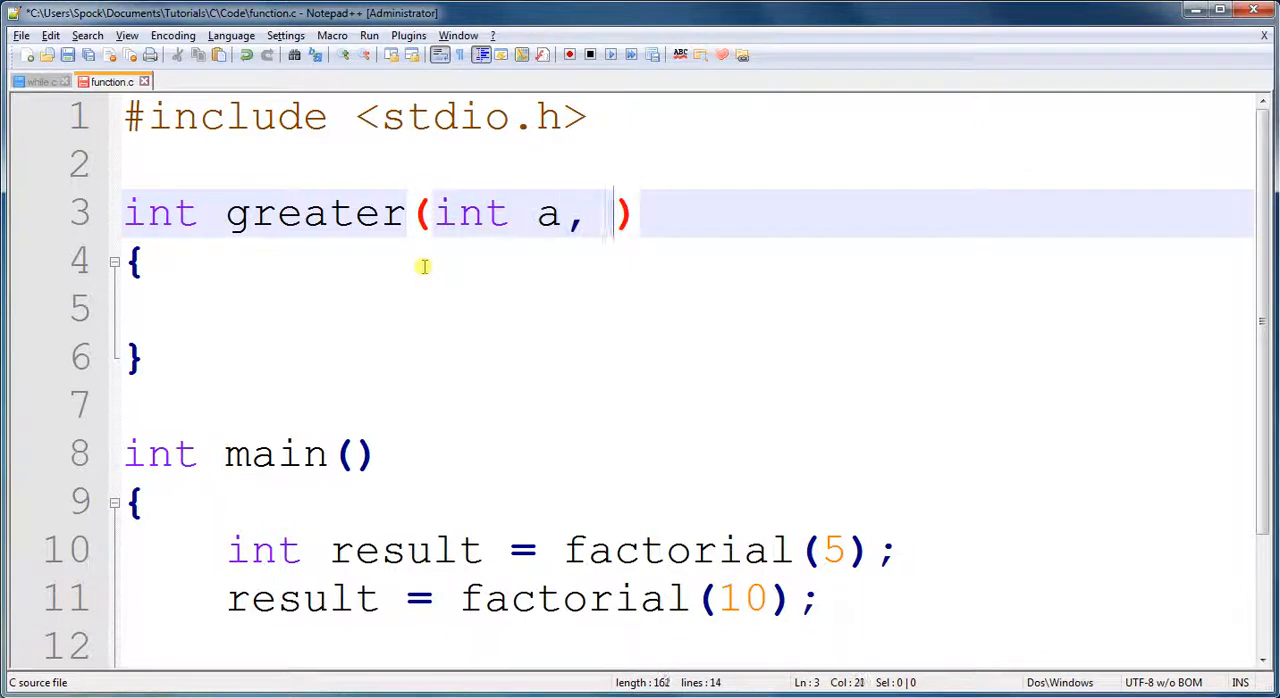
{"action": "type", "text": "int b"}
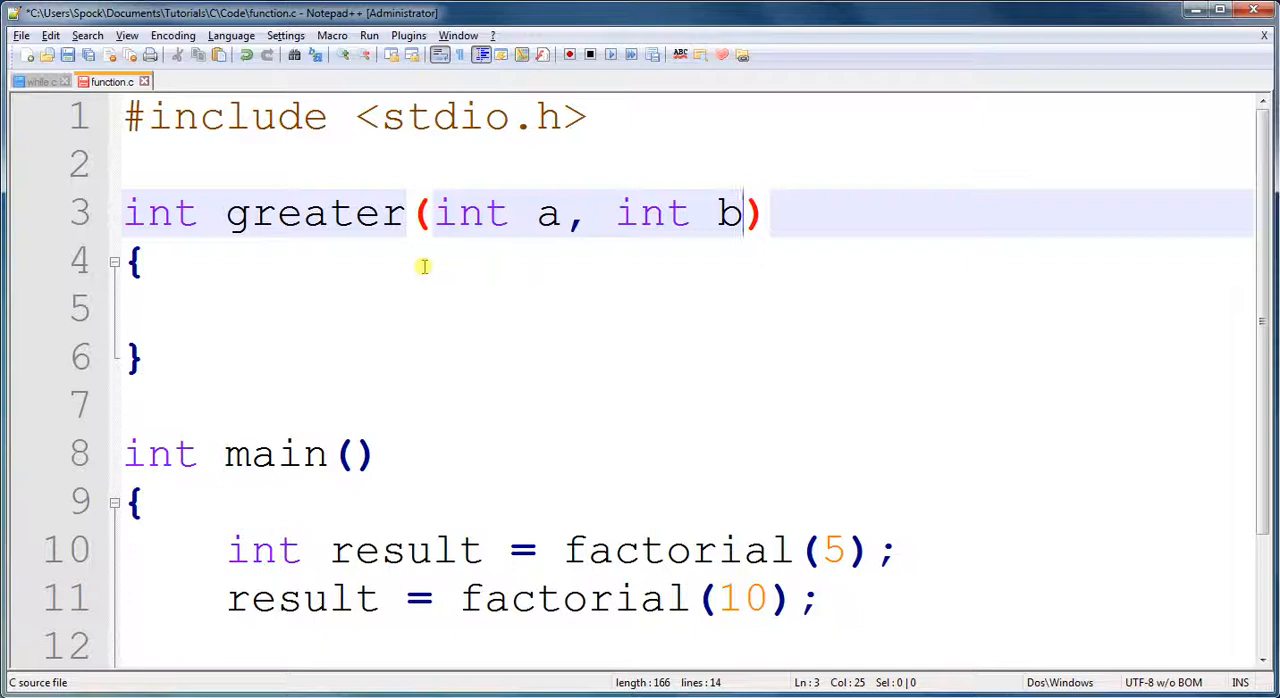
- Place the cursor inside greater's empty function body
{"action": "scroll", "scroll_direction": "down", "scroll_amount": 3}
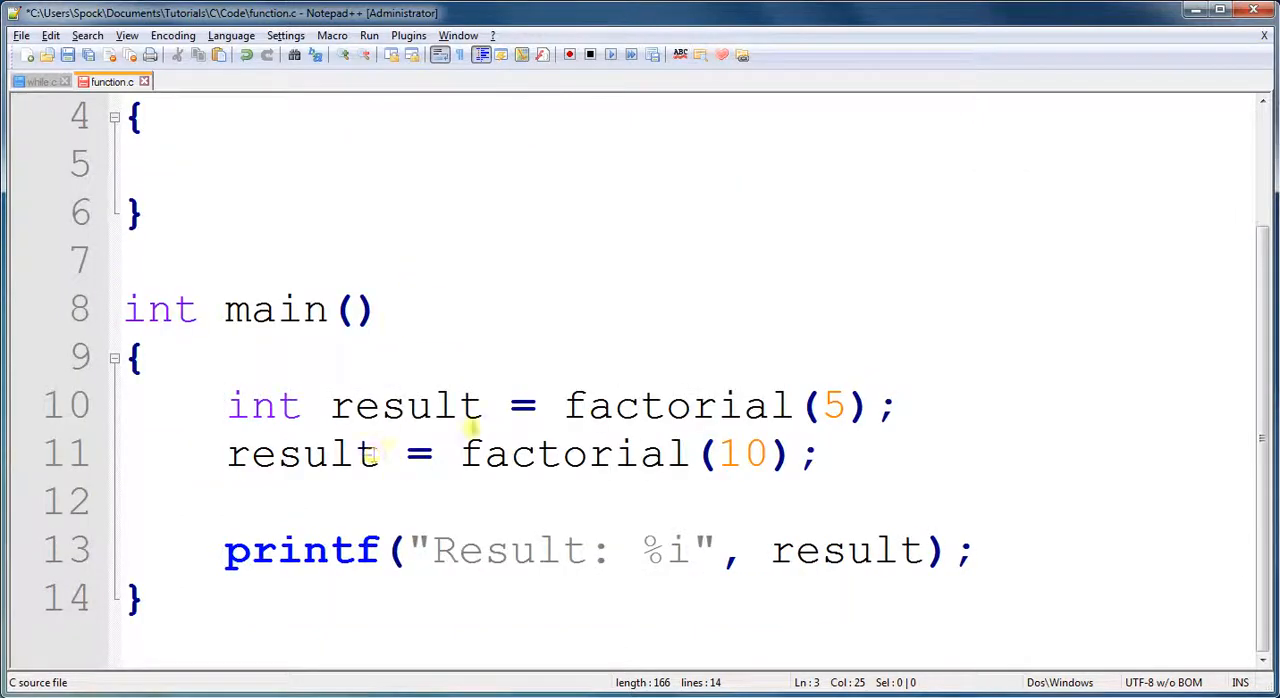
{"action": "left_click", "coordinate": [560, 550]}
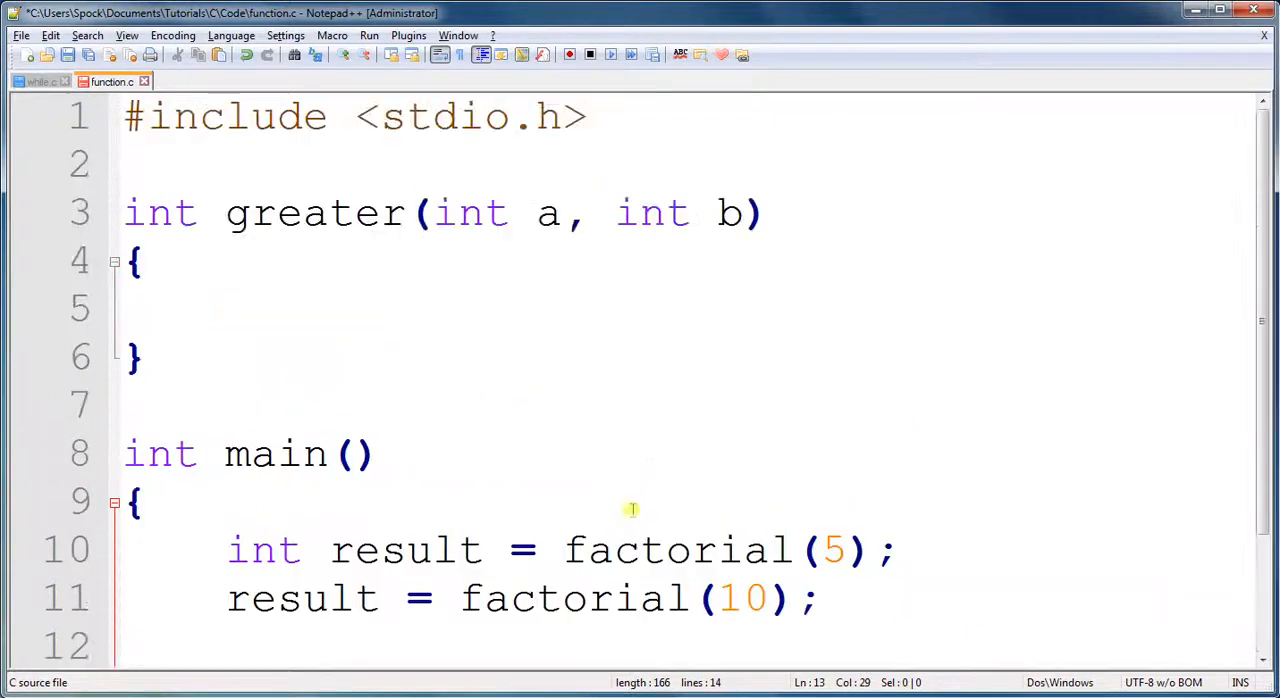
{"action": "double_click", "coordinate": [470, 213]}
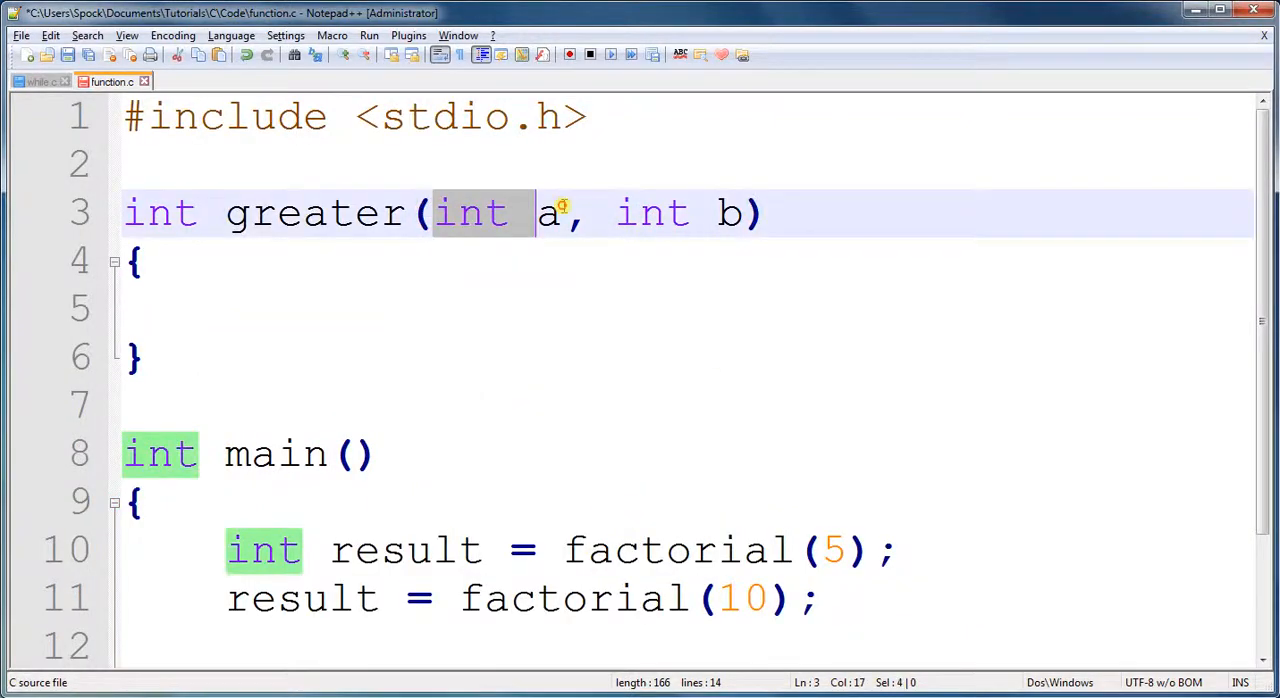
{"action": "left_click", "coordinate": [145, 260]}
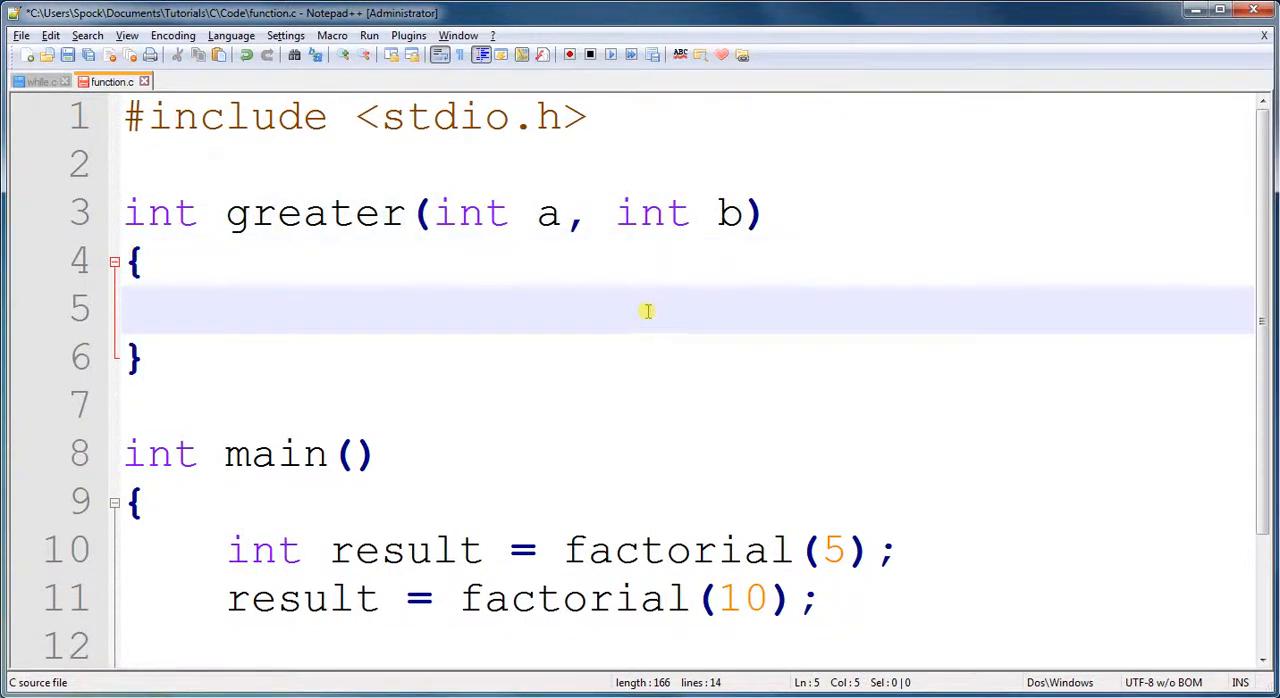
{"action": "left_click", "coordinate": [67, 55]}
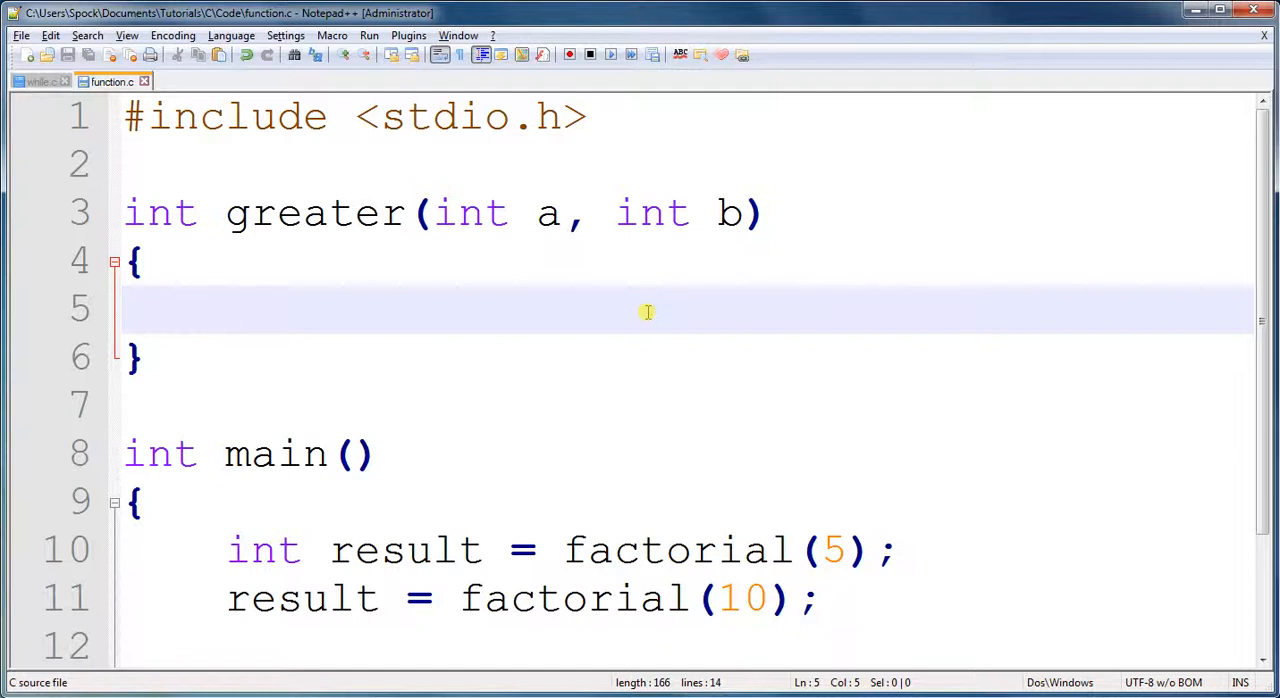
- Write if (a > b) return a; else return b; in greater's body
{"action": "type", "text": "if(a > b"}
{"action": "type", "text": "{"}
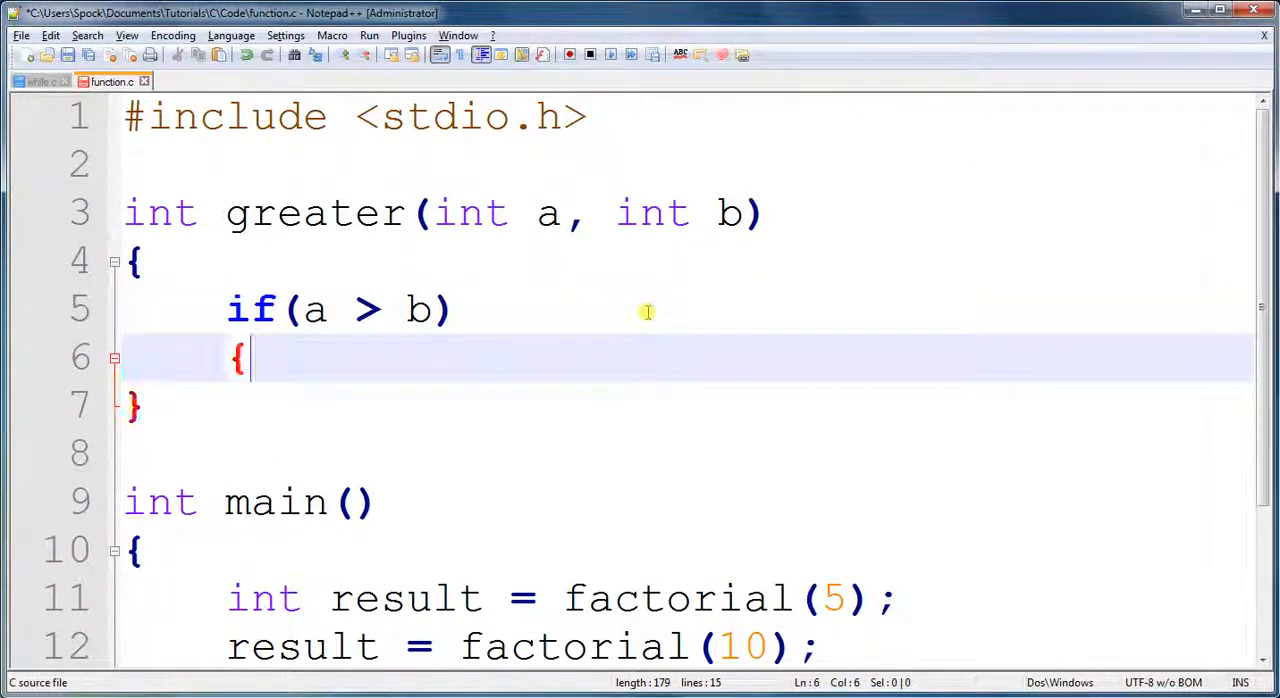
{"action": "type", "text": "re"}
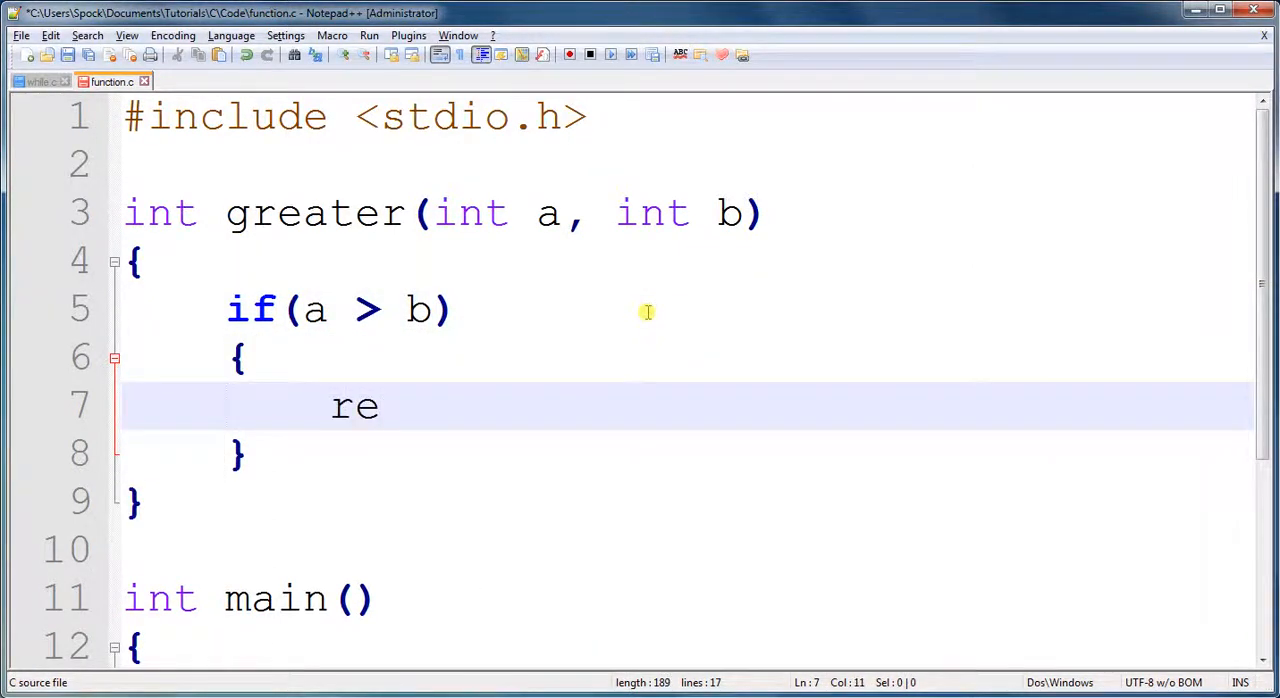
{"action": "type", "text": "turn a;"}
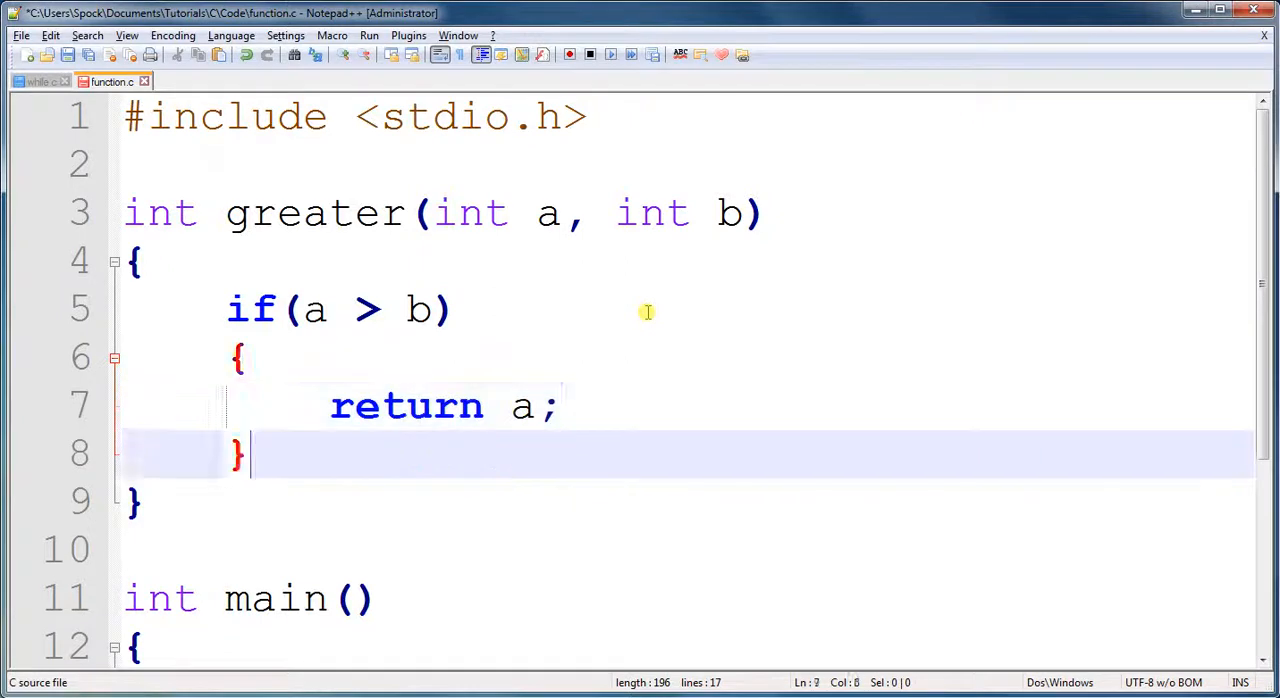
{"action": "type", "text": "else"}
{"action": "type", "text": "r"}
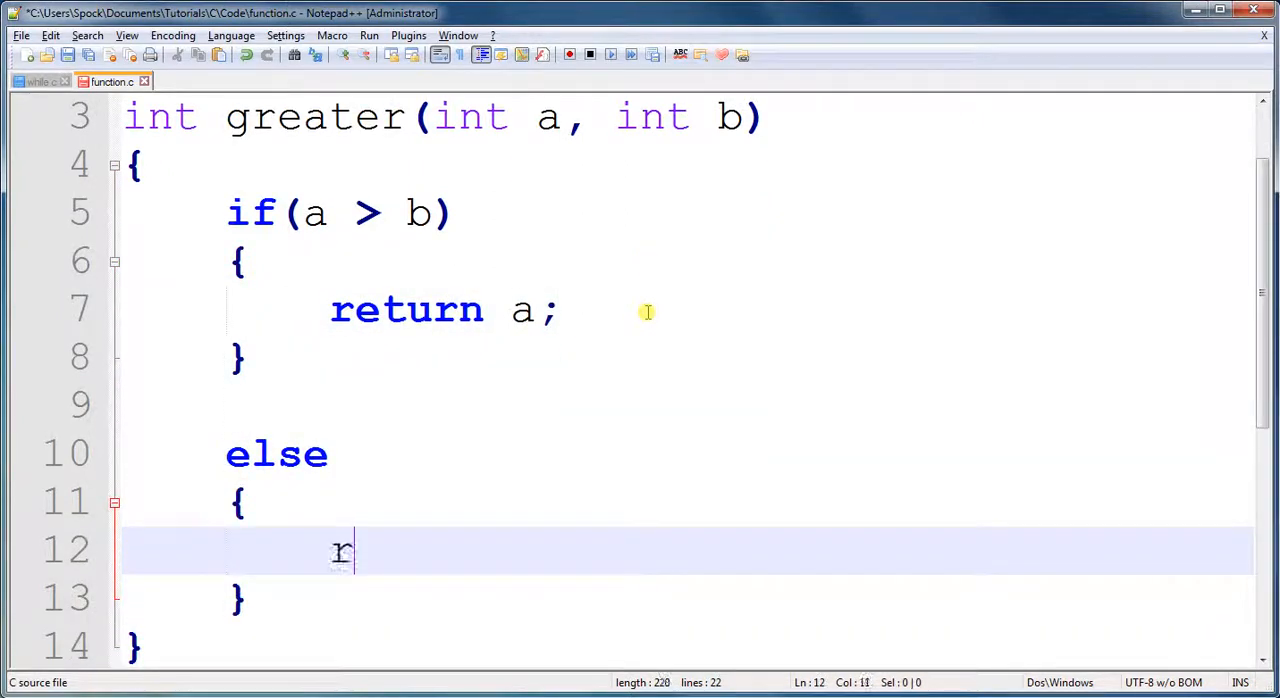
{"action": "type", "text": "eturn b;"}
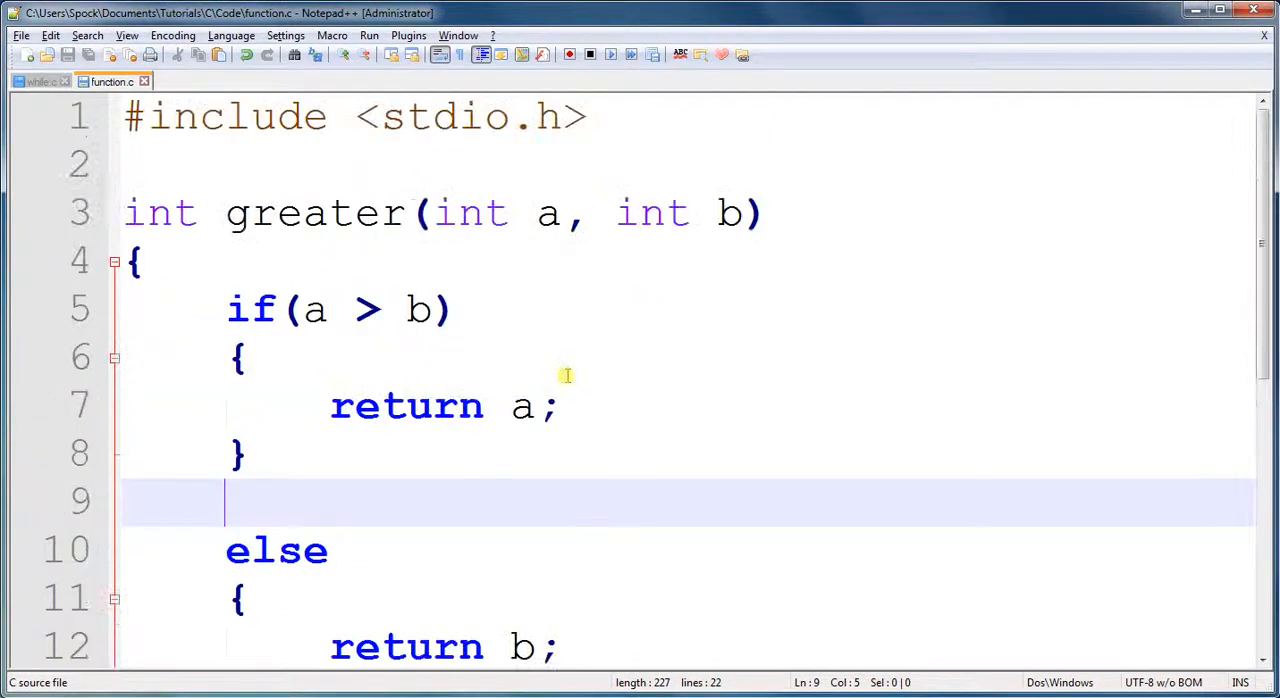
- Change main's result declaration and printf to use greater(5, 10)
{"action": "scroll", "scroll_direction": "down", "scroll_amount": 3}
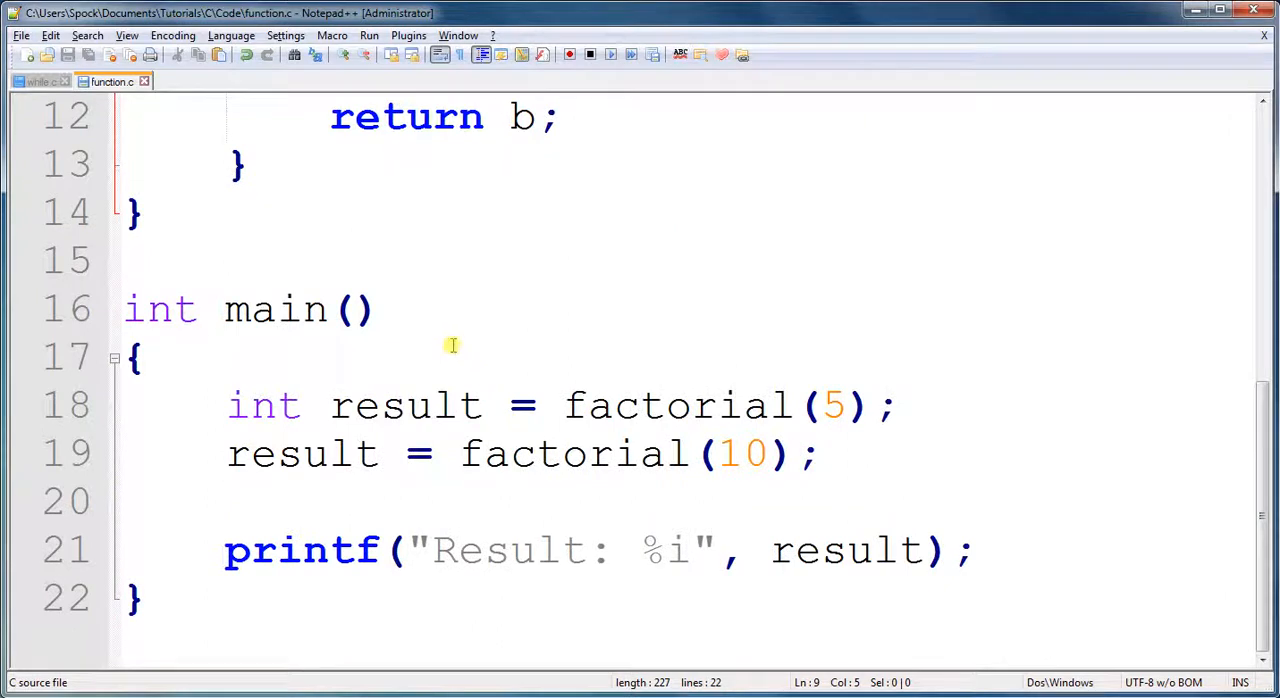
{"action": "mouse_move", "coordinate": [770, 378]}
{"action": "type", "text": "greate"}
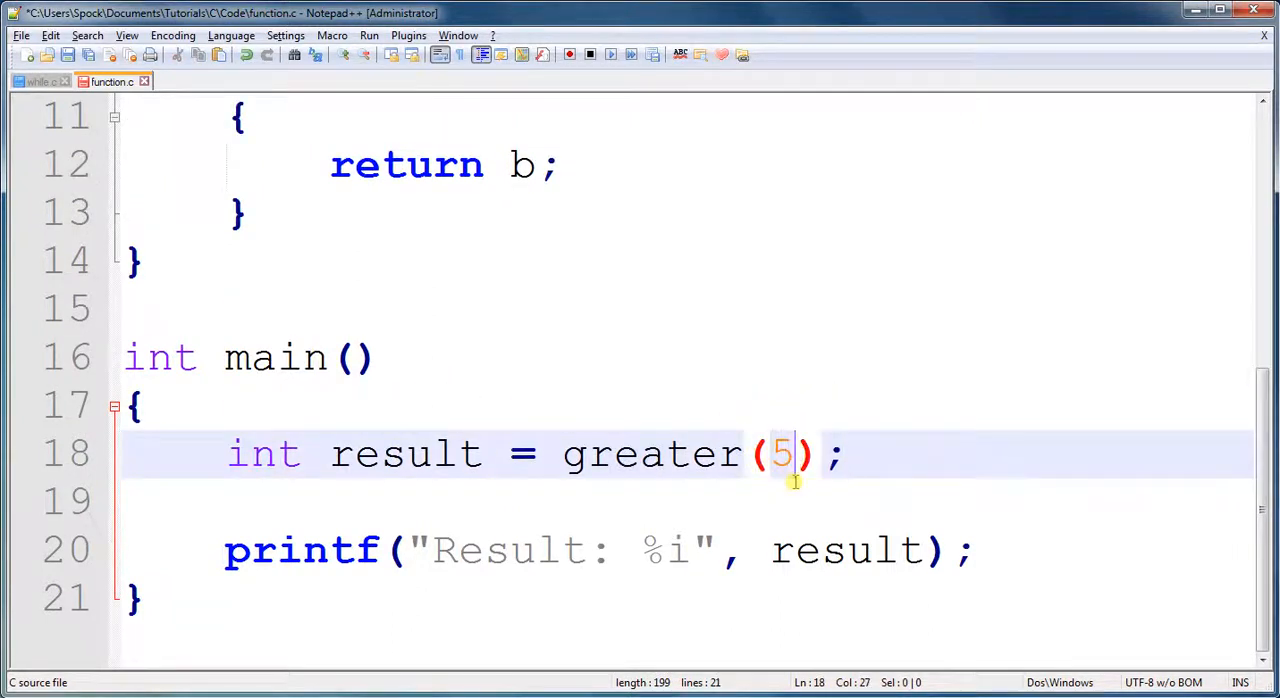
{"action": "type", "text": ", 10"}
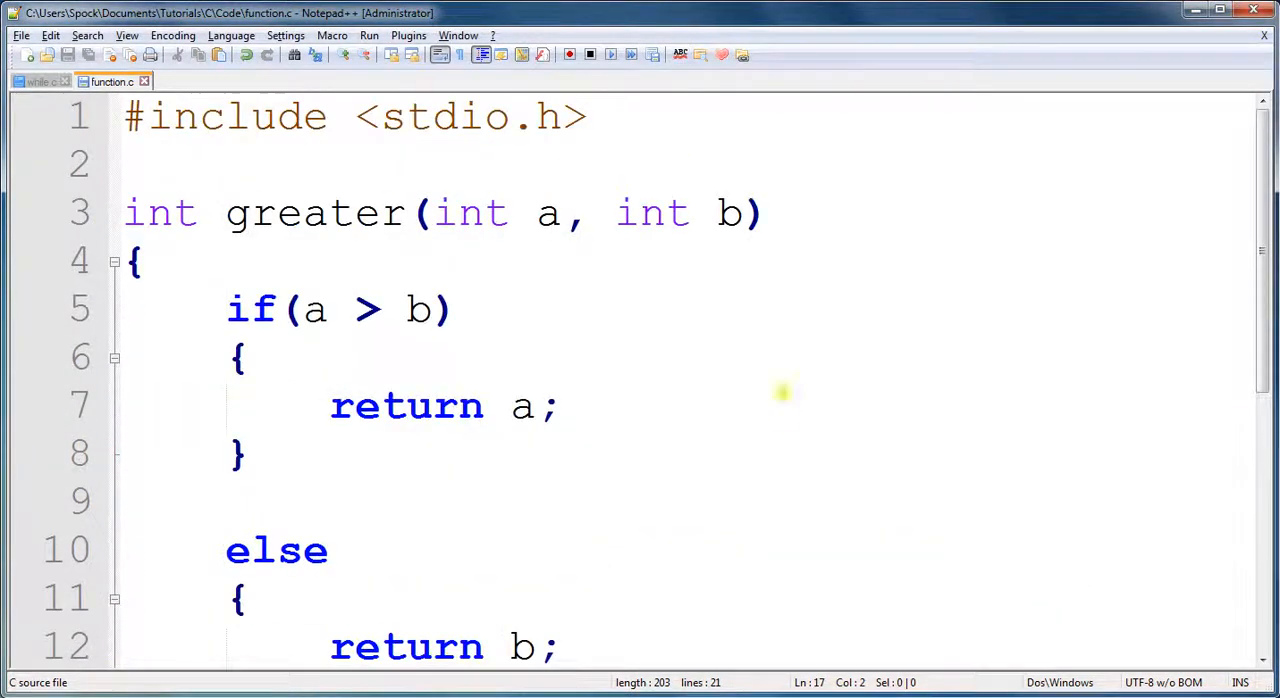
{"action": "left_click", "coordinate": [540, 213]}
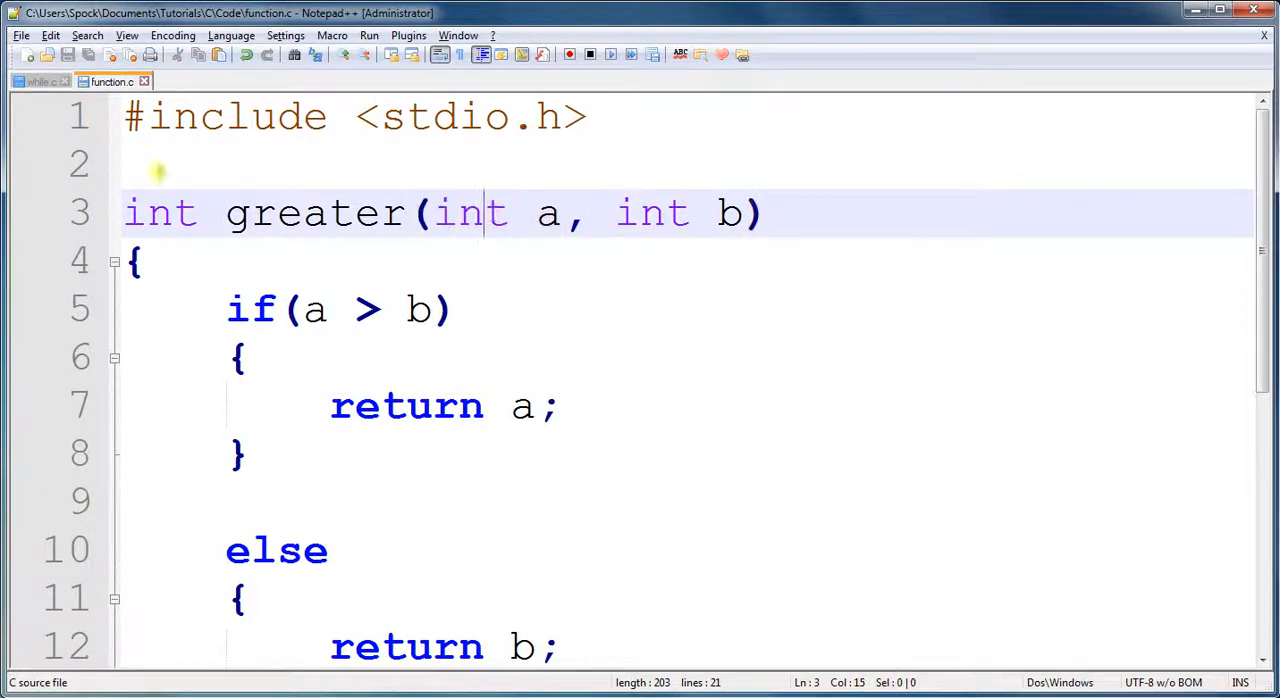
{"action": "scroll", "scroll_direction": "down", "scroll_amount": 3}
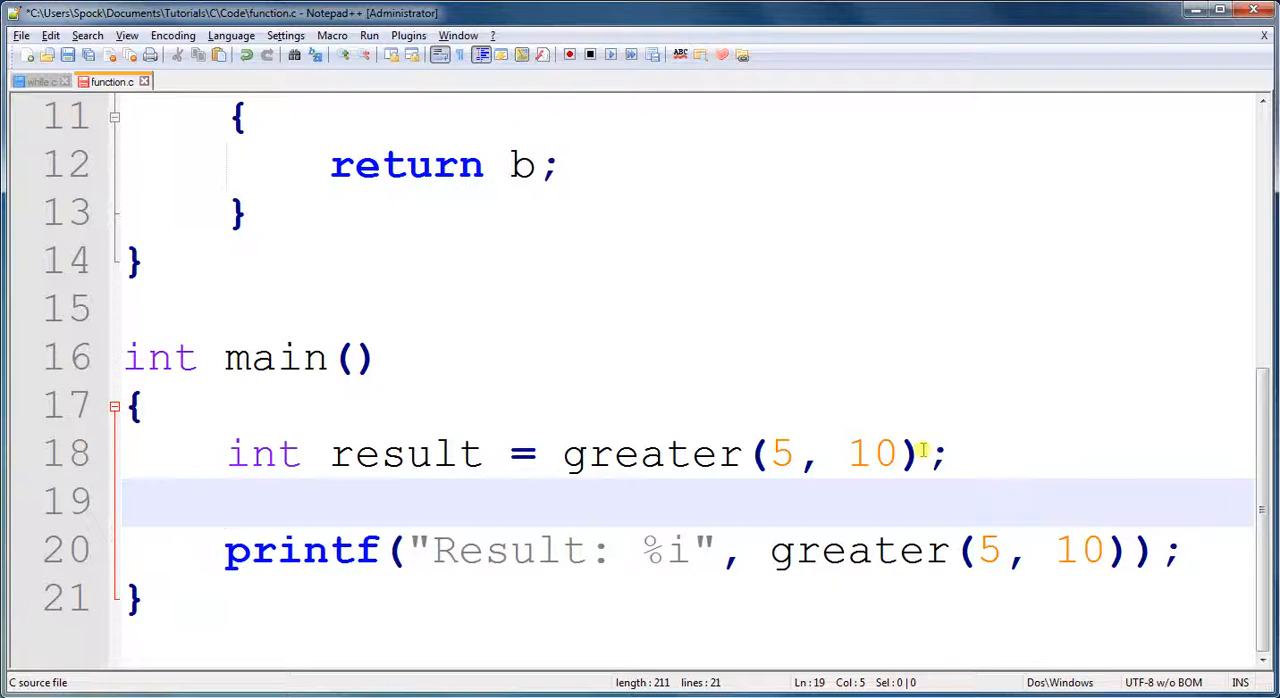
{"action": "left_click", "coordinate": [245, 358]}
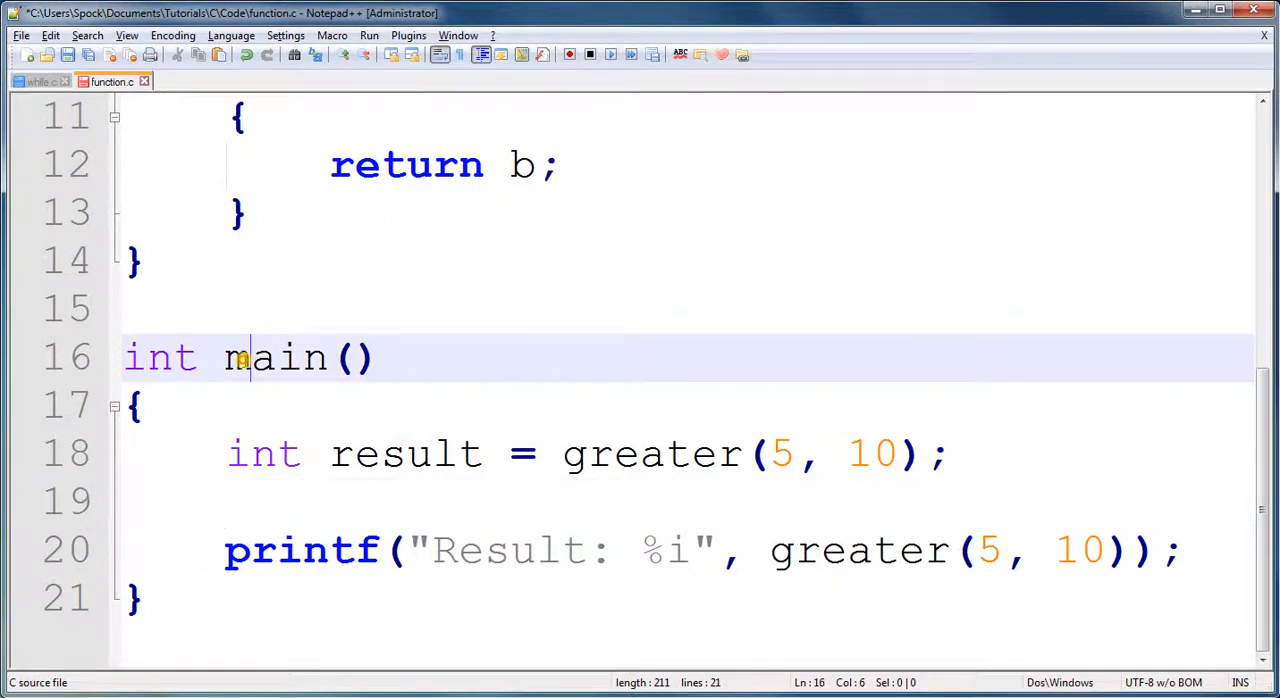
{"action": "left_click", "coordinate": [140, 405]}
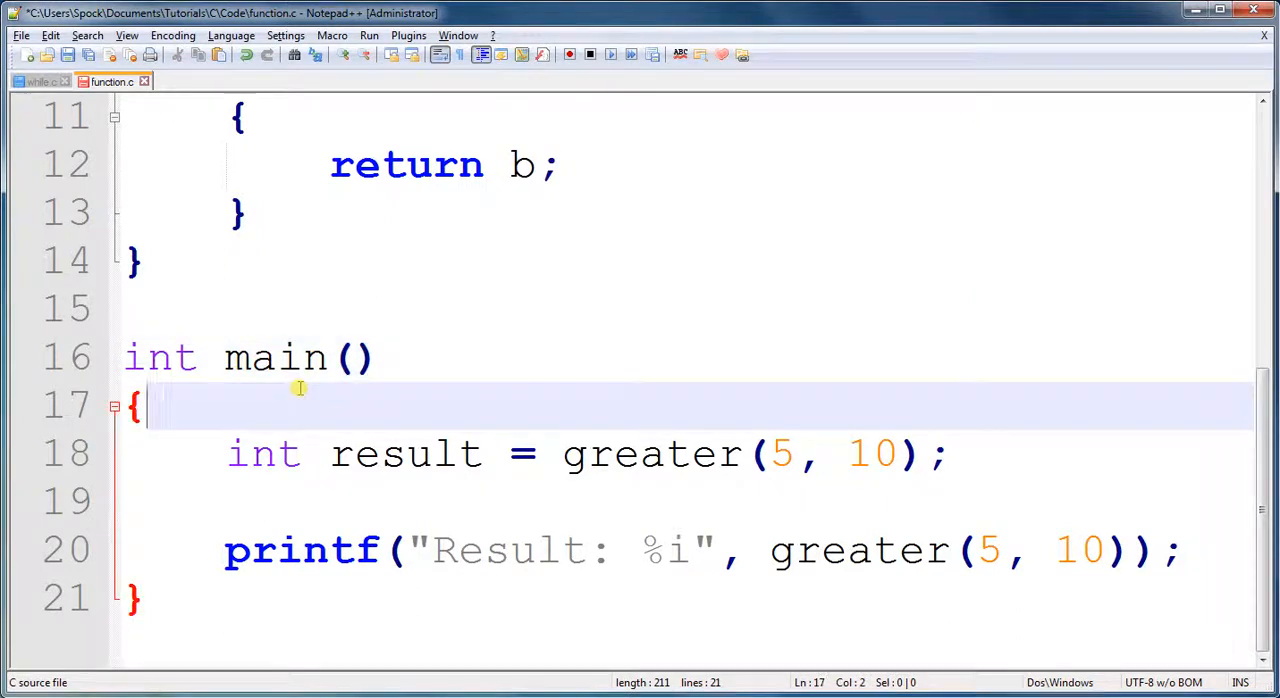
{"action": "mouse_move", "coordinate": [297, 358]}
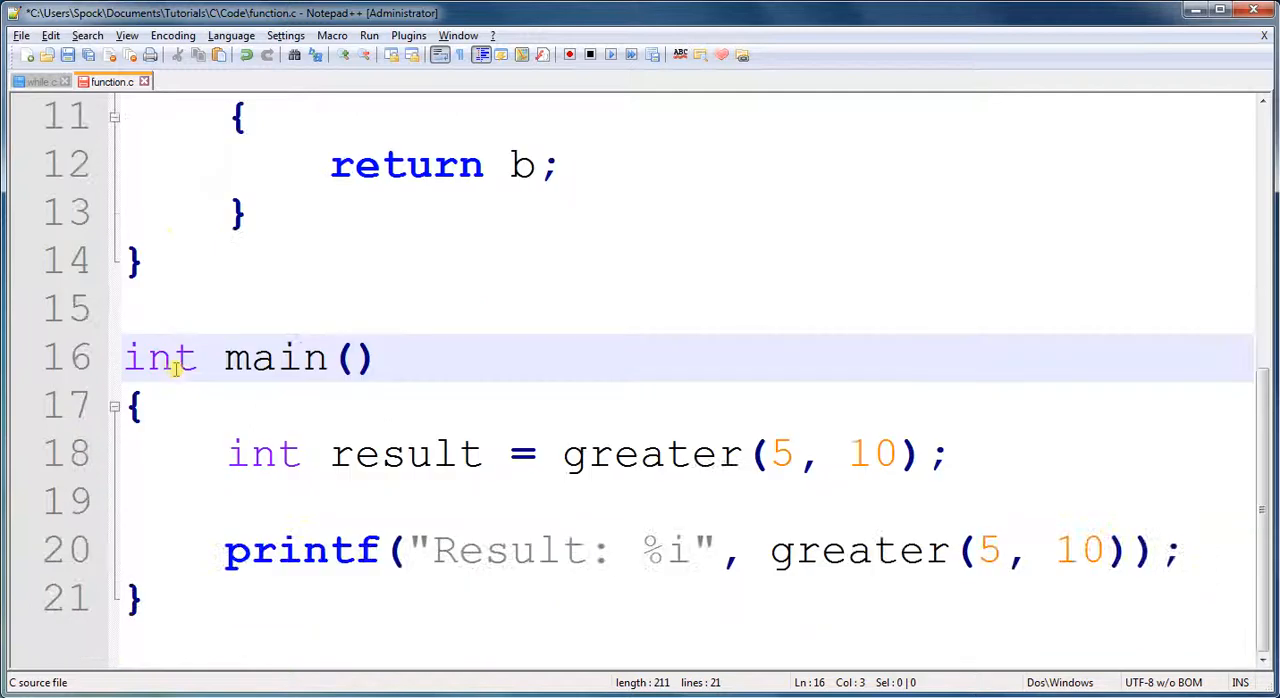
{"action": "left_click", "coordinate": [355, 358]}
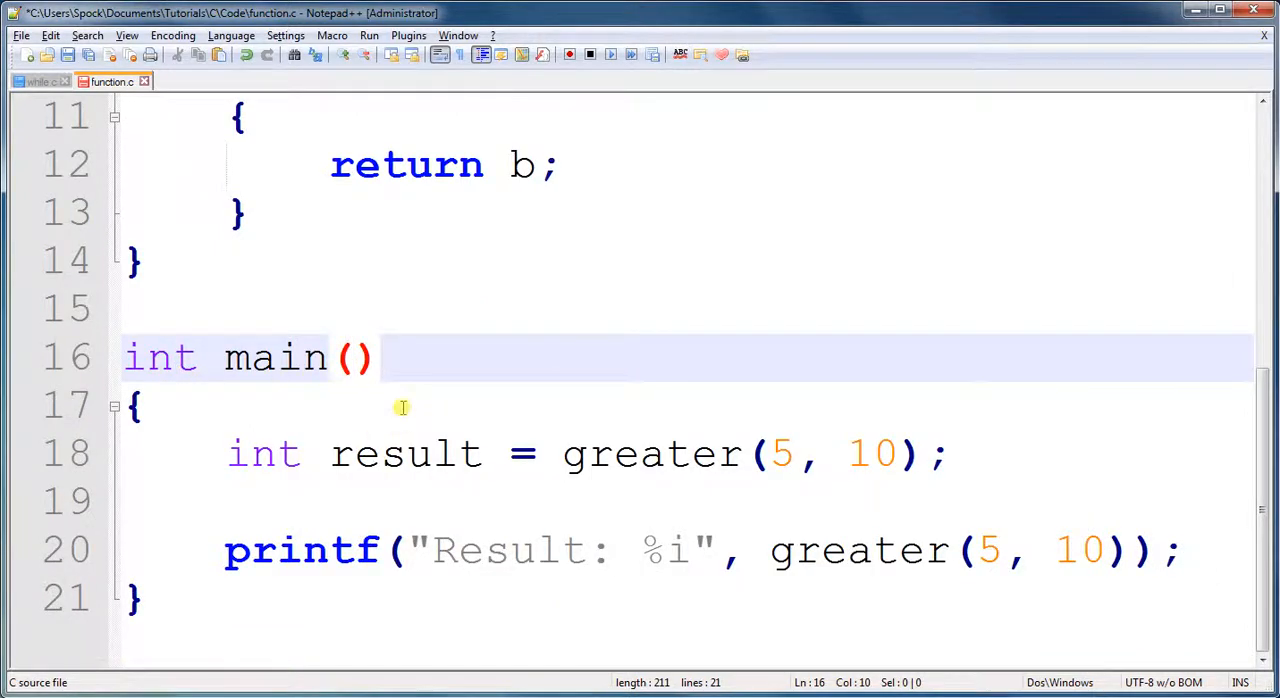
{"action": "left_click", "coordinate": [140, 405]}
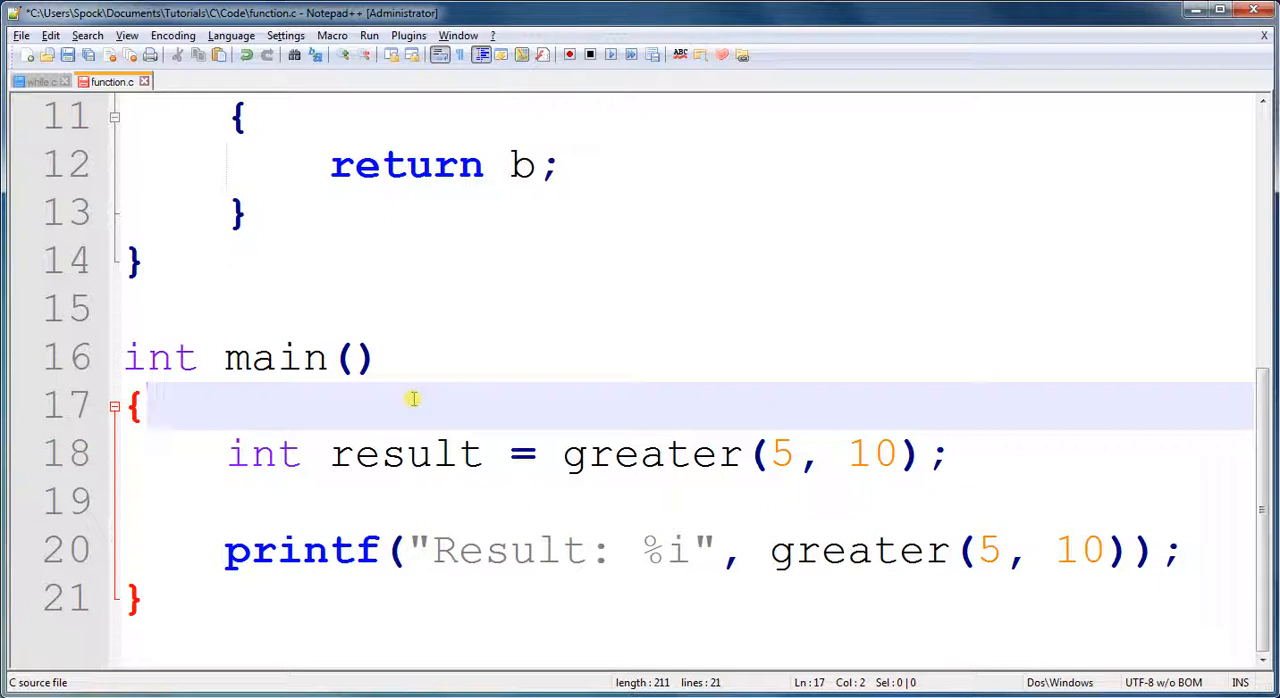
{"action": "double_click", "coordinate": [275, 358]}
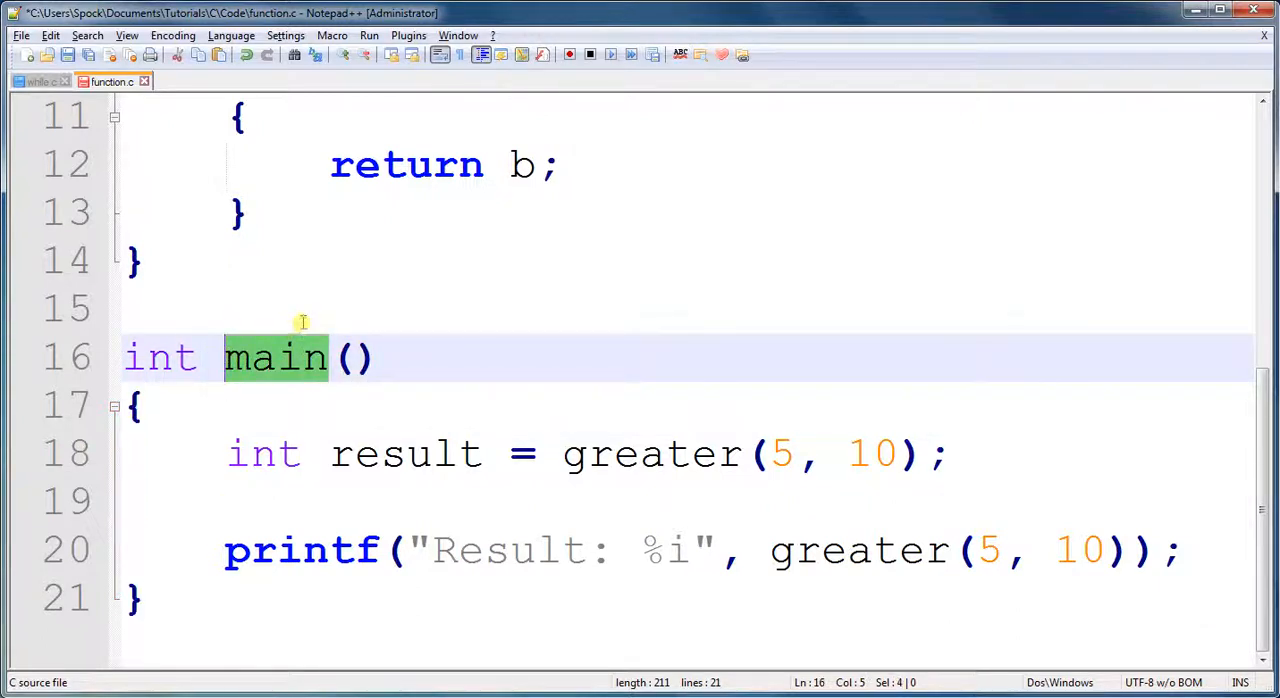
{"action": "mouse_move", "coordinate": [296, 487]}
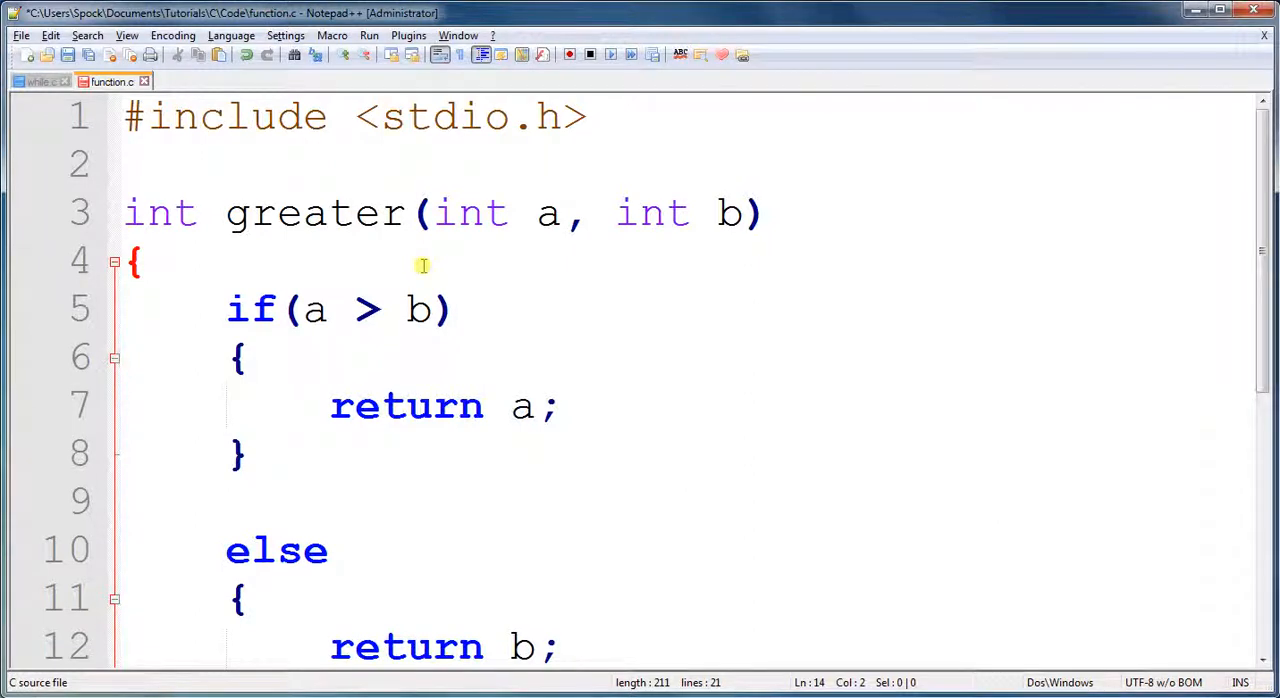
{"action": "mouse_move", "coordinate": [468, 377]}
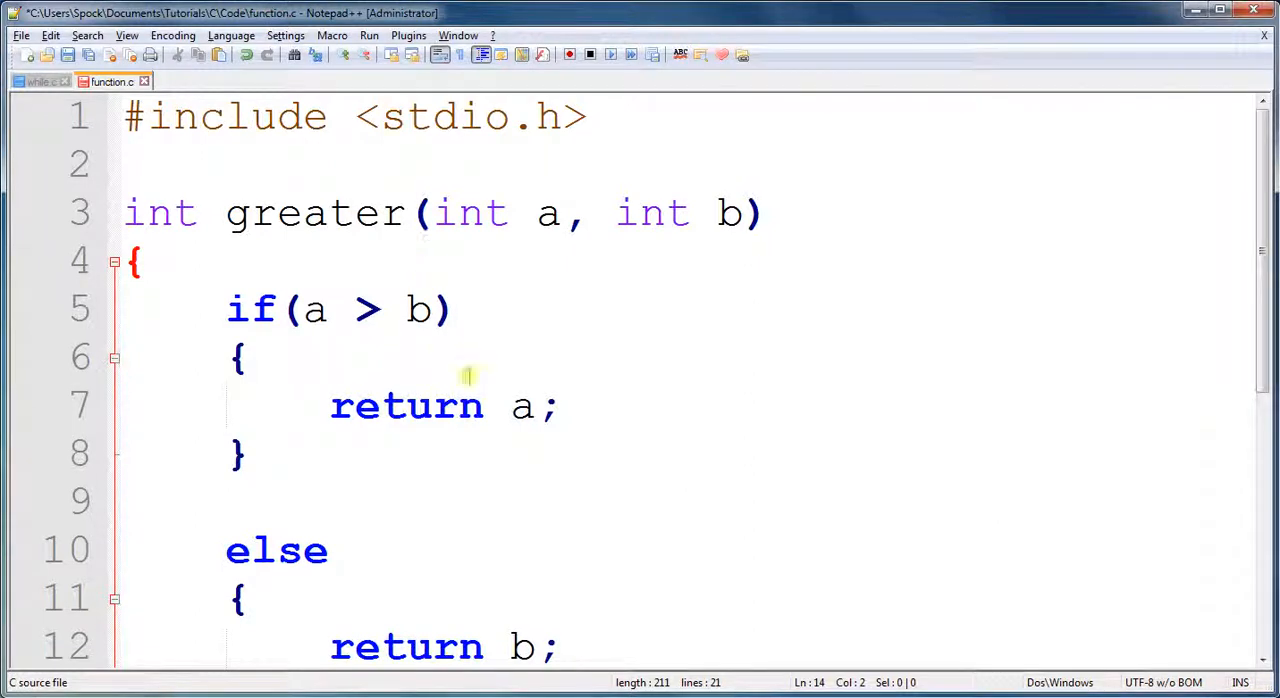